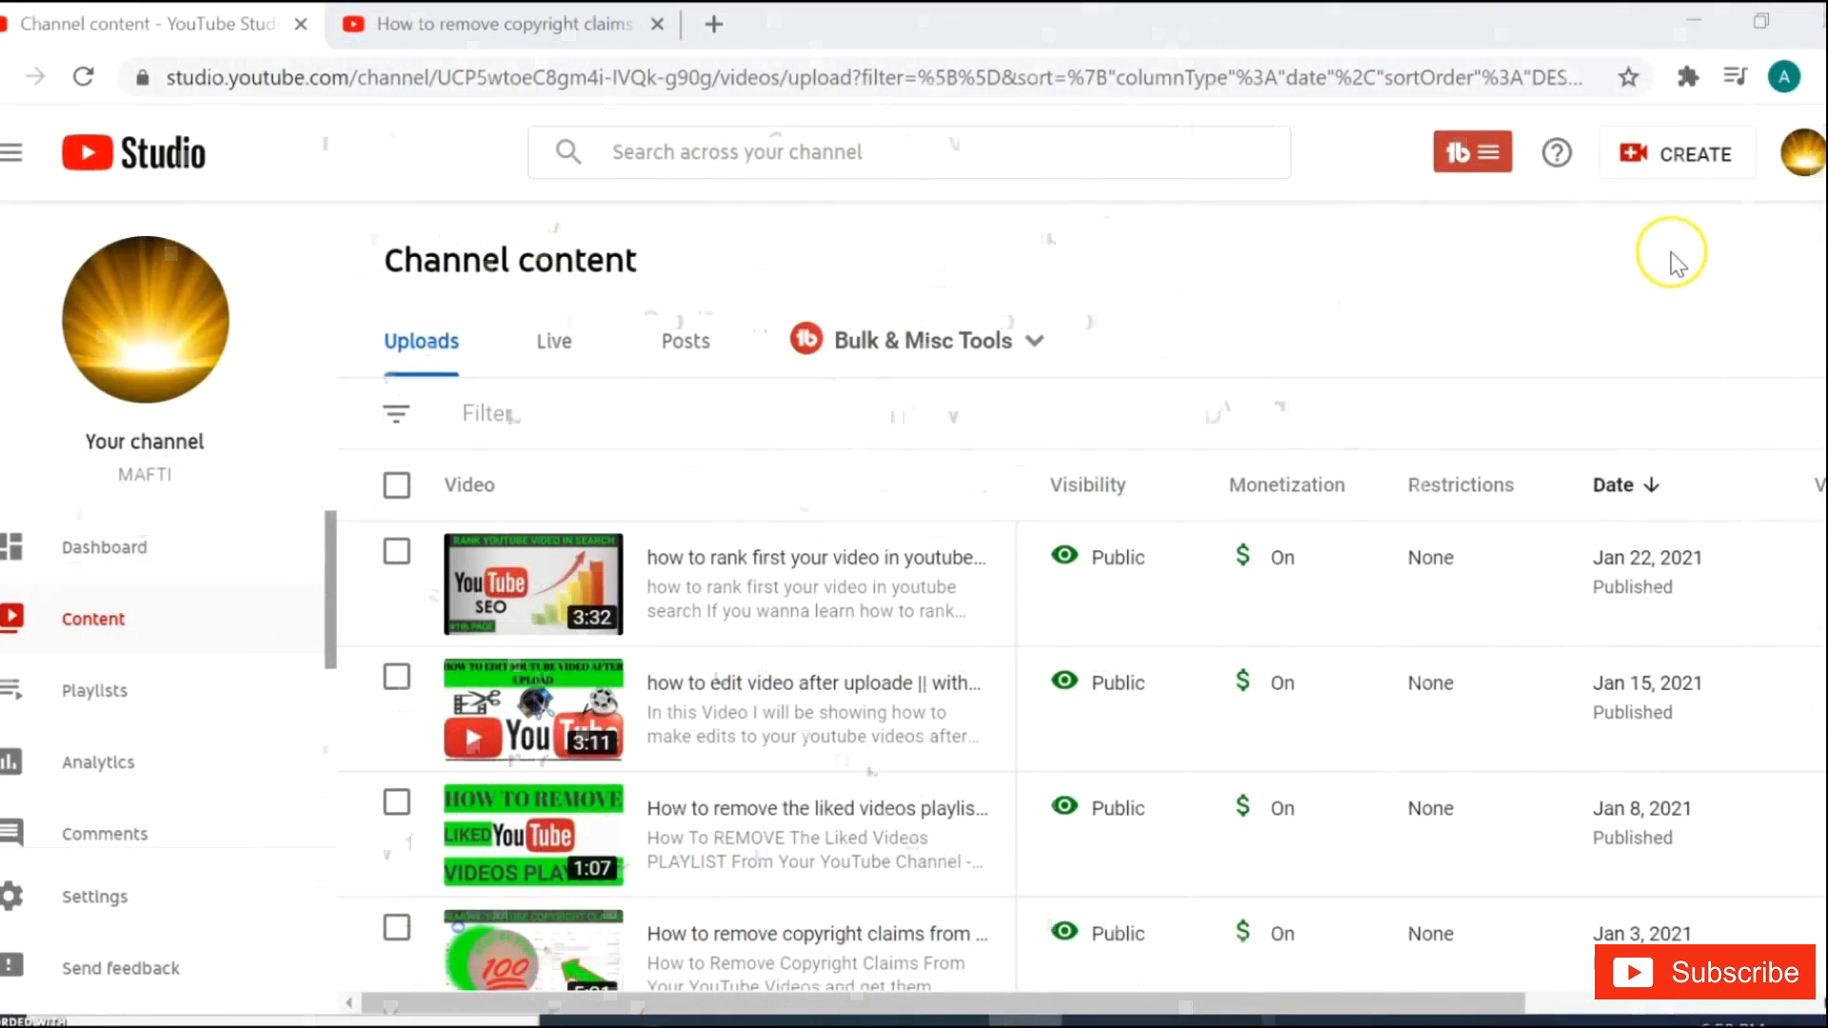
Open the 'How to remove copyright claims' video's details from the Content list
{"action": "scroll", "scroll_direction": "down", "scroll_amount": 3}
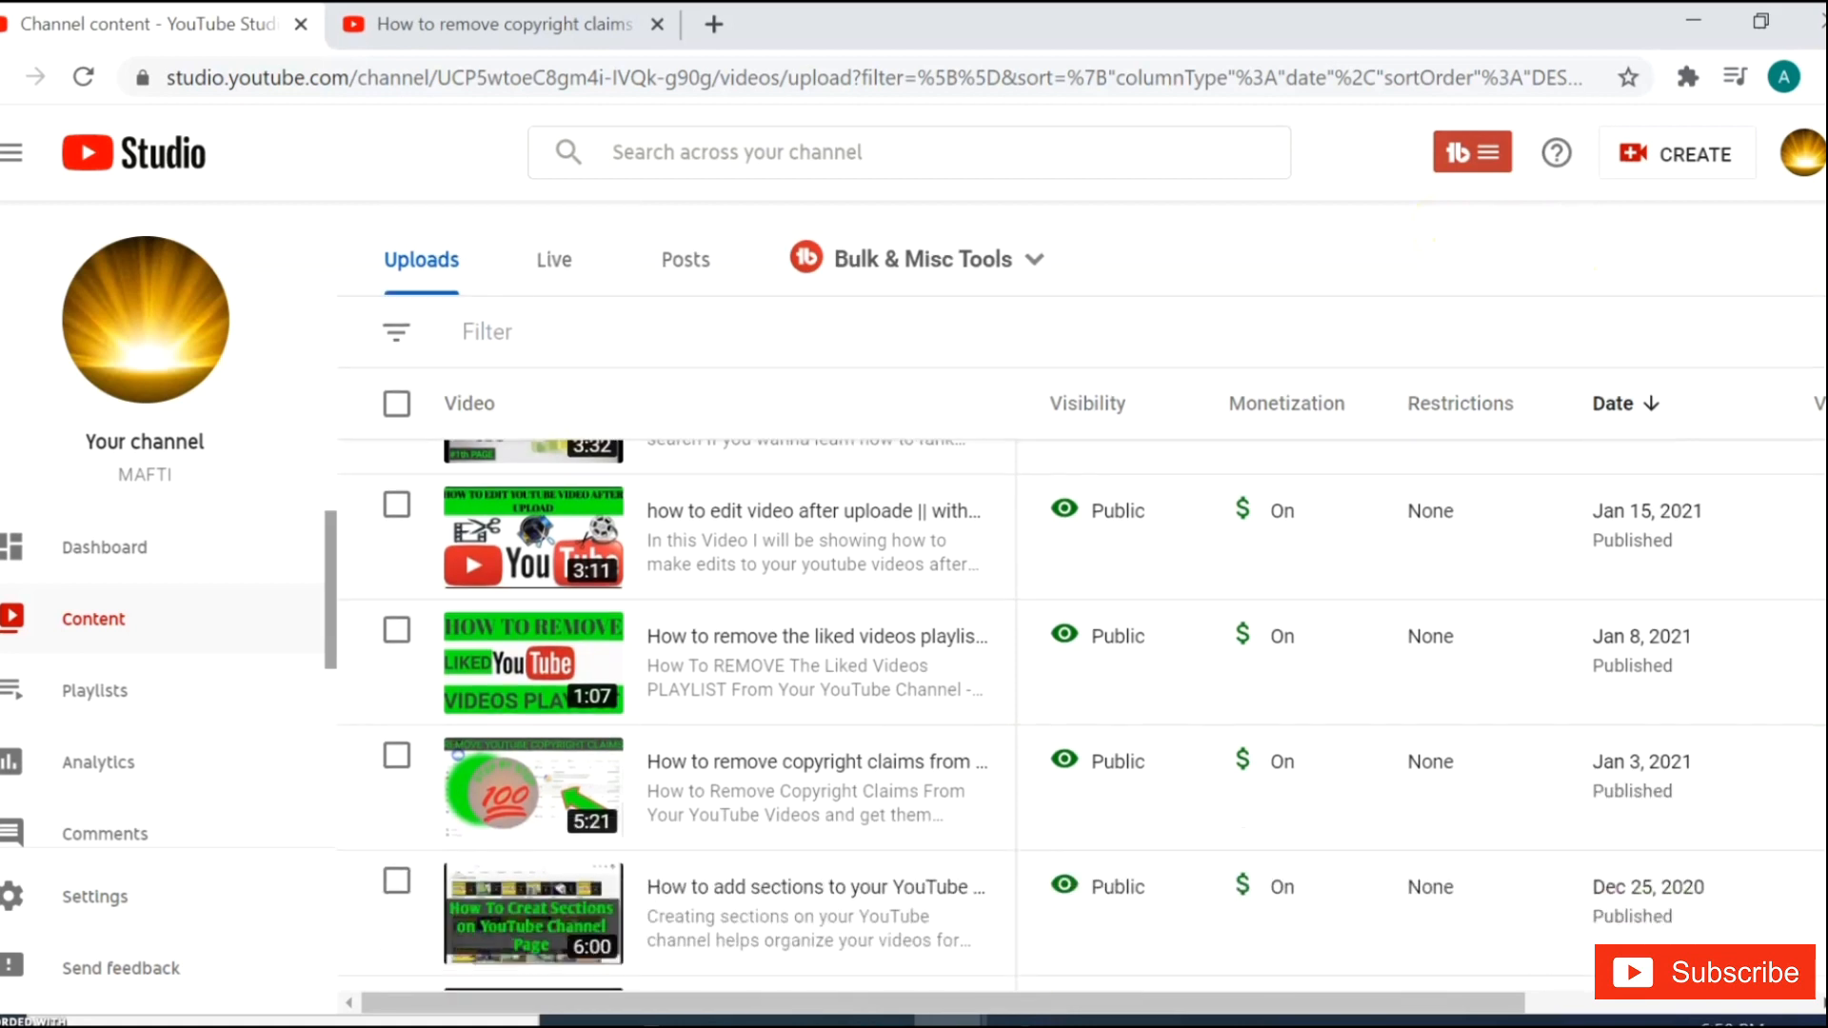
{"action": "scroll", "scroll_direction": "down", "scroll_amount": 3}
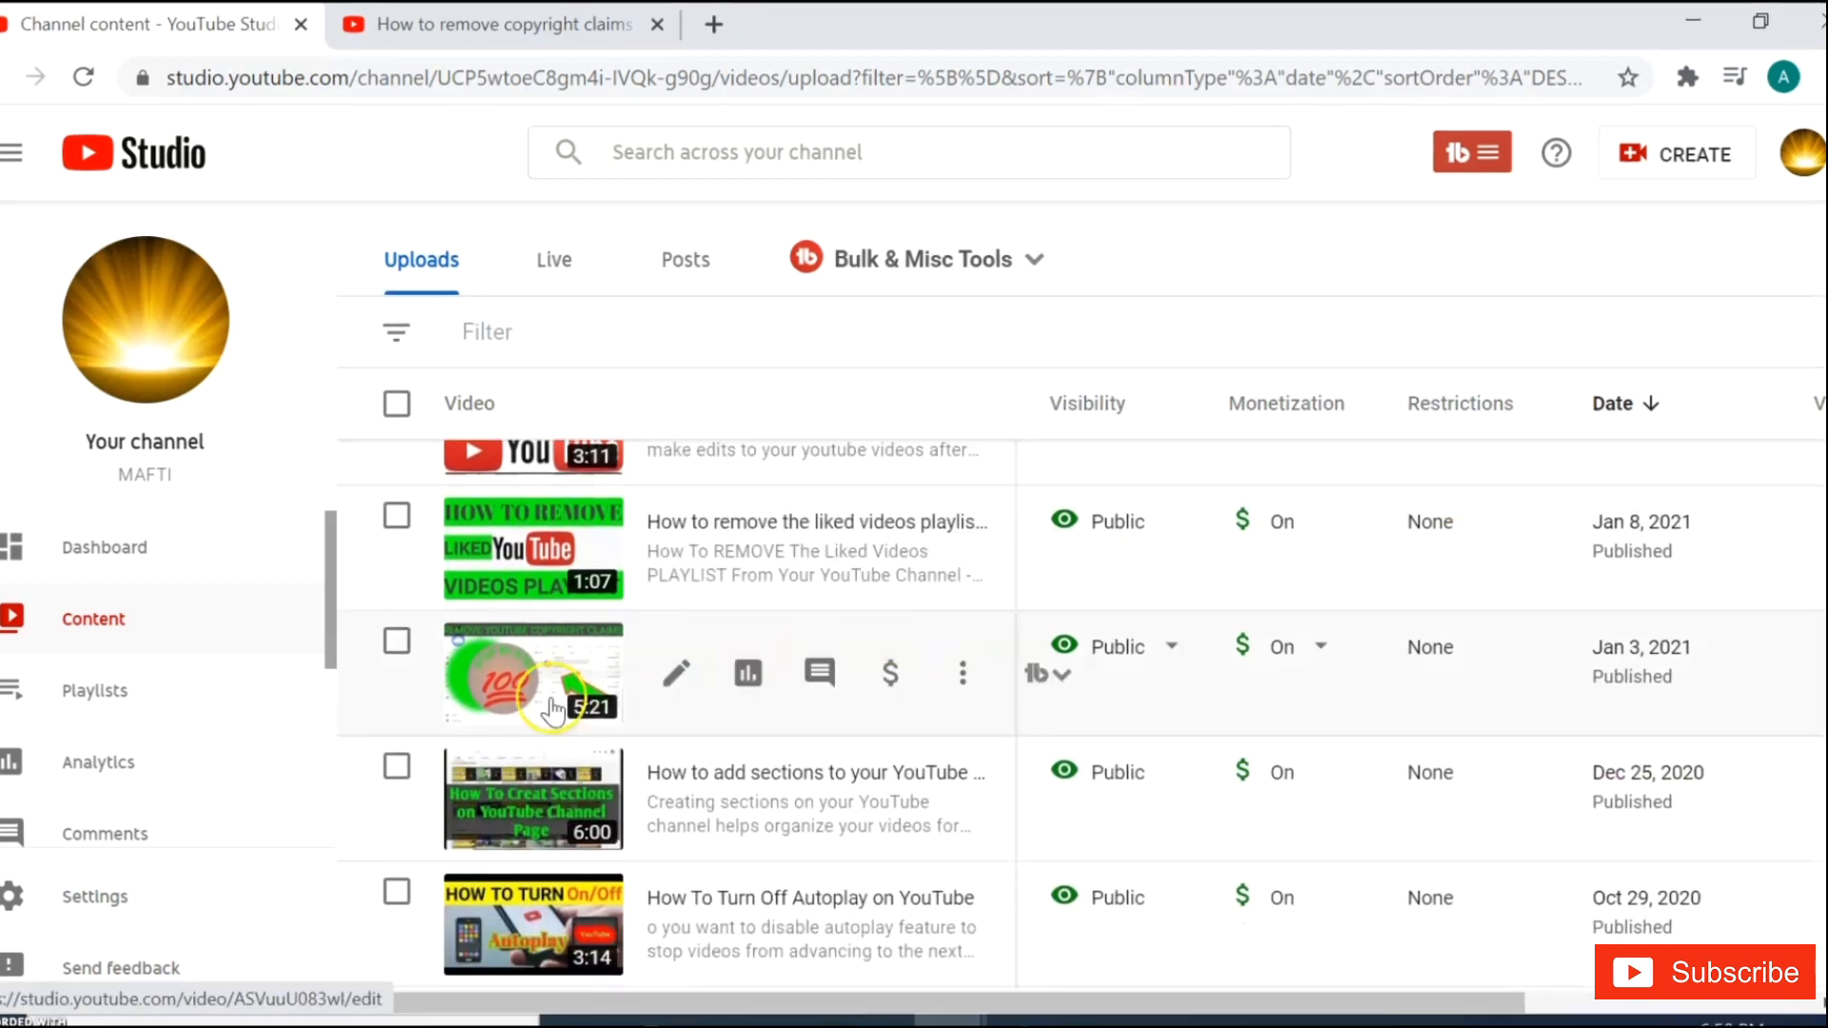
{"action": "left_click", "coordinate": [533, 674]}
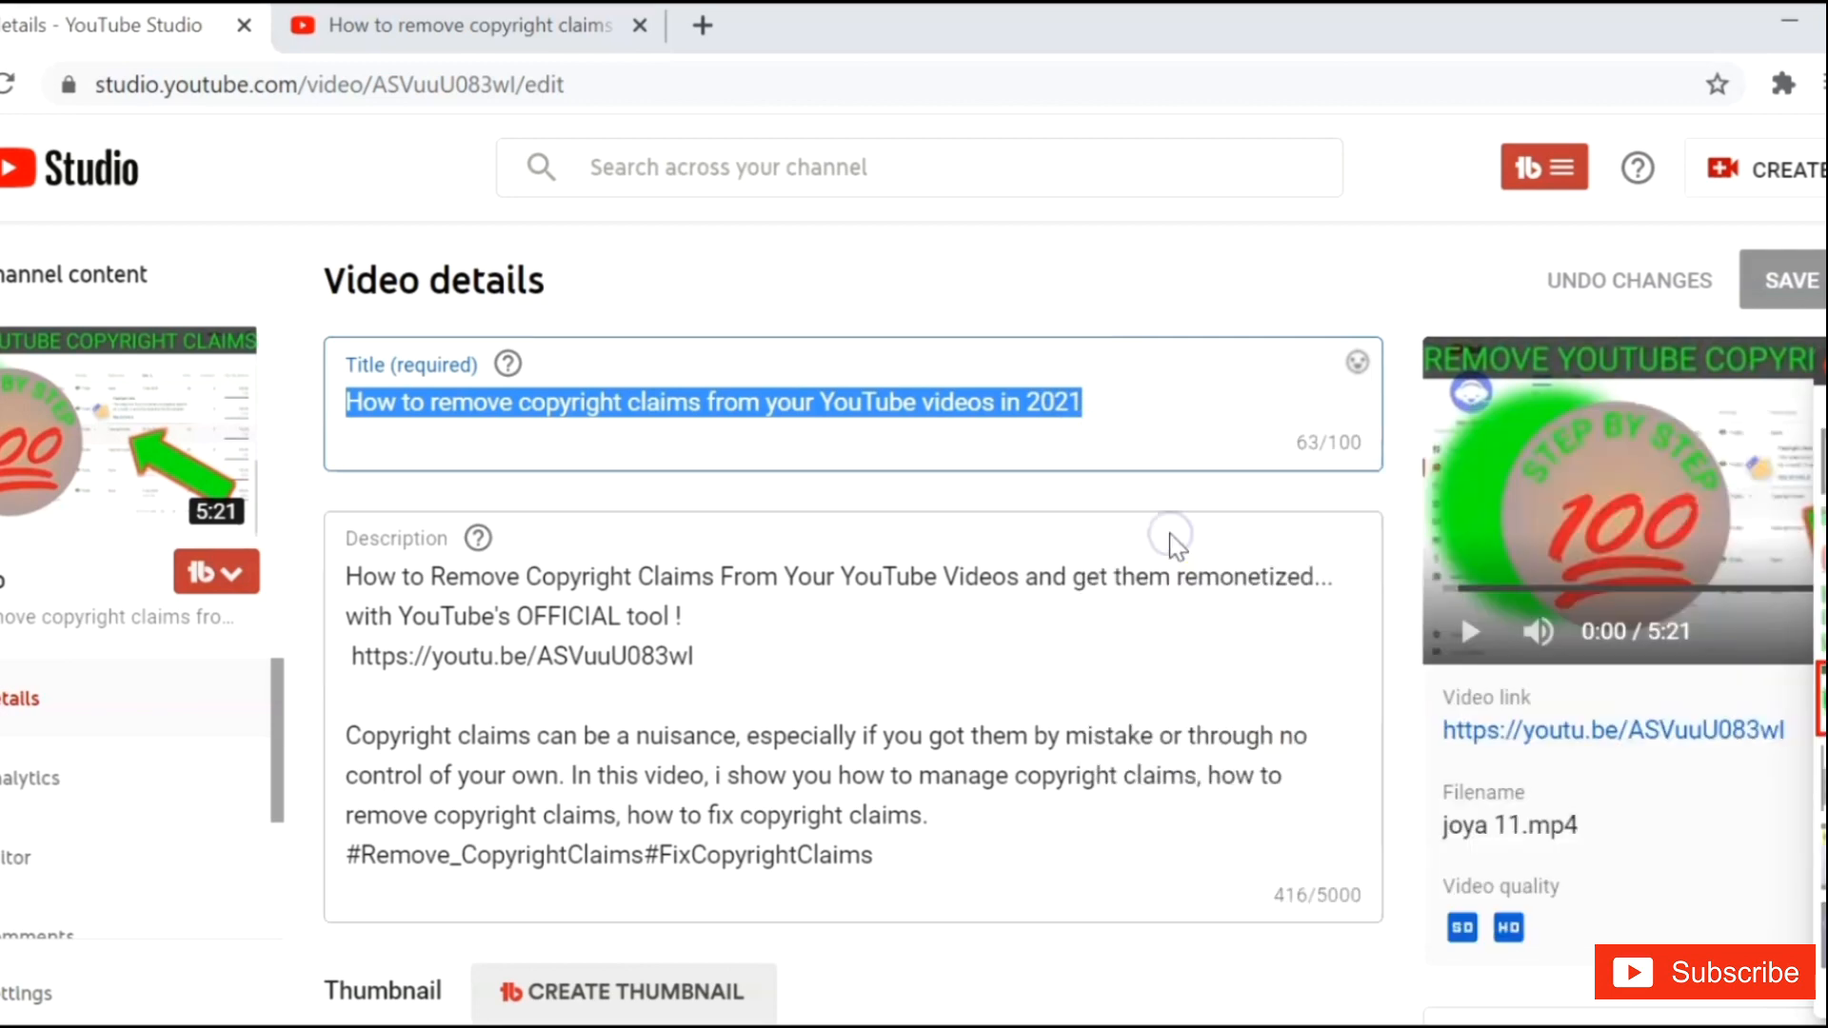
Search YouTube for the pasted title and open the top-ranking copyright-claims competitor video
{"action": "left_click", "coordinate": [489, 26]}
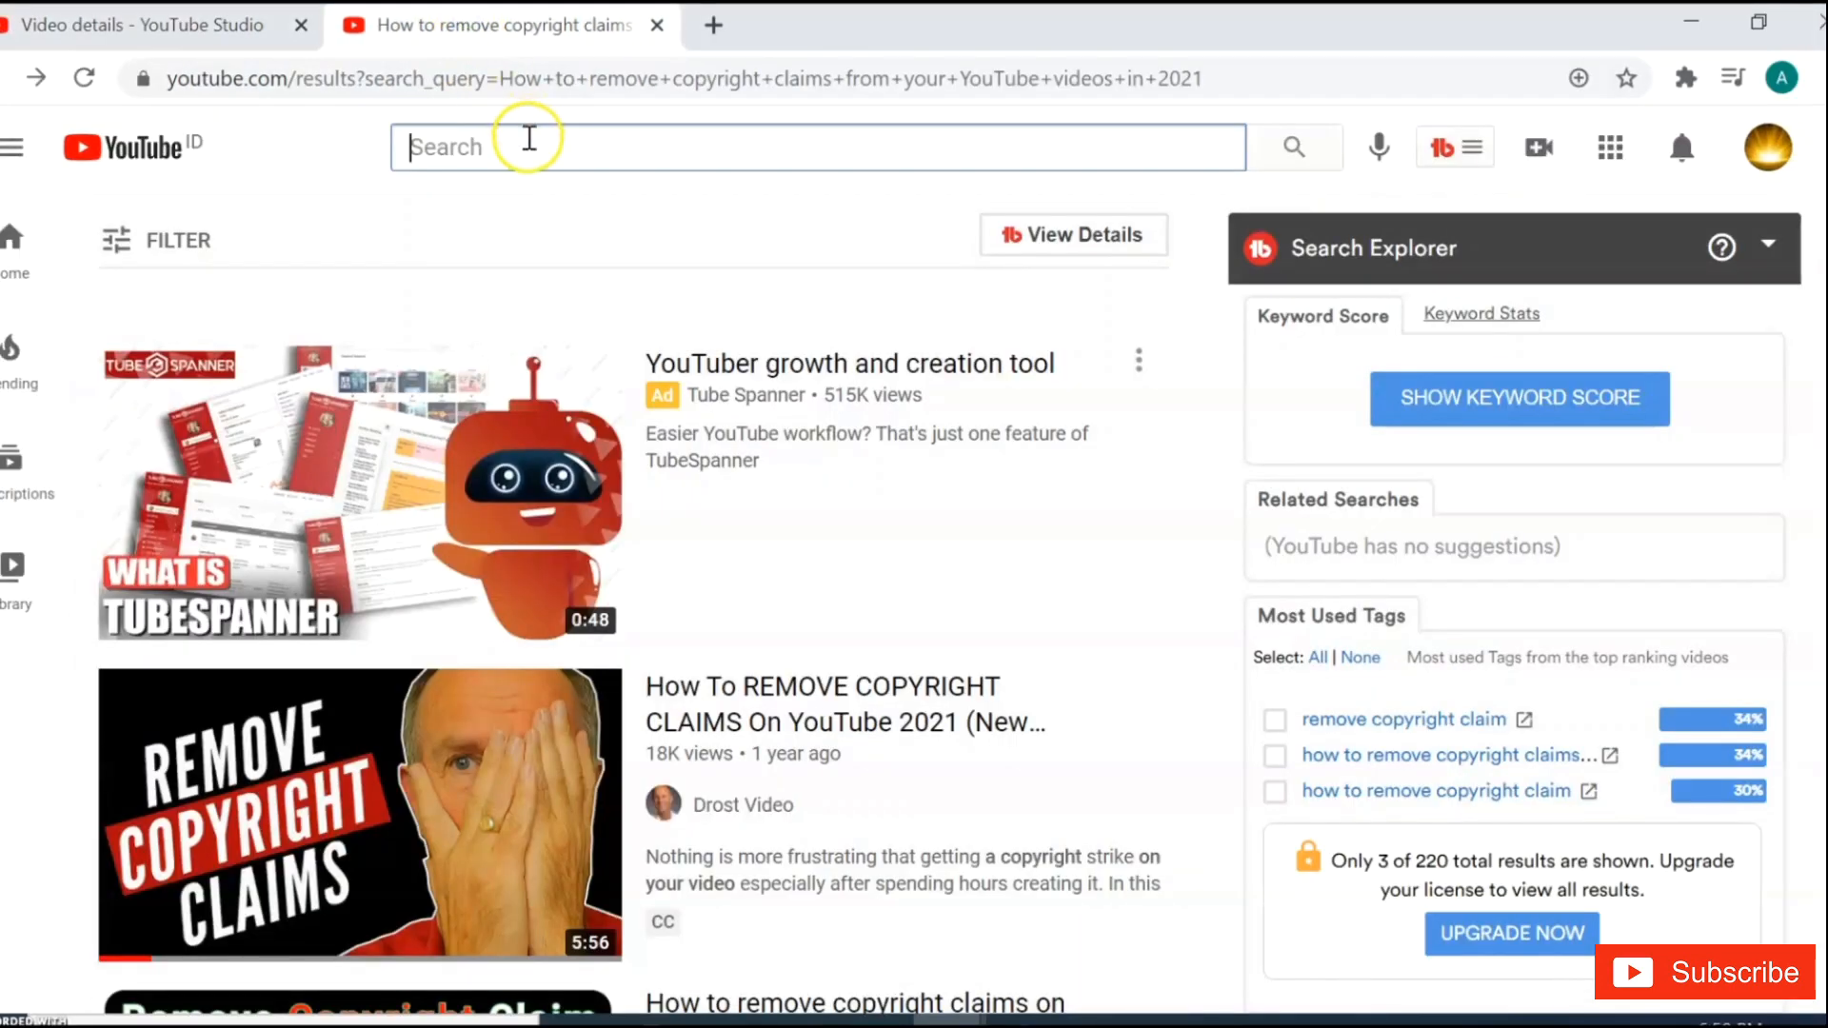
{"action": "right_click", "coordinate": [524, 146]}
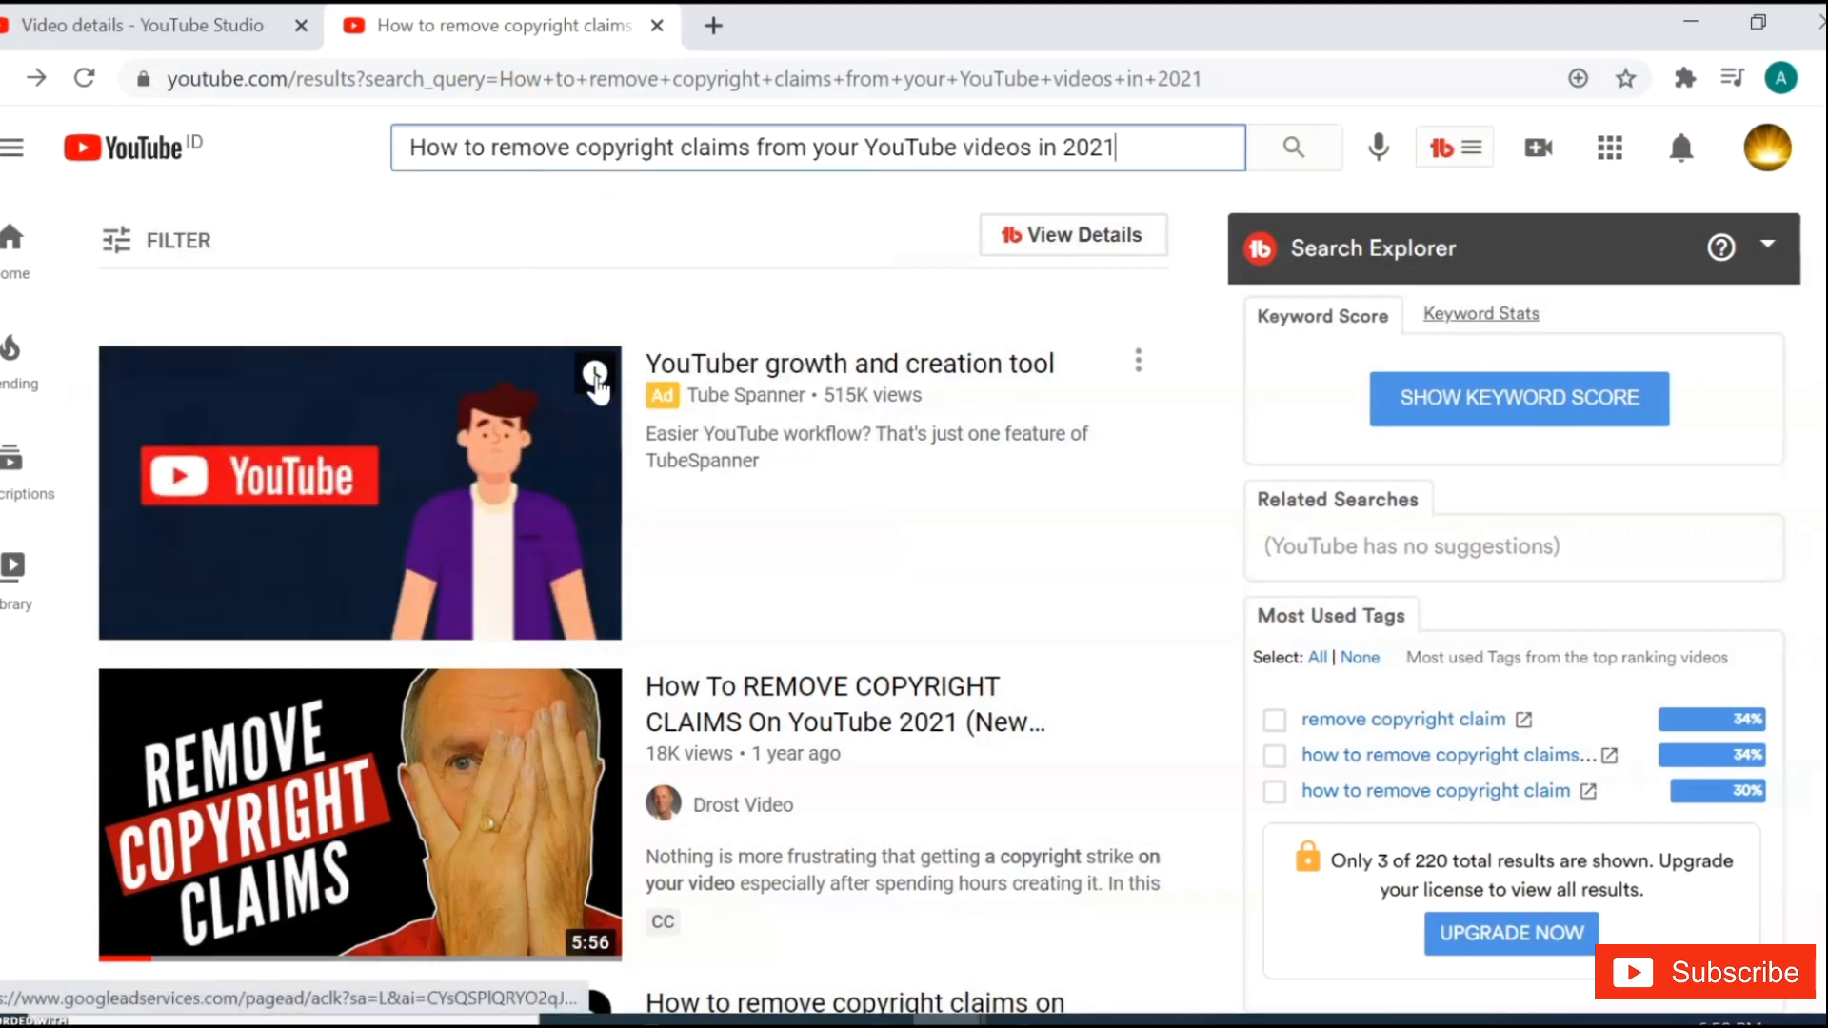
{"action": "scroll", "scroll_direction": "down", "scroll_amount": 3}
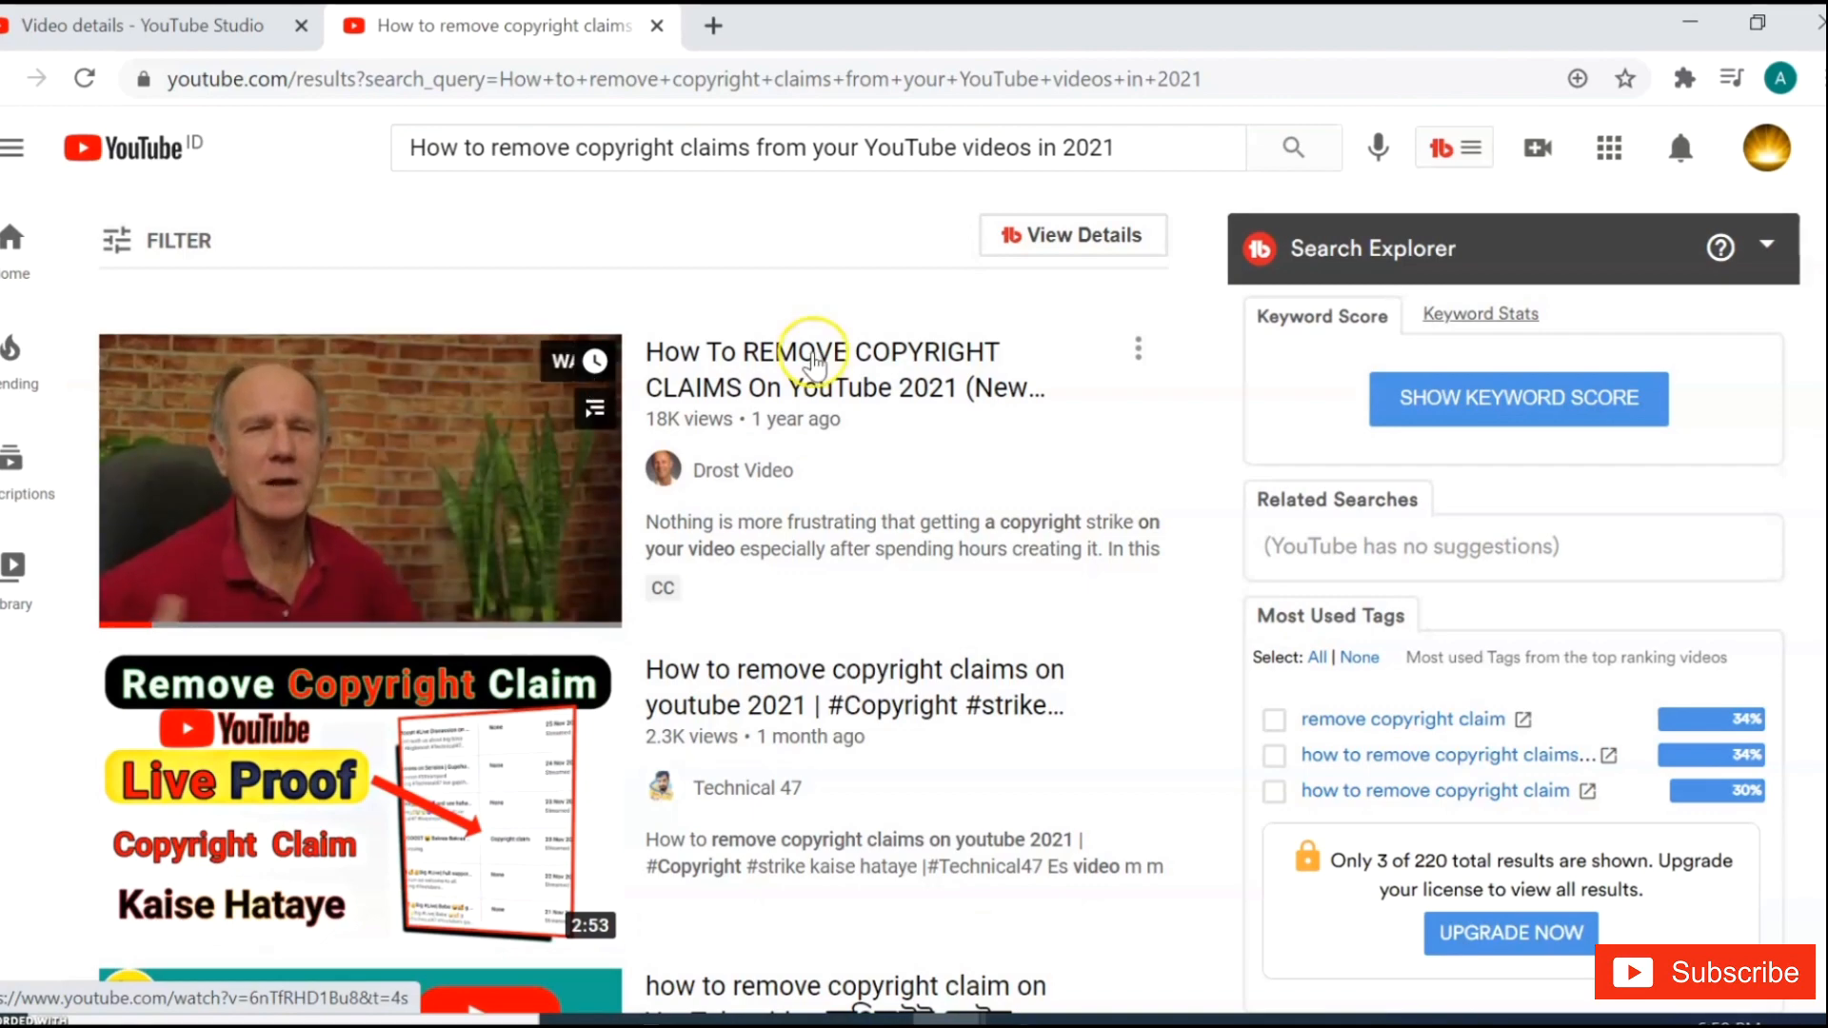
{"action": "scroll", "scroll_direction": "down", "scroll_amount": 3}
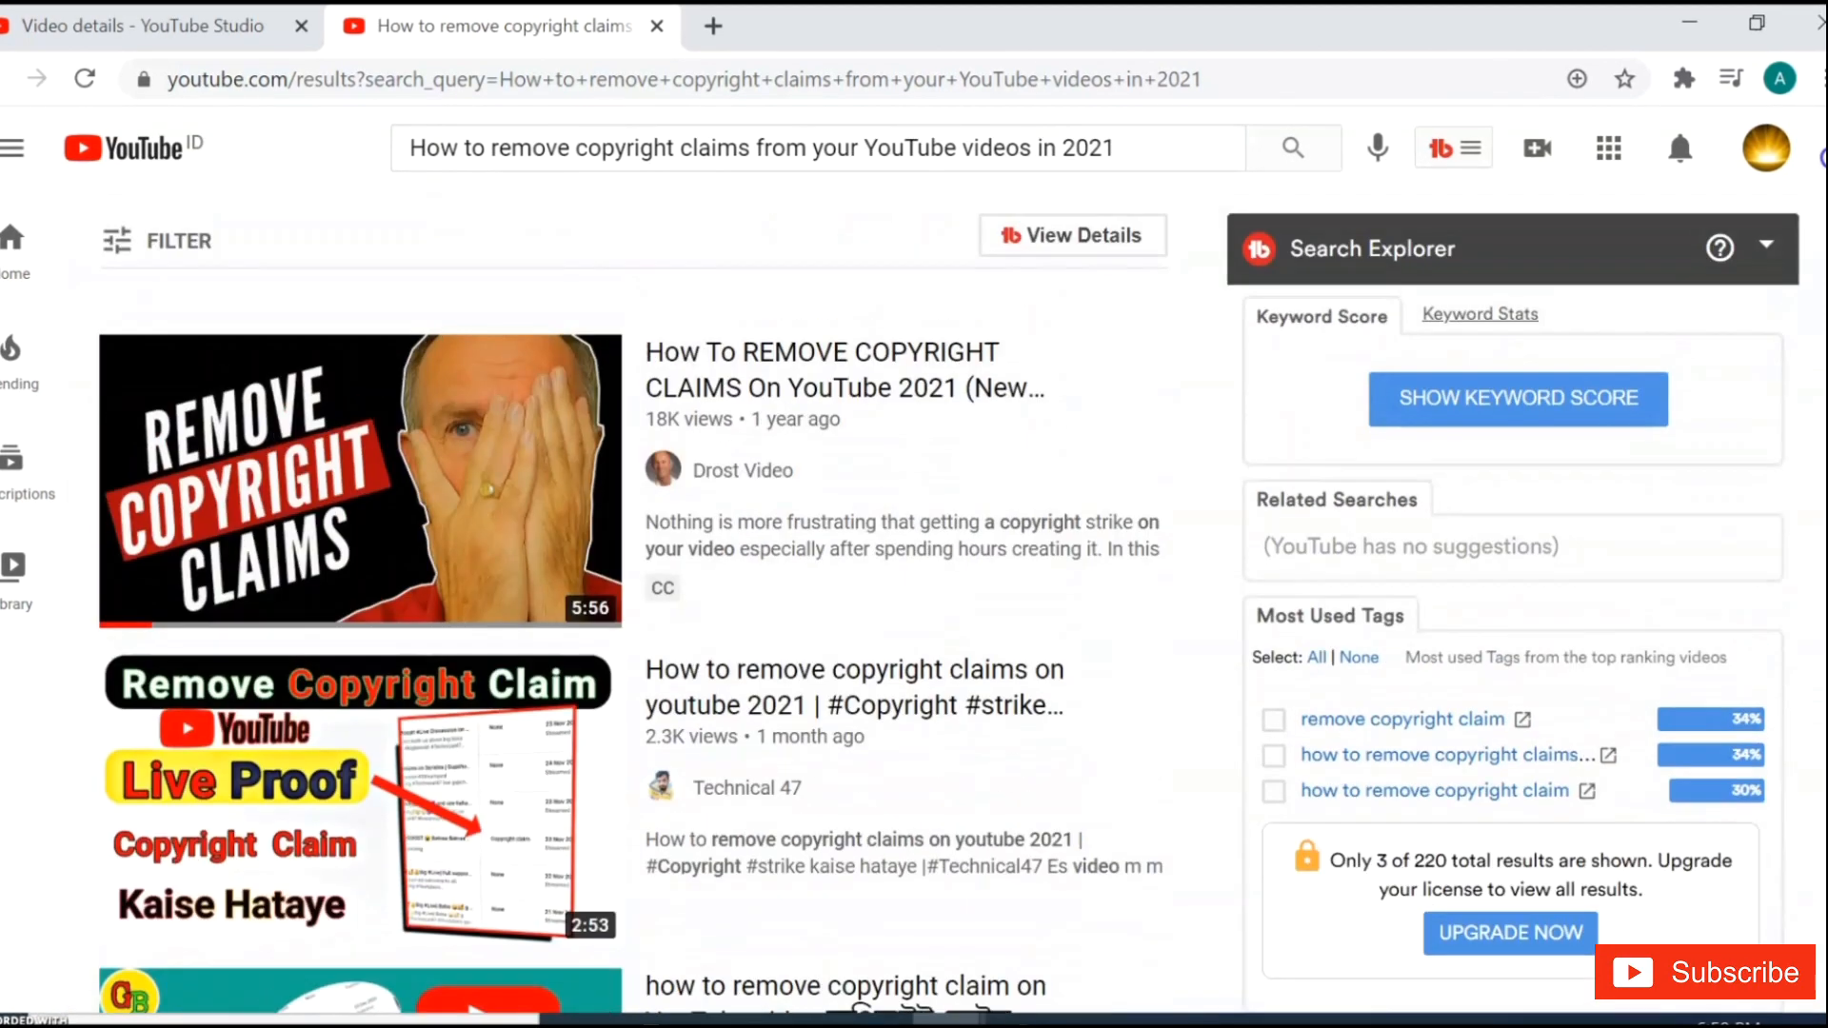
{"action": "left_click", "coordinate": [359, 478]}
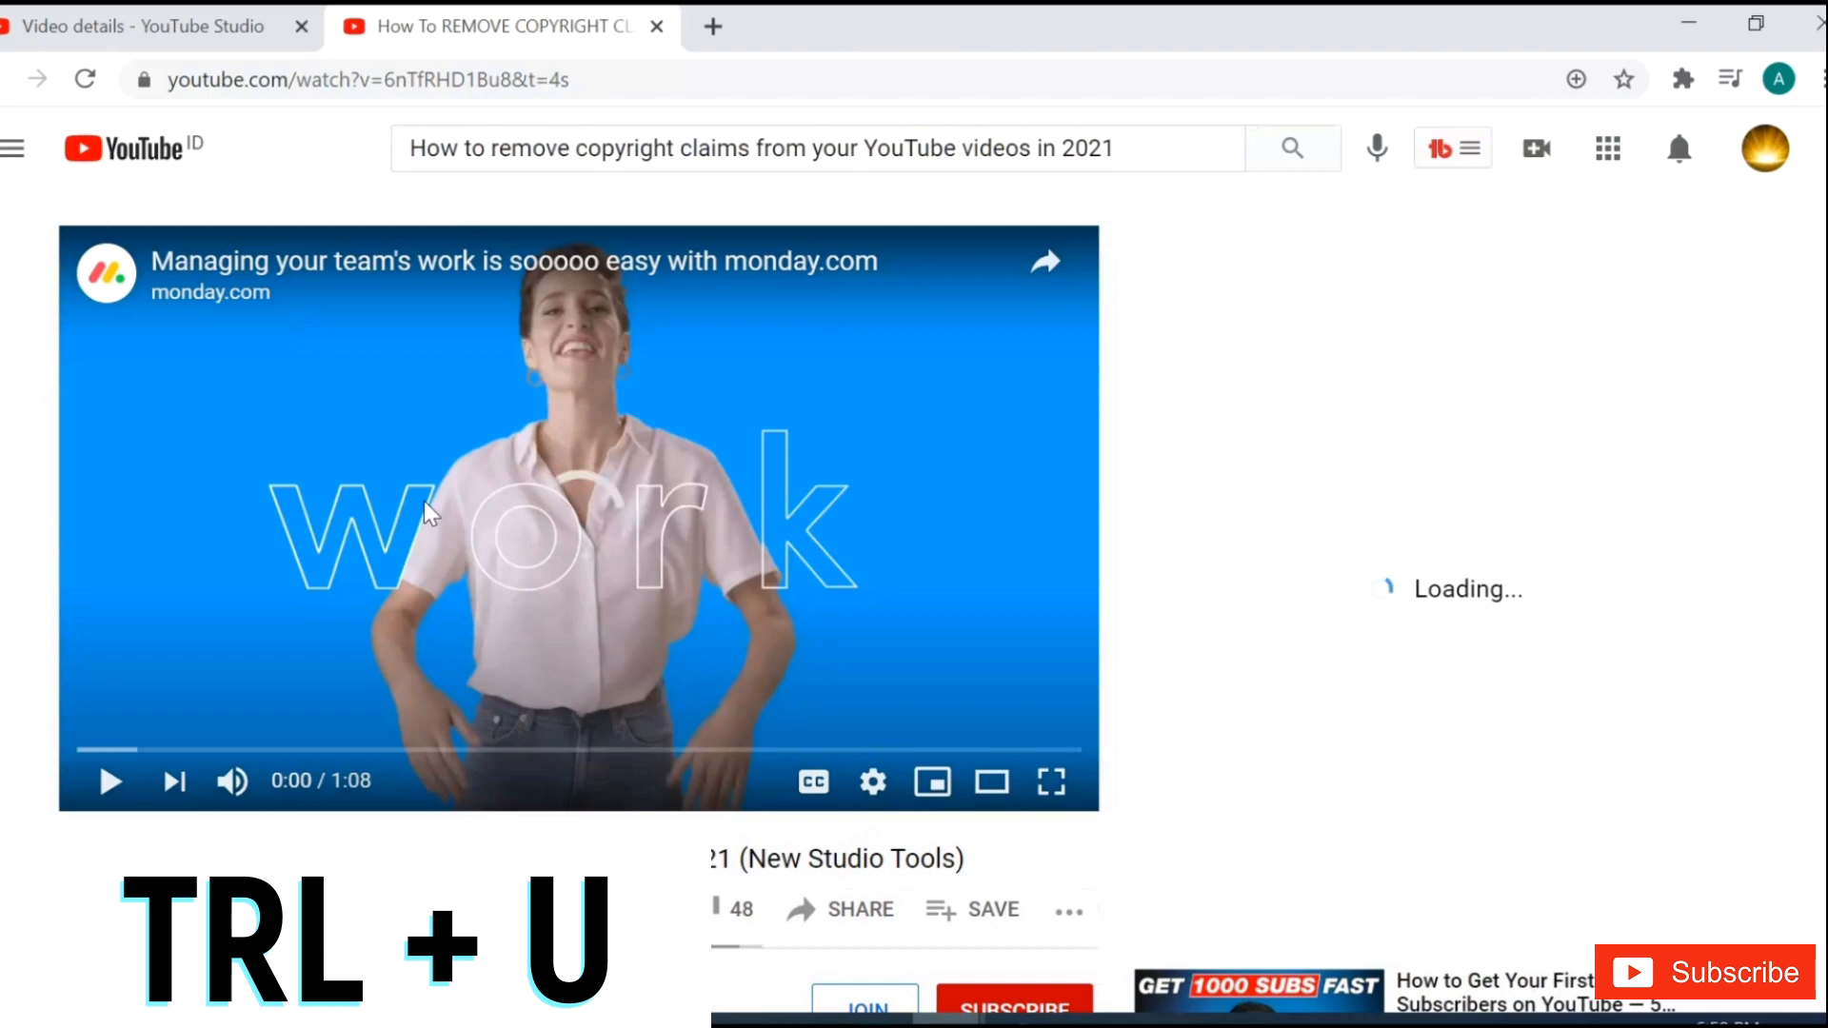
View the competitor page's source and copy its keyword tag list
{"action": "key", "text": "ctrl+u"}
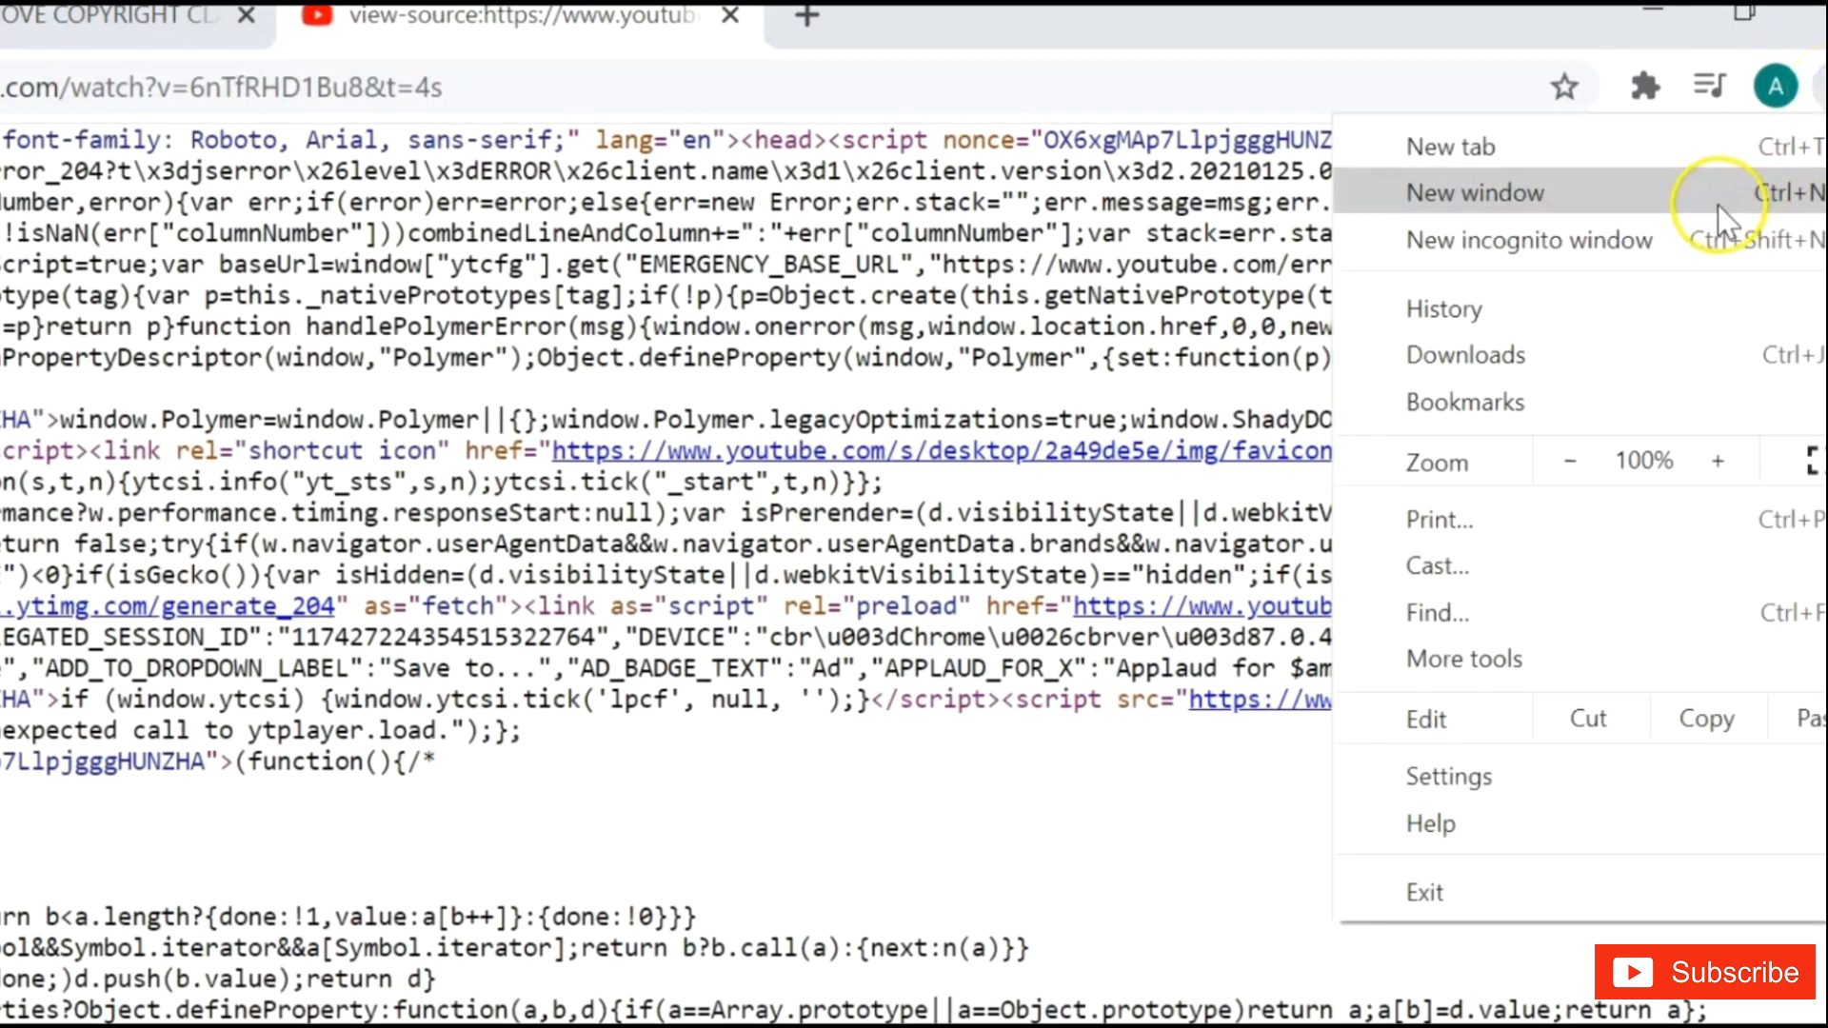
{"action": "mouse_move", "coordinate": [1451, 613]}
{"action": "type", "text": "keyword"}
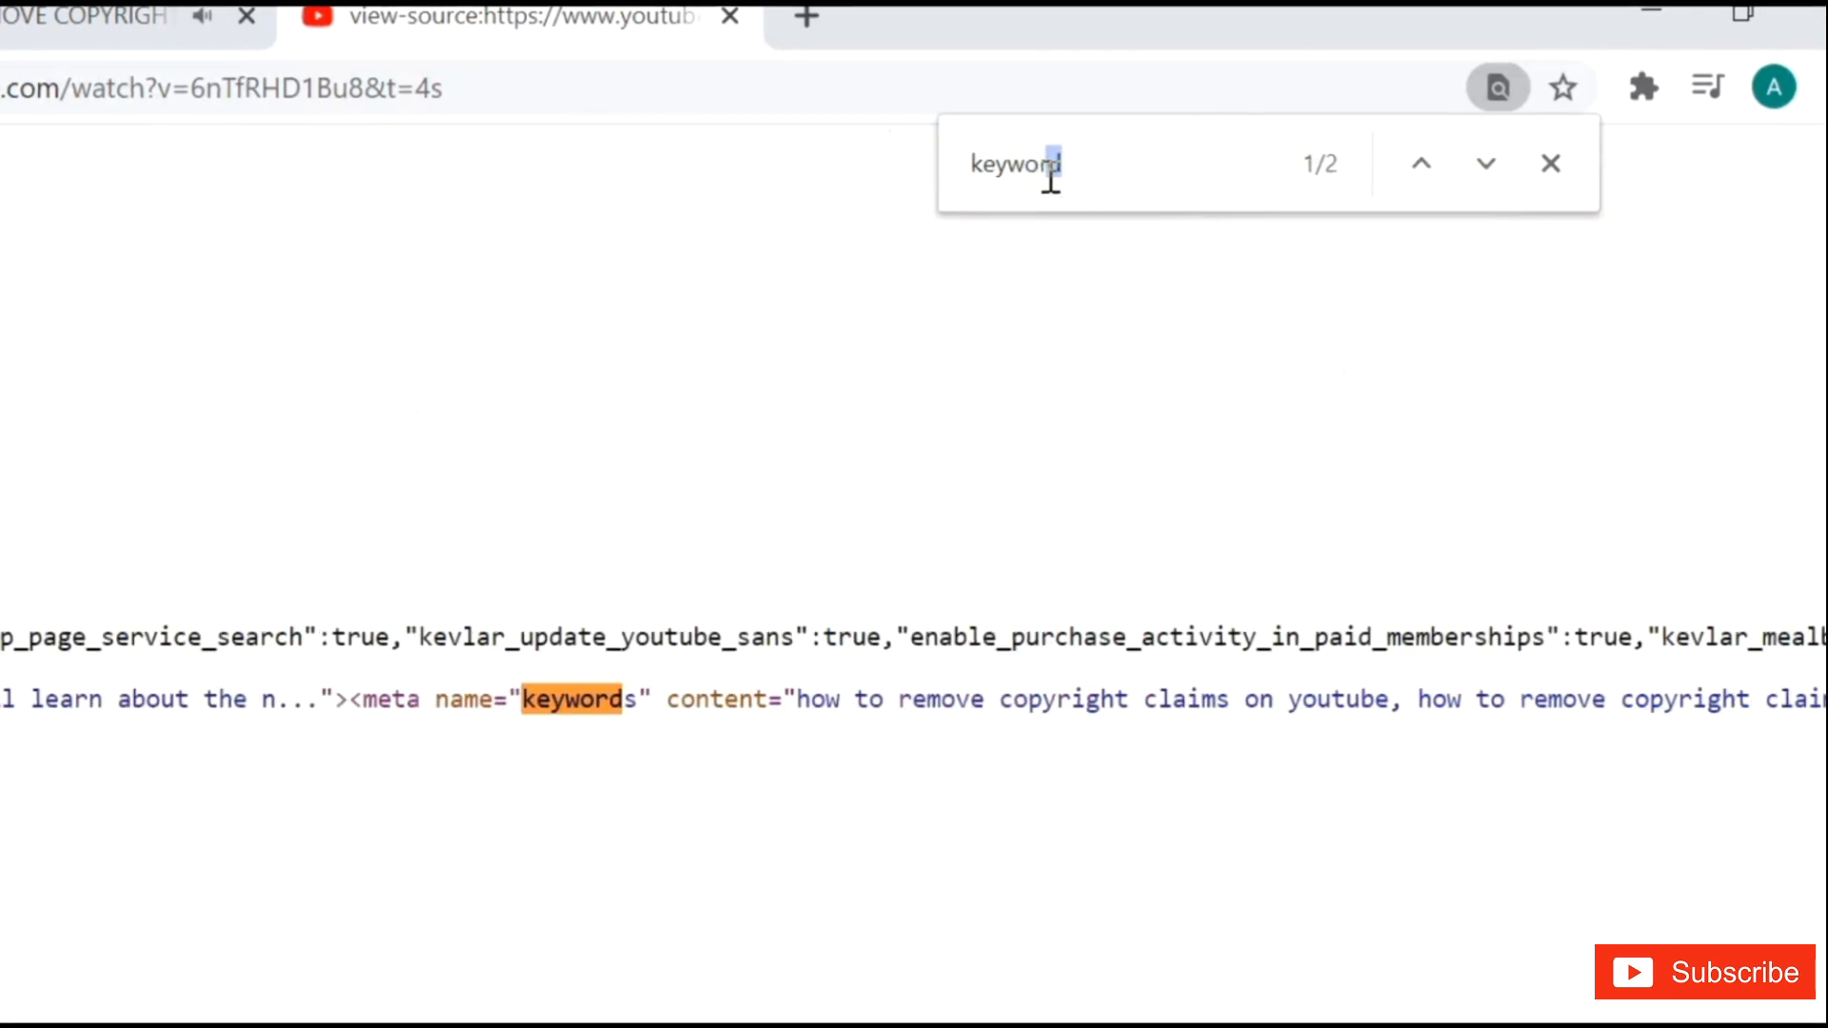
{"action": "mouse_move", "coordinate": [629, 681]}
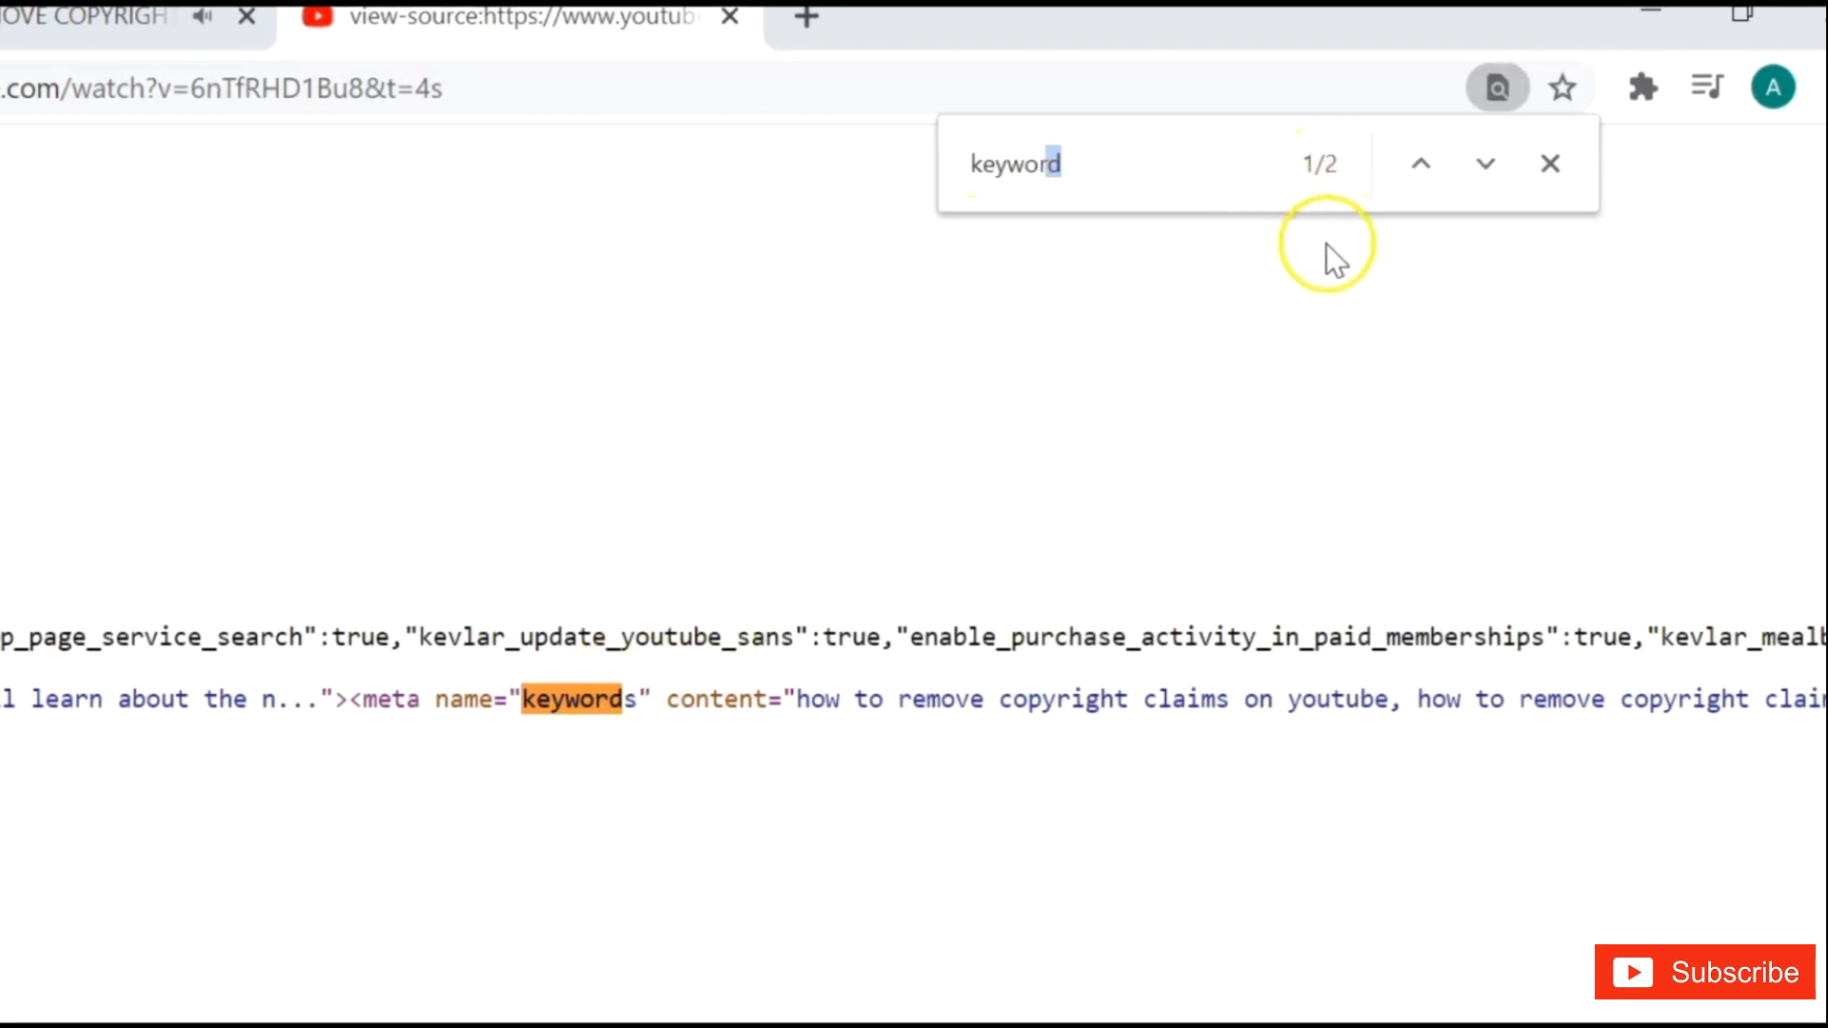
{"action": "left_click", "coordinate": [1419, 163]}
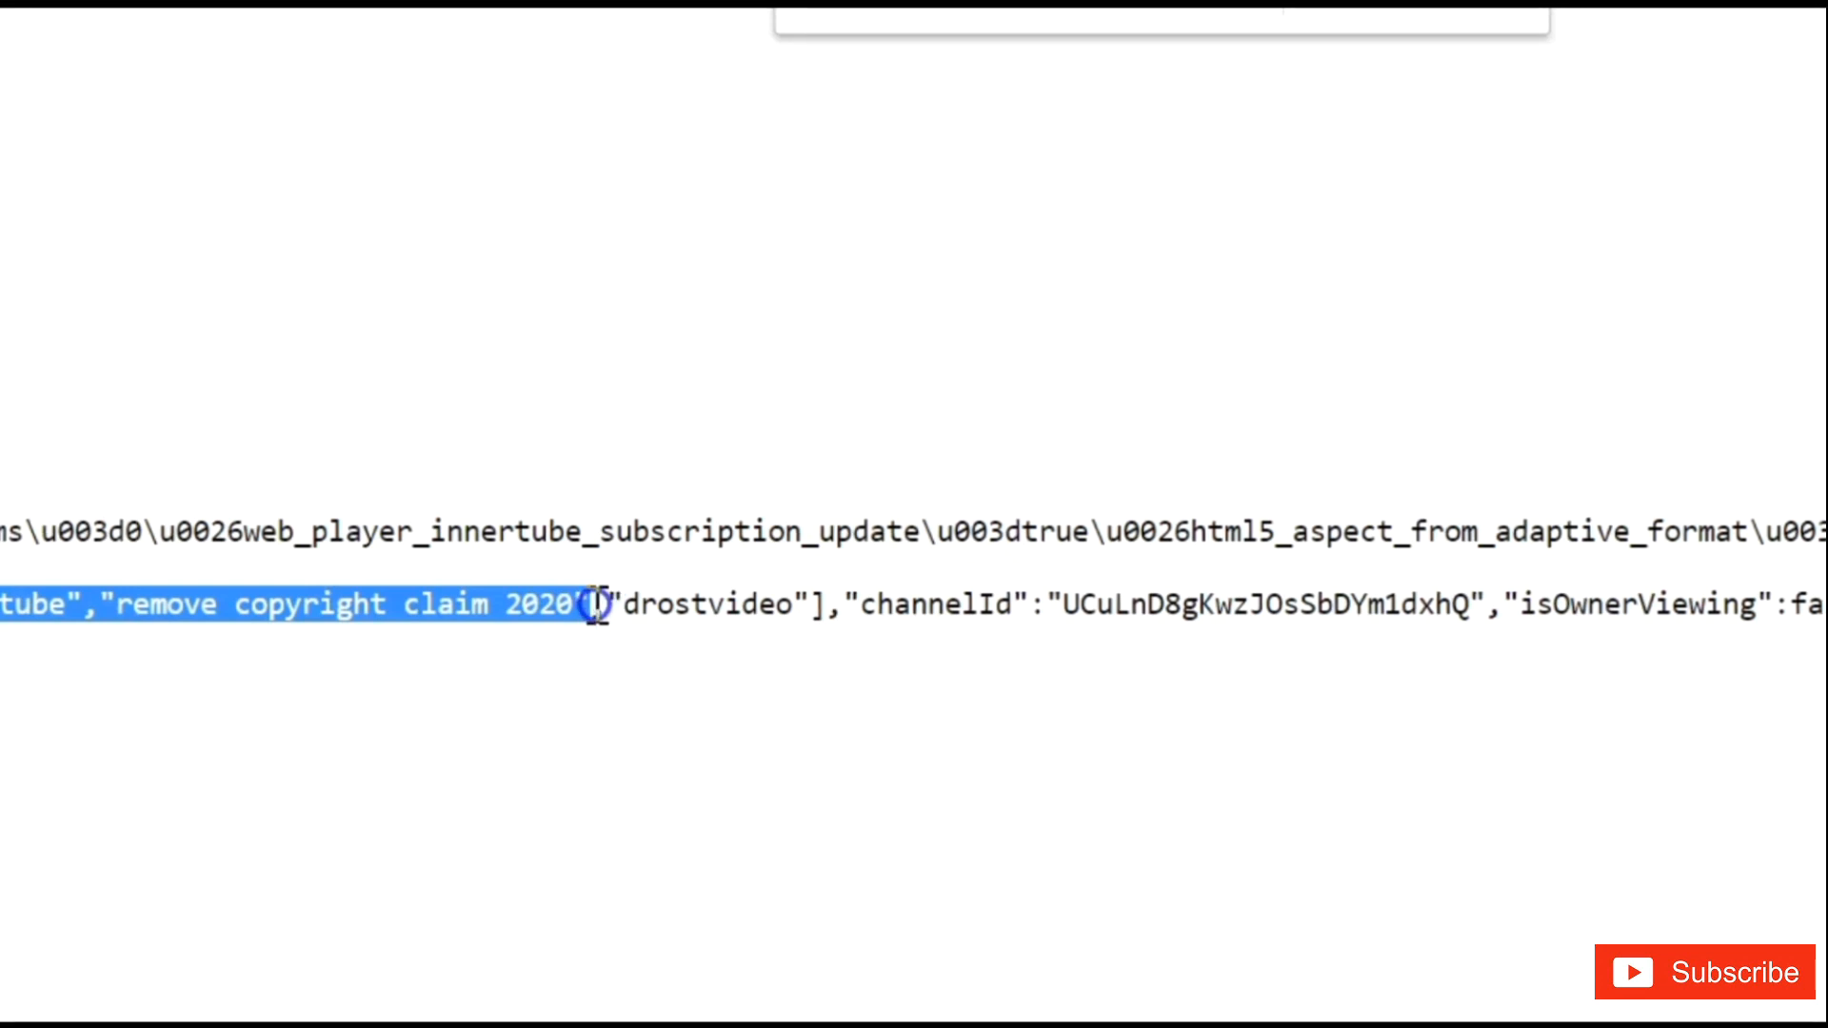
{"action": "right_click", "coordinate": [594, 606]}
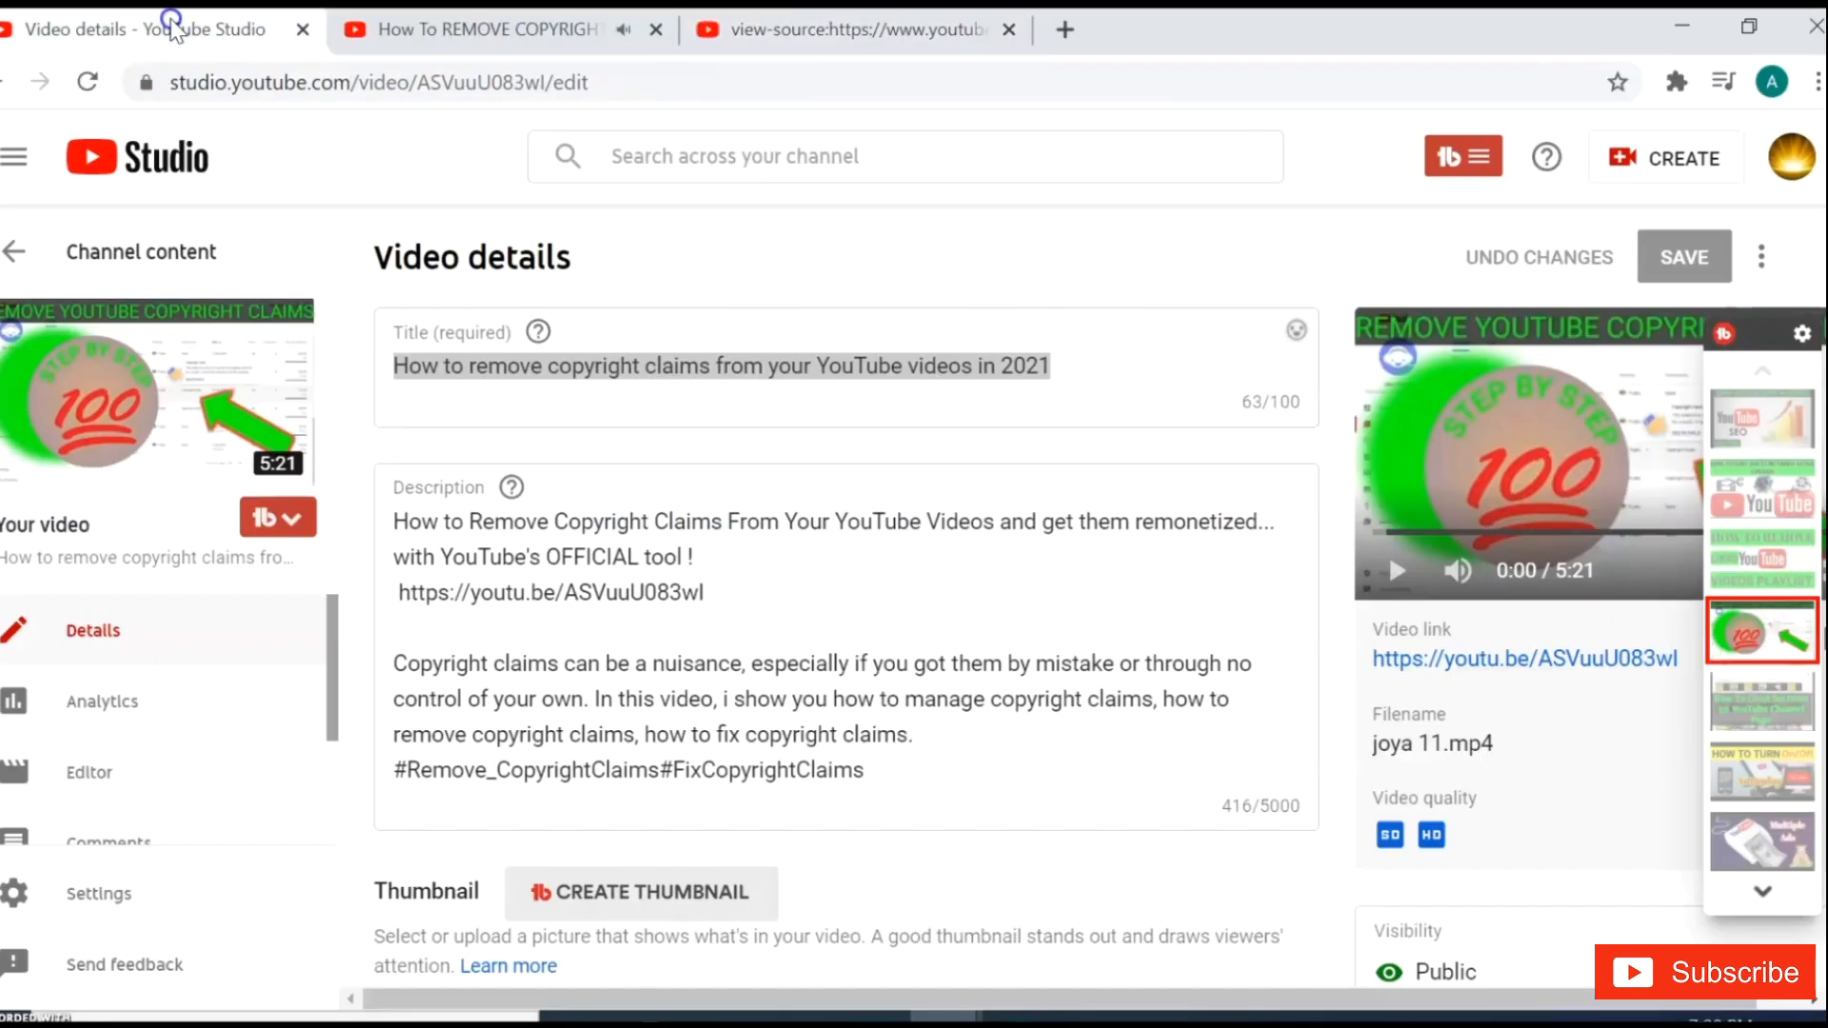
Paste the competitor keywords into the Studio Tags field, exceeding the character limit
{"action": "scroll", "scroll_direction": "down", "scroll_amount": 3}
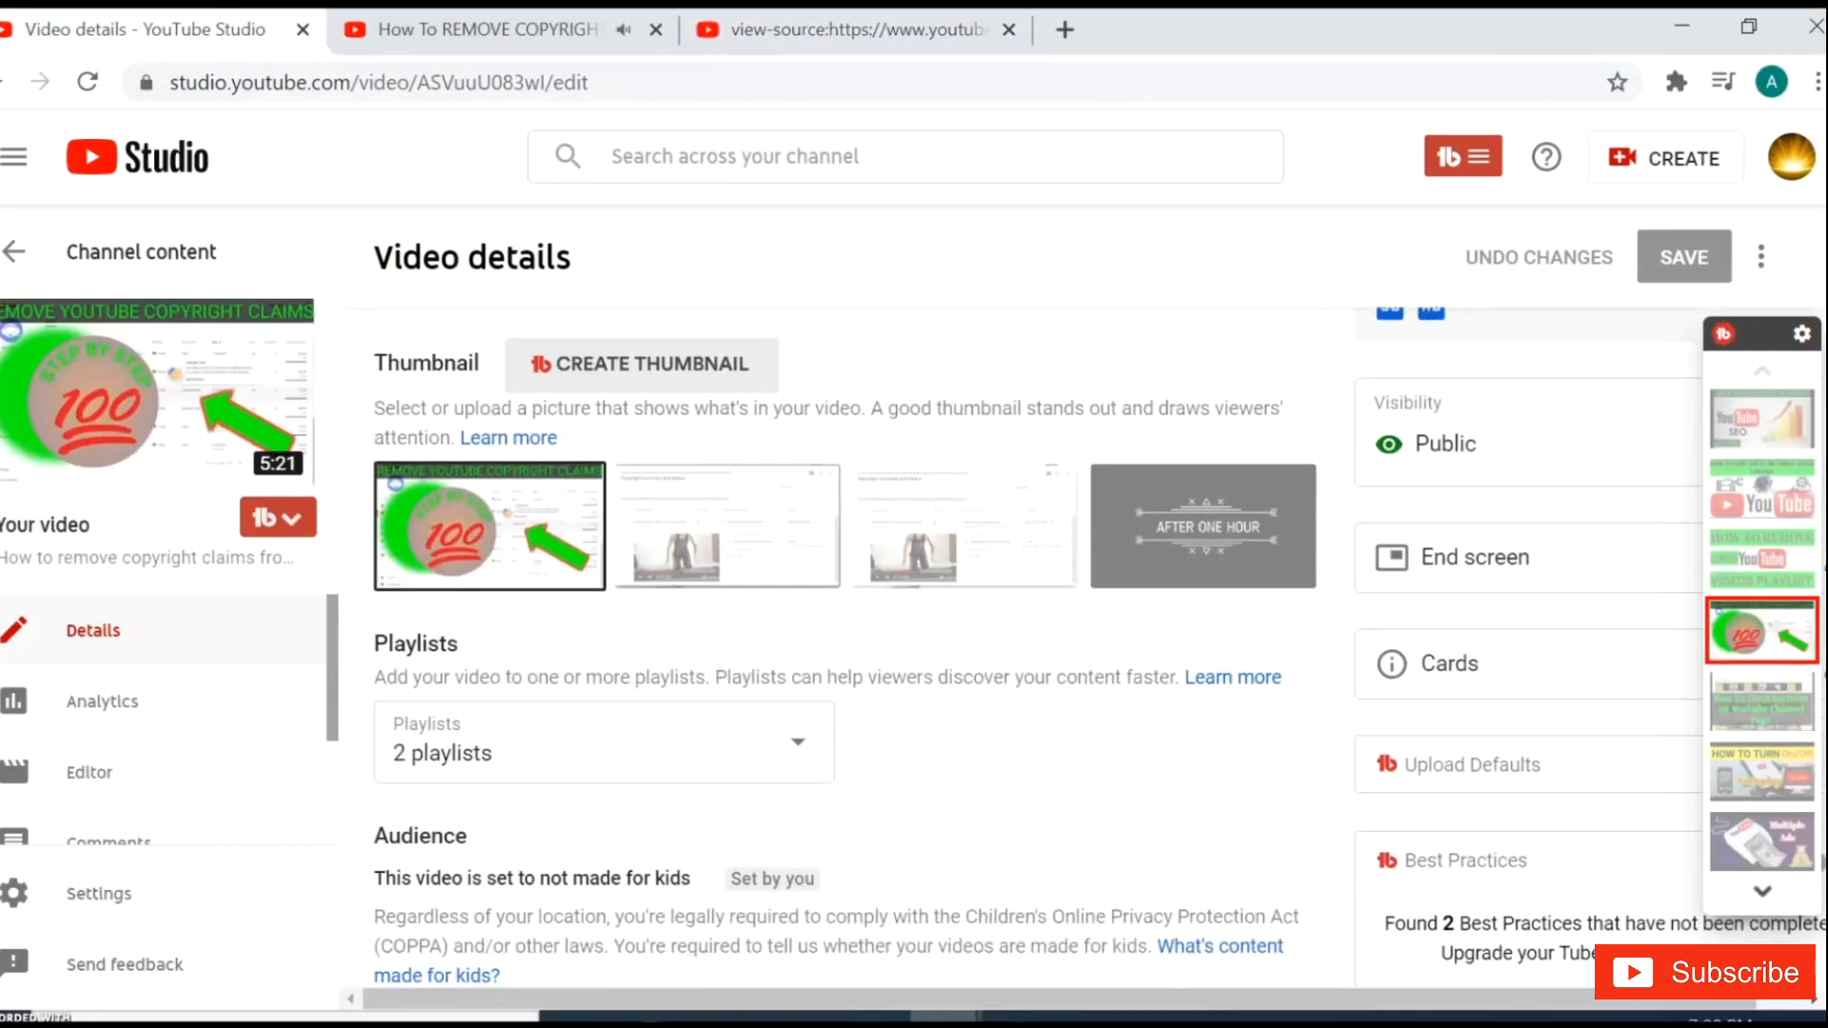
{"action": "scroll", "scroll_direction": "down", "scroll_amount": 3}
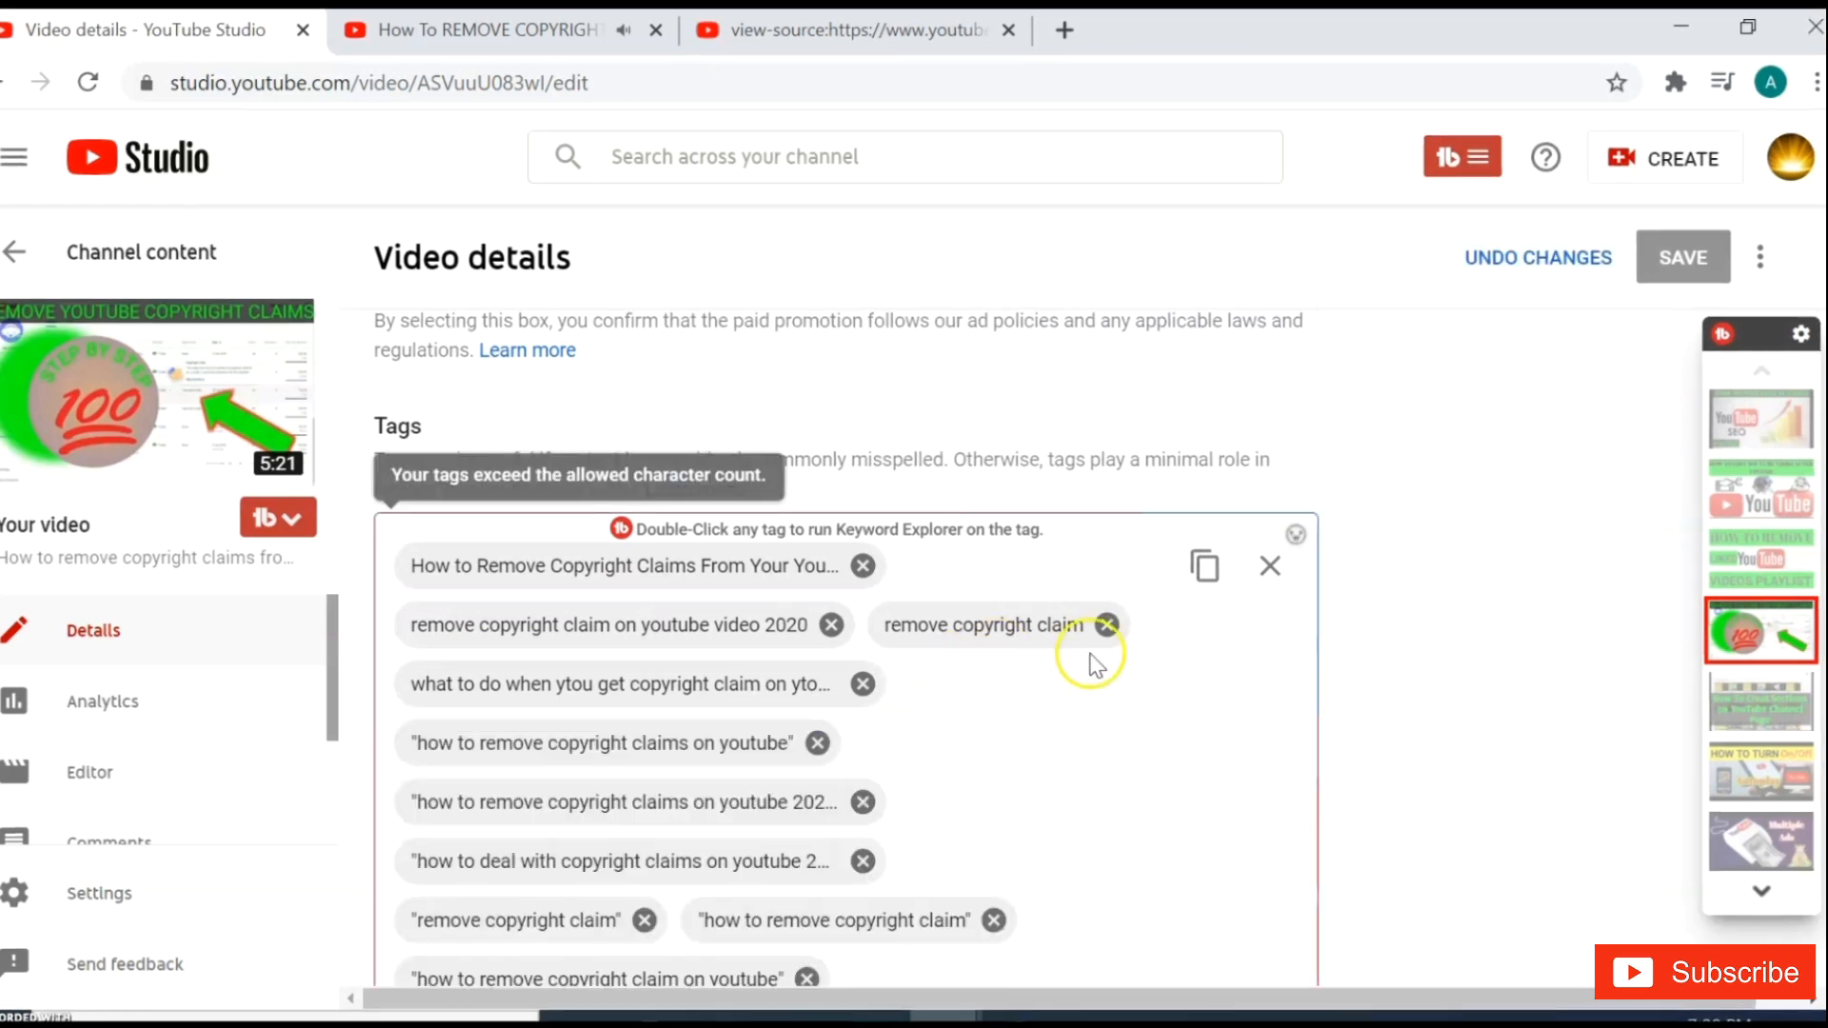
{"action": "scroll", "scroll_direction": "down", "scroll_amount": 3}
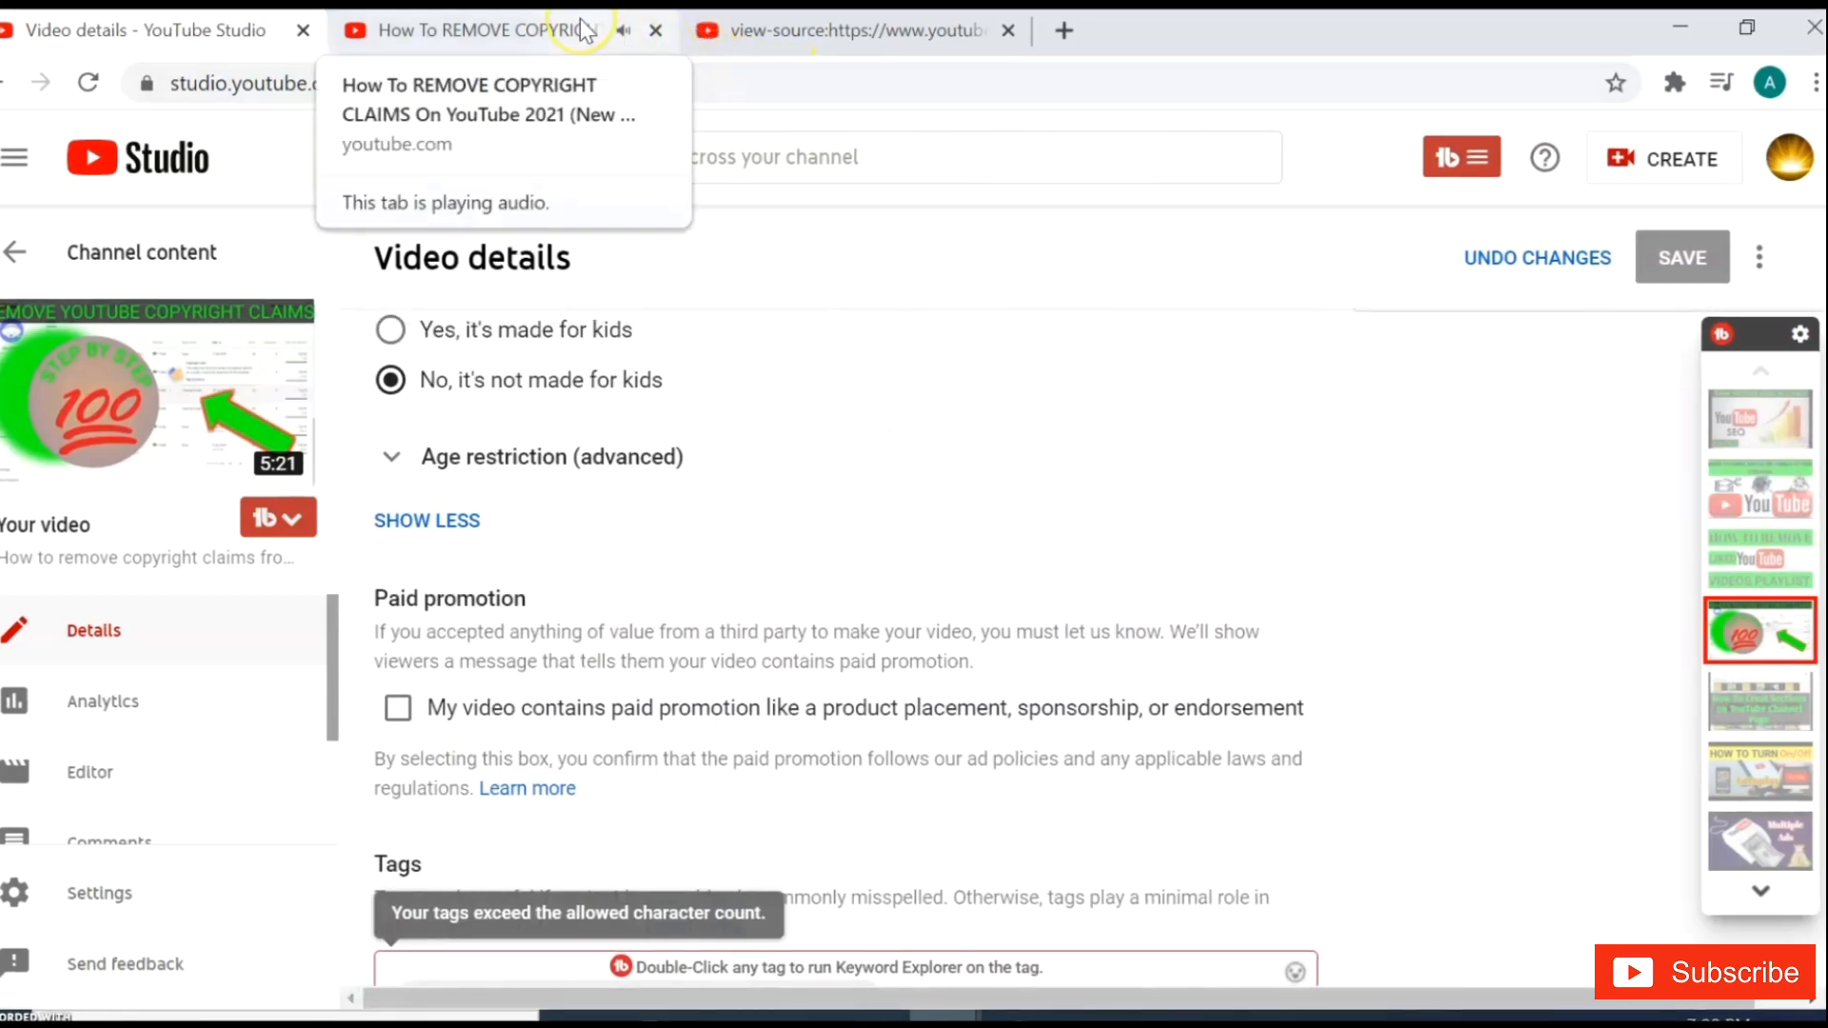
Show competitor tag rankings and explore 'how to deal with copyright claims on youtube 2020'
{"action": "left_click", "coordinate": [478, 30]}
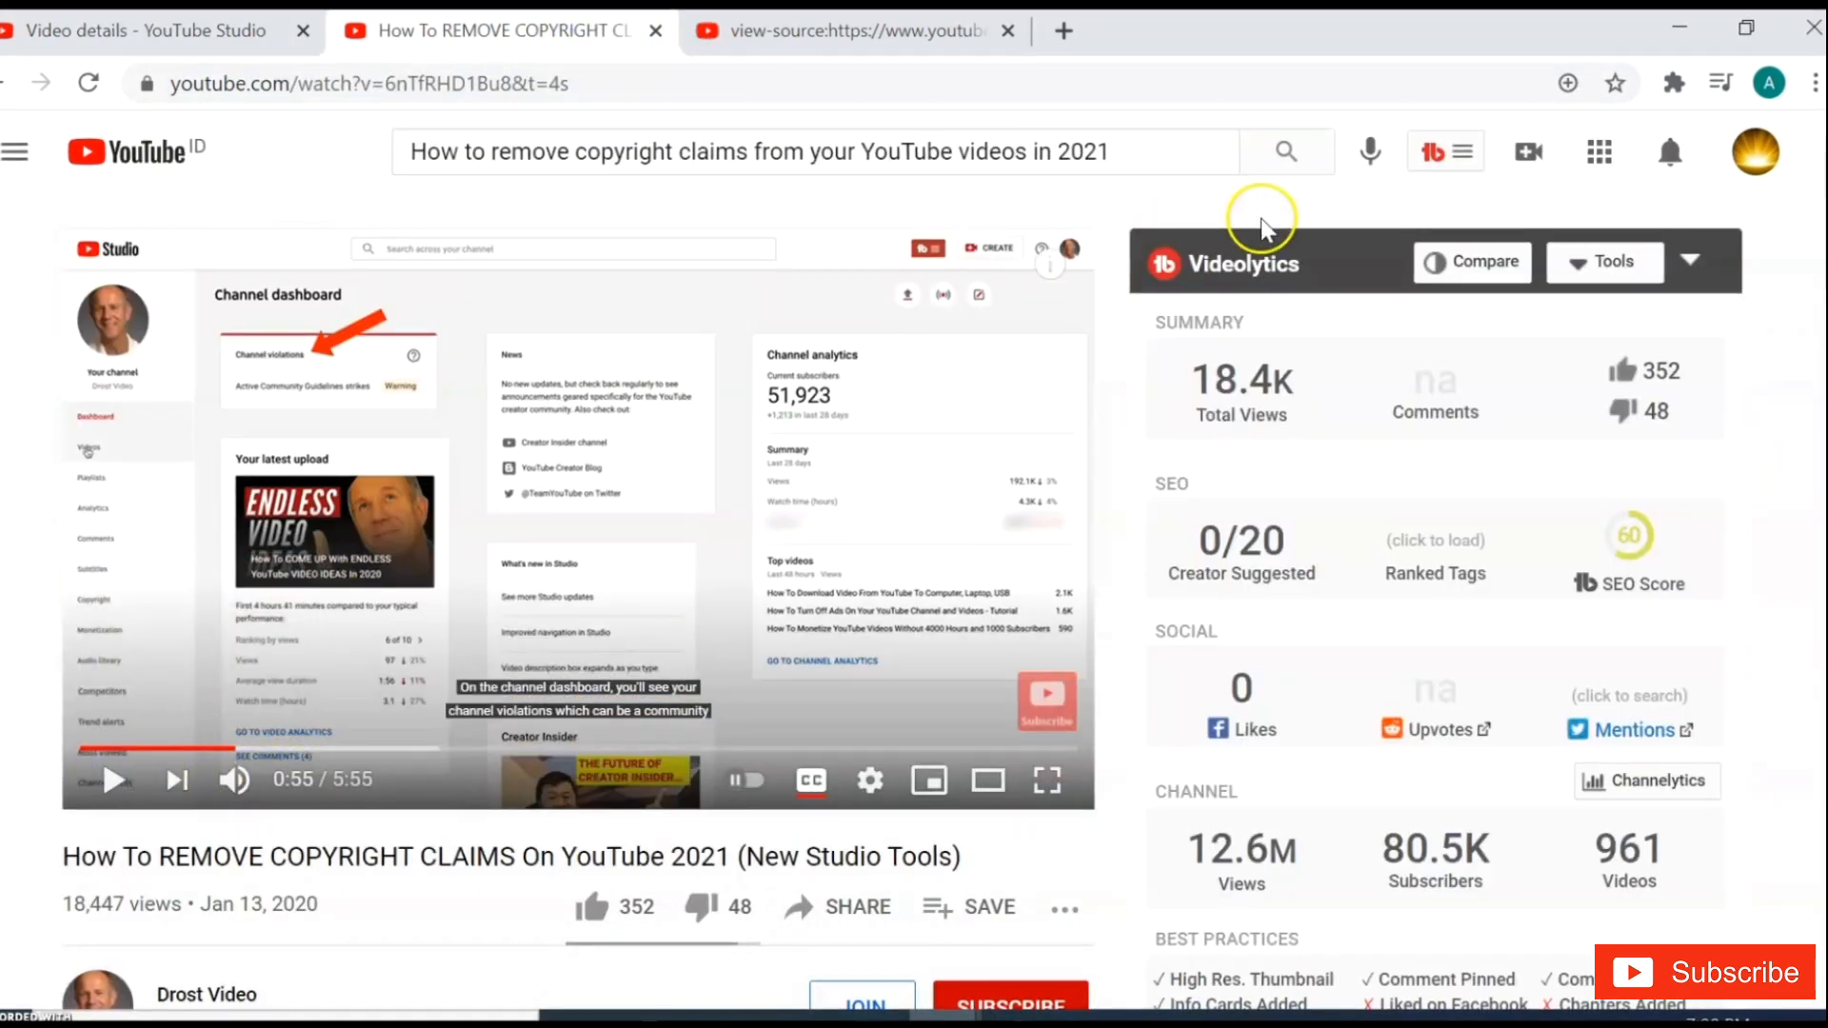
{"action": "mouse_move", "coordinate": [1539, 241]}
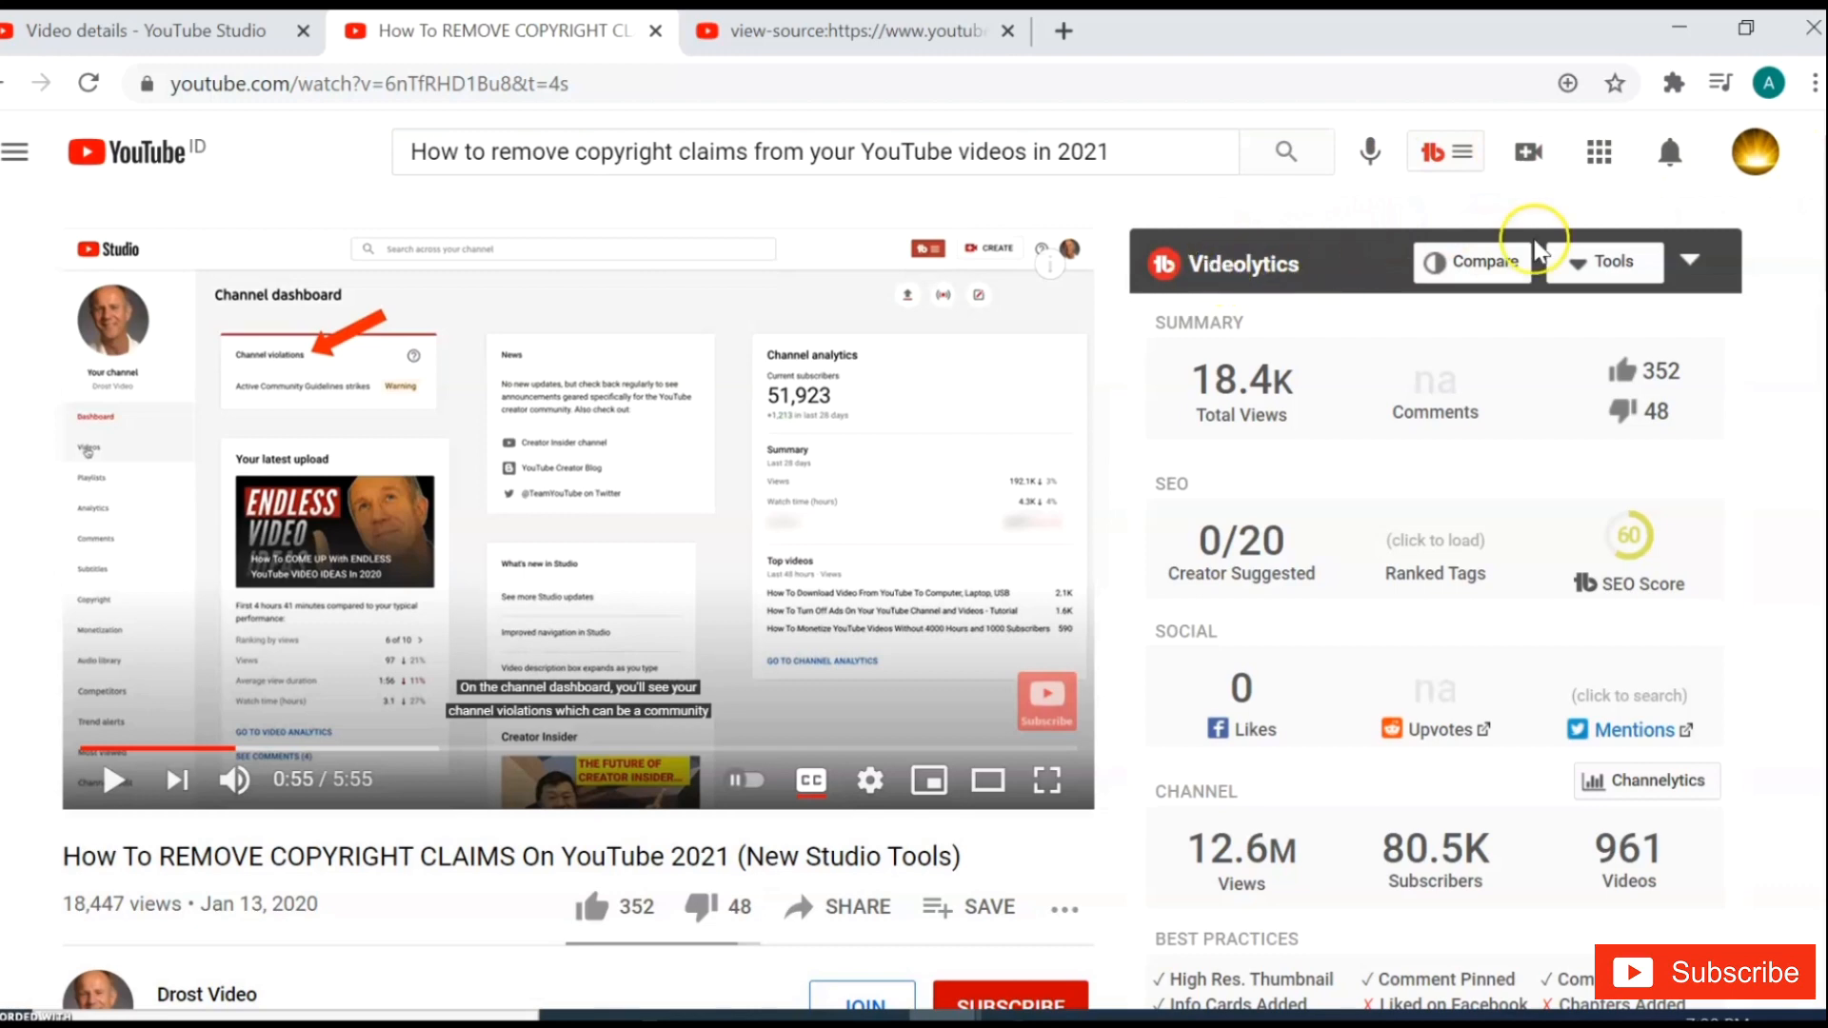
{"action": "scroll", "scroll_direction": "down", "scroll_amount": 3}
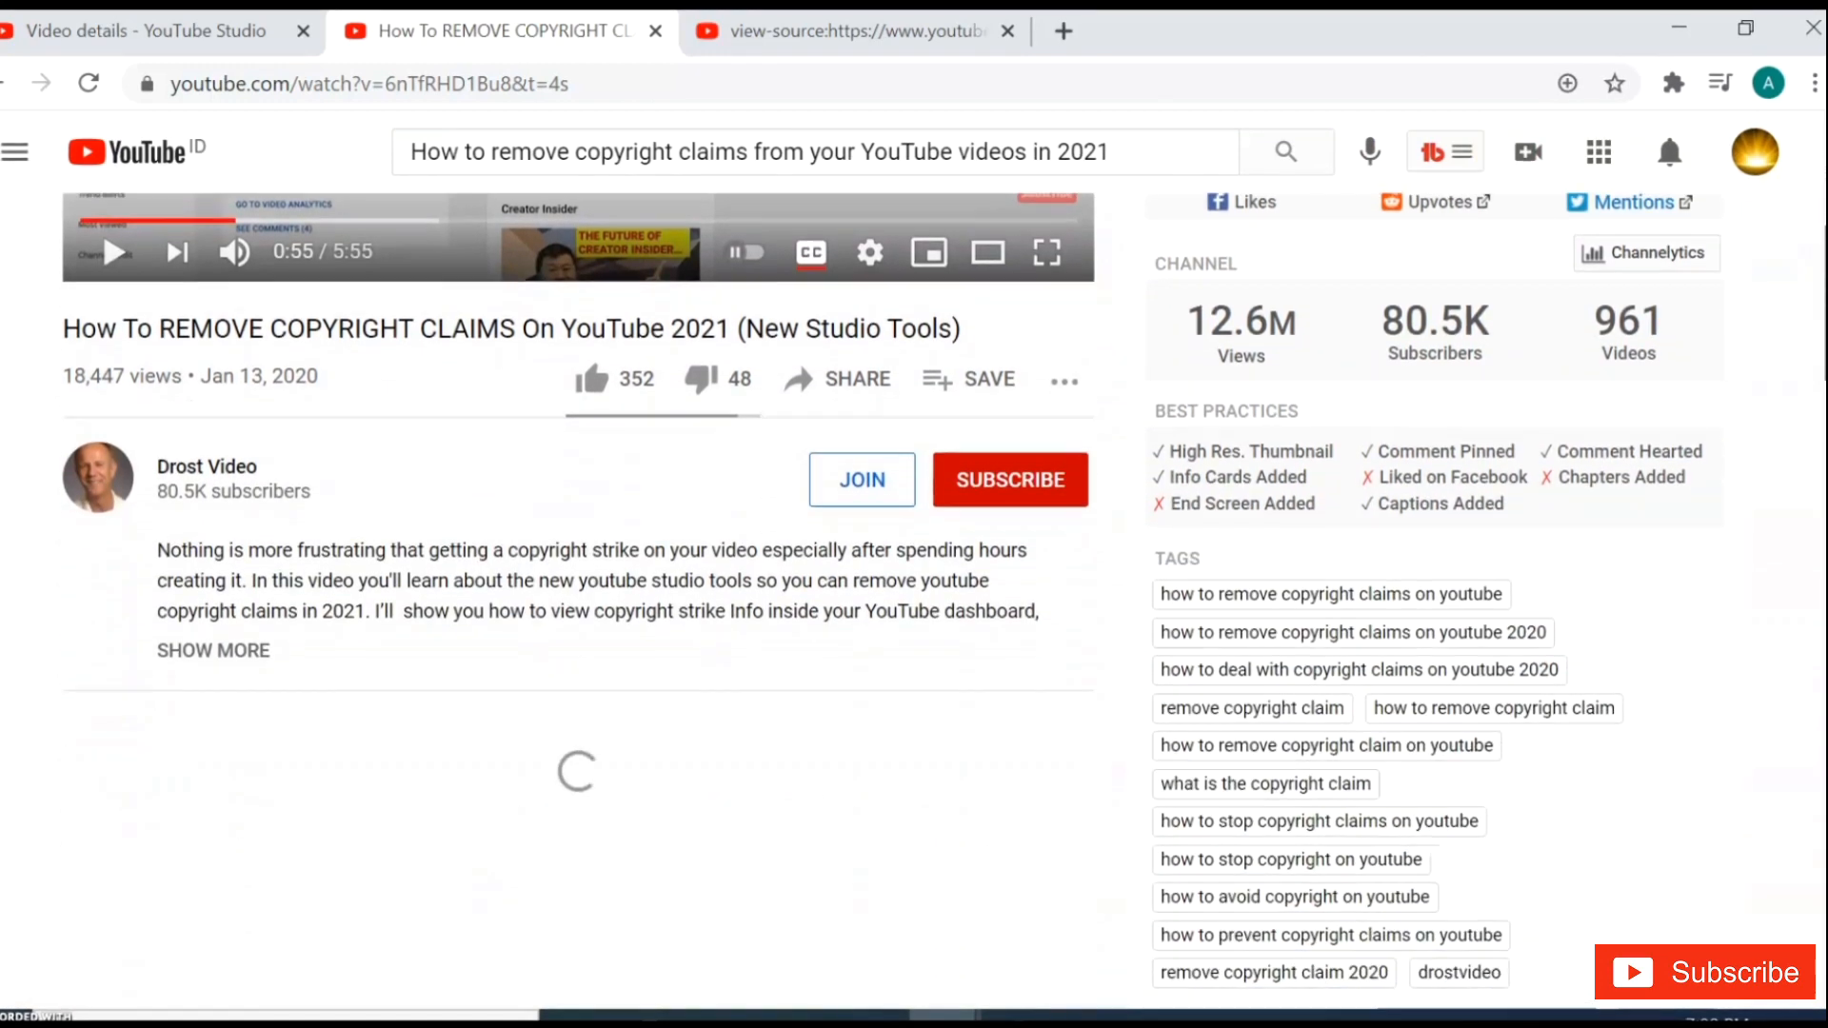
{"action": "scroll", "scroll_direction": "down", "scroll_amount": 3}
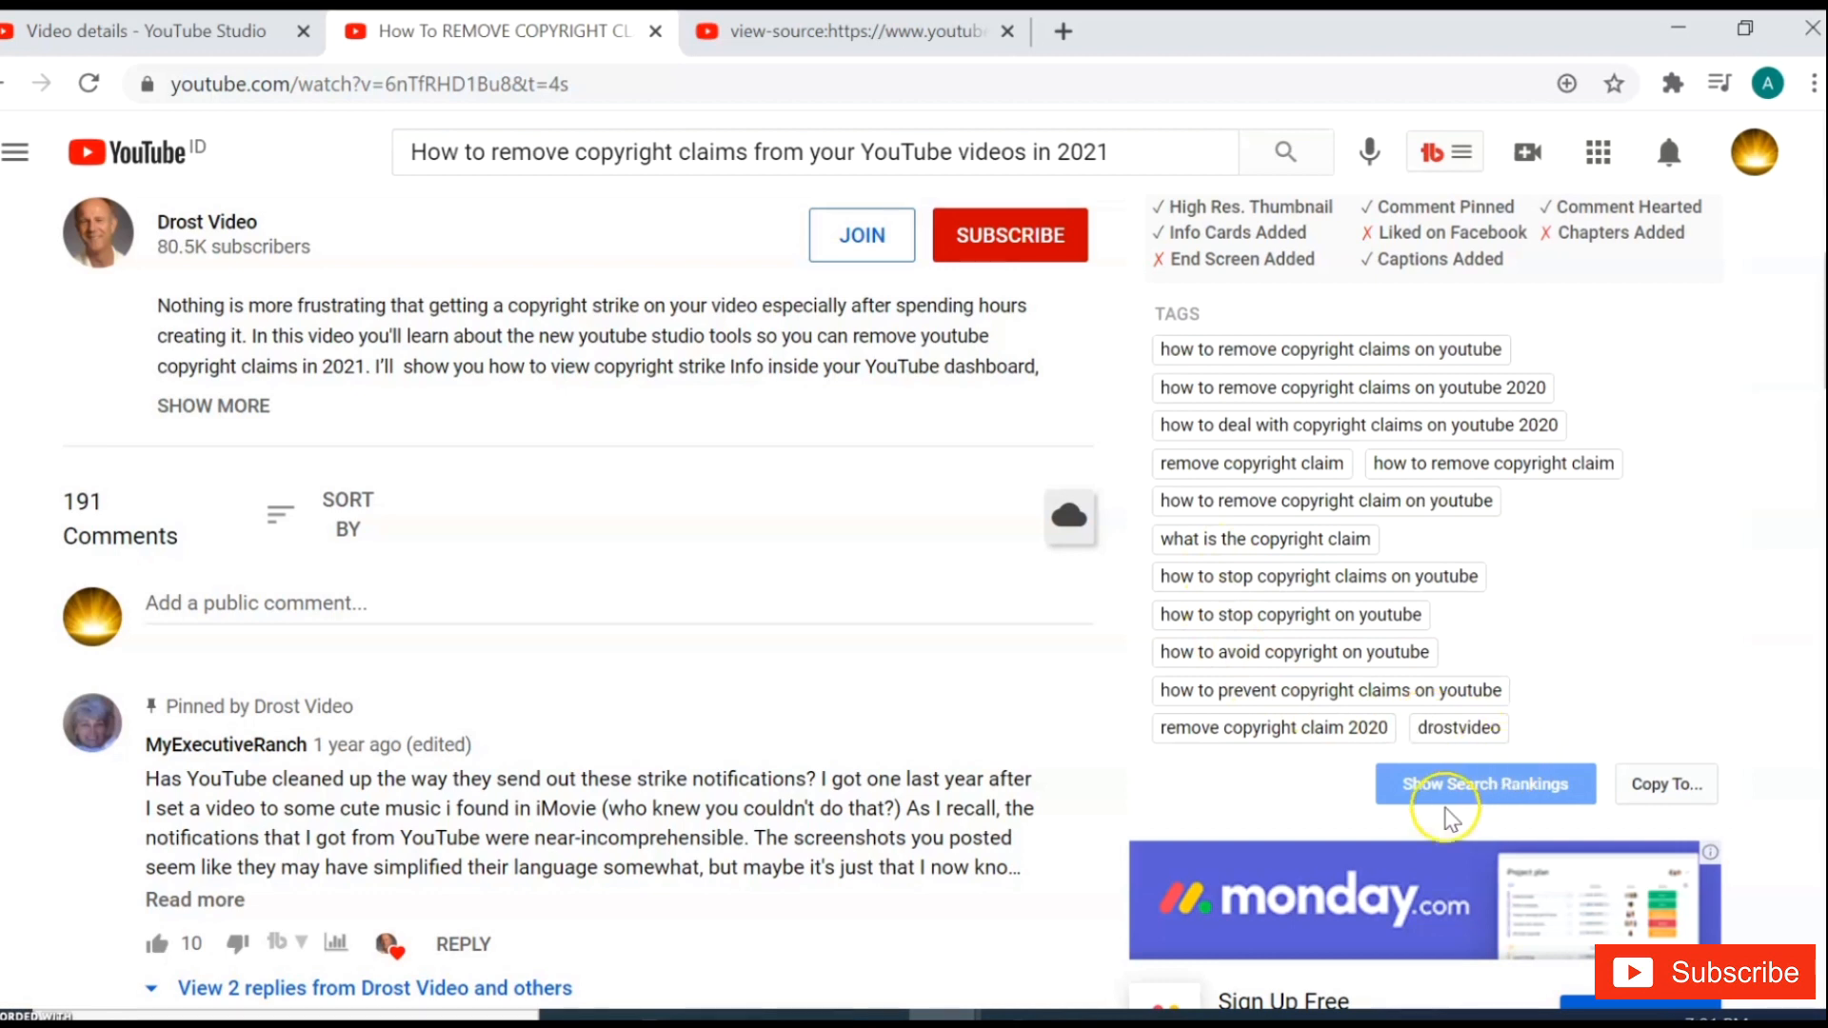
{"action": "mouse_move", "coordinate": [1483, 783]}
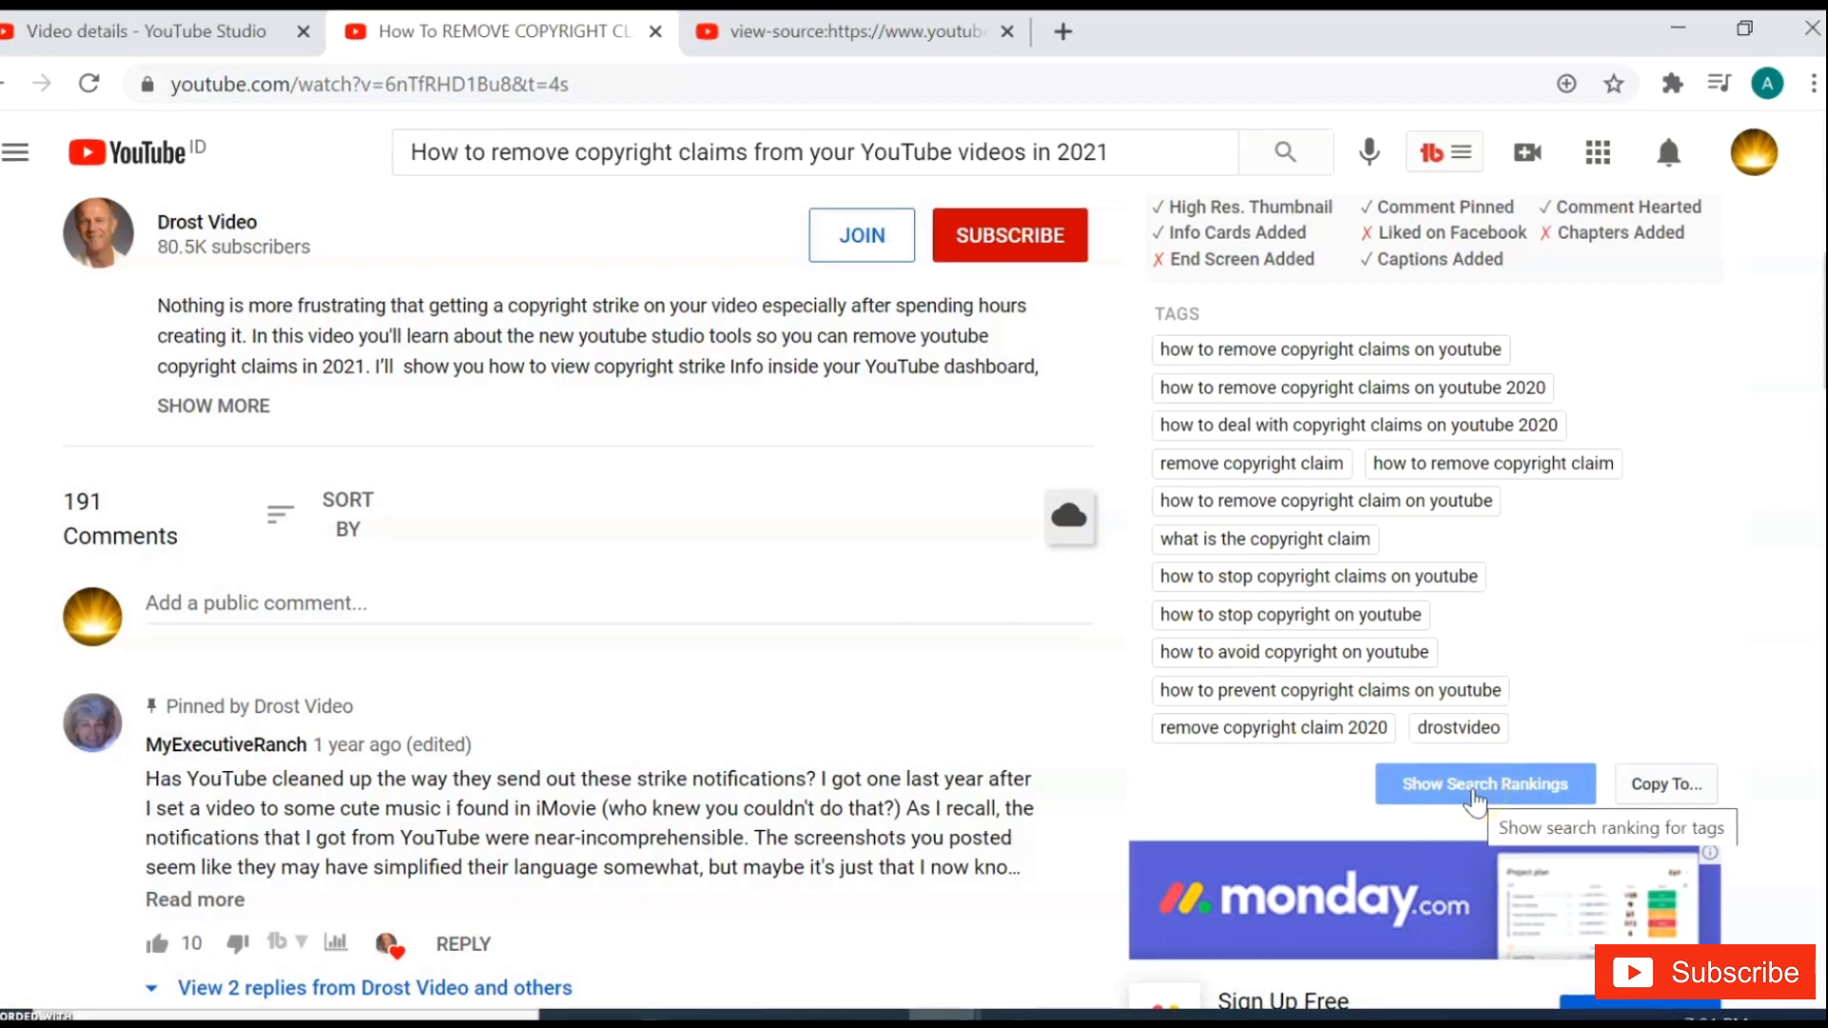
{"action": "left_click", "coordinate": [1483, 784]}
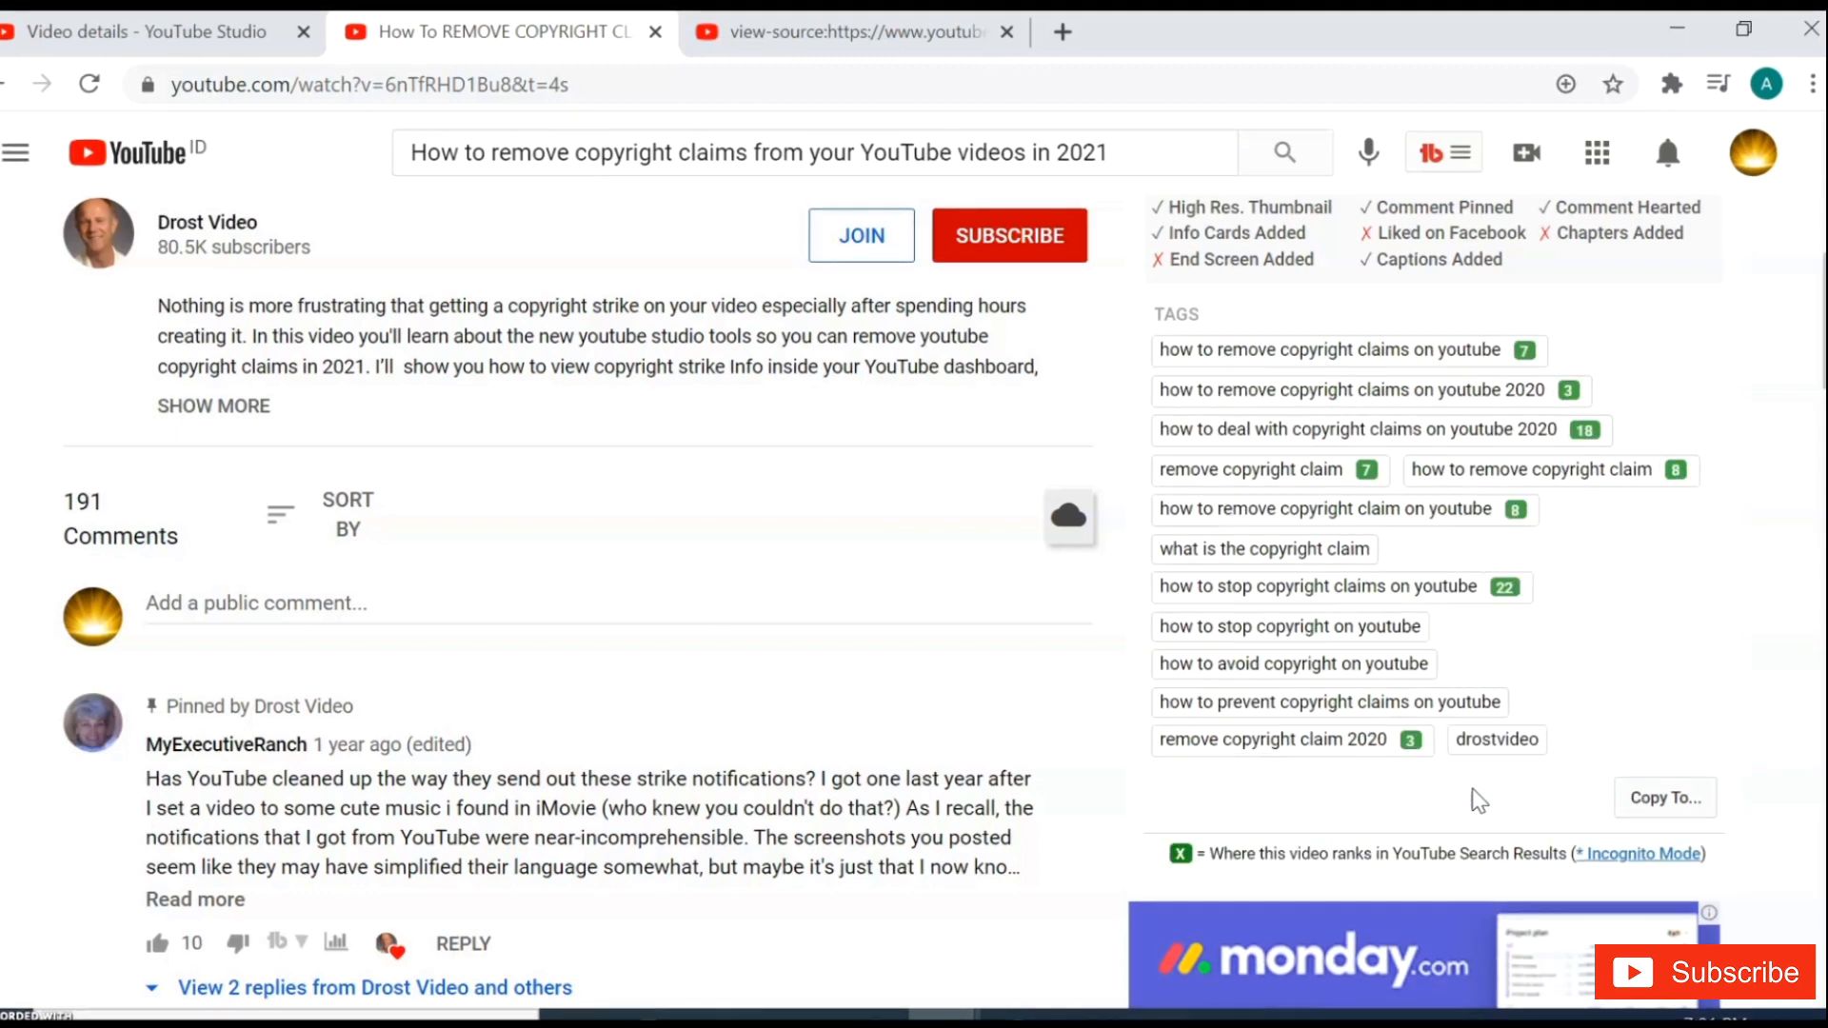
{"action": "mouse_move", "coordinate": [1253, 326]}
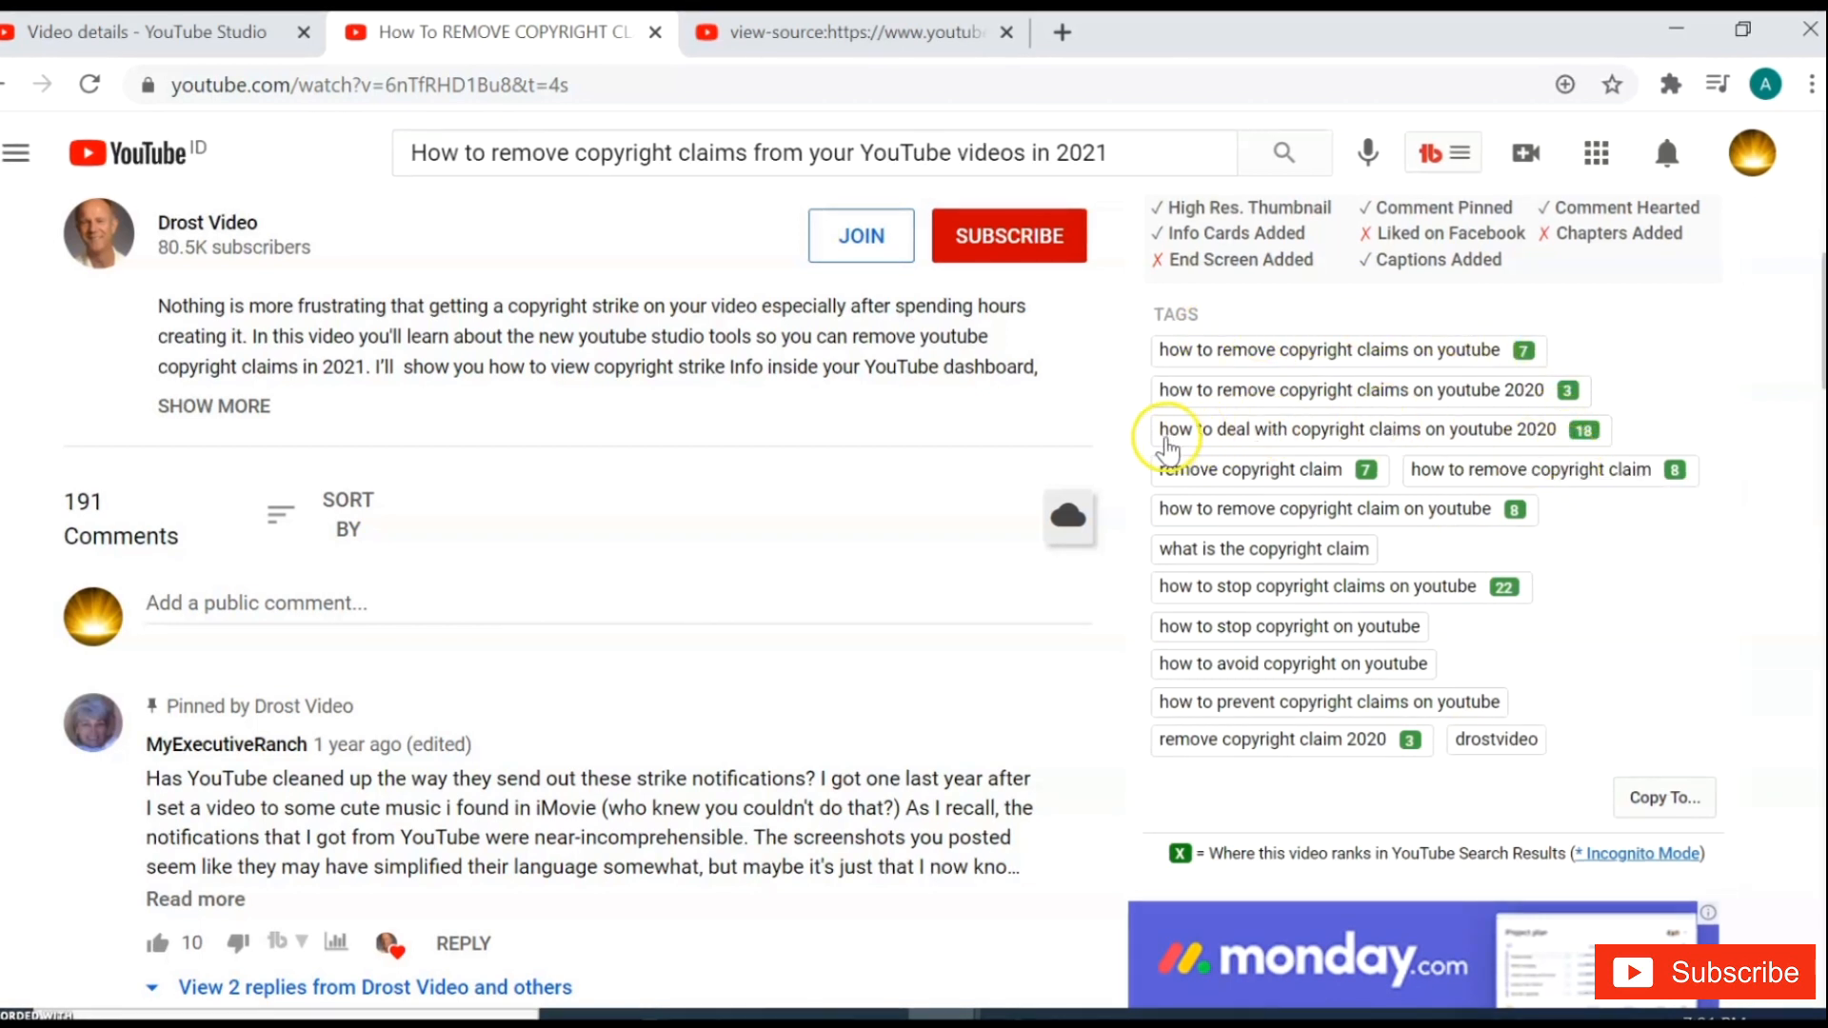
{"action": "double_click", "coordinate": [1219, 430]}
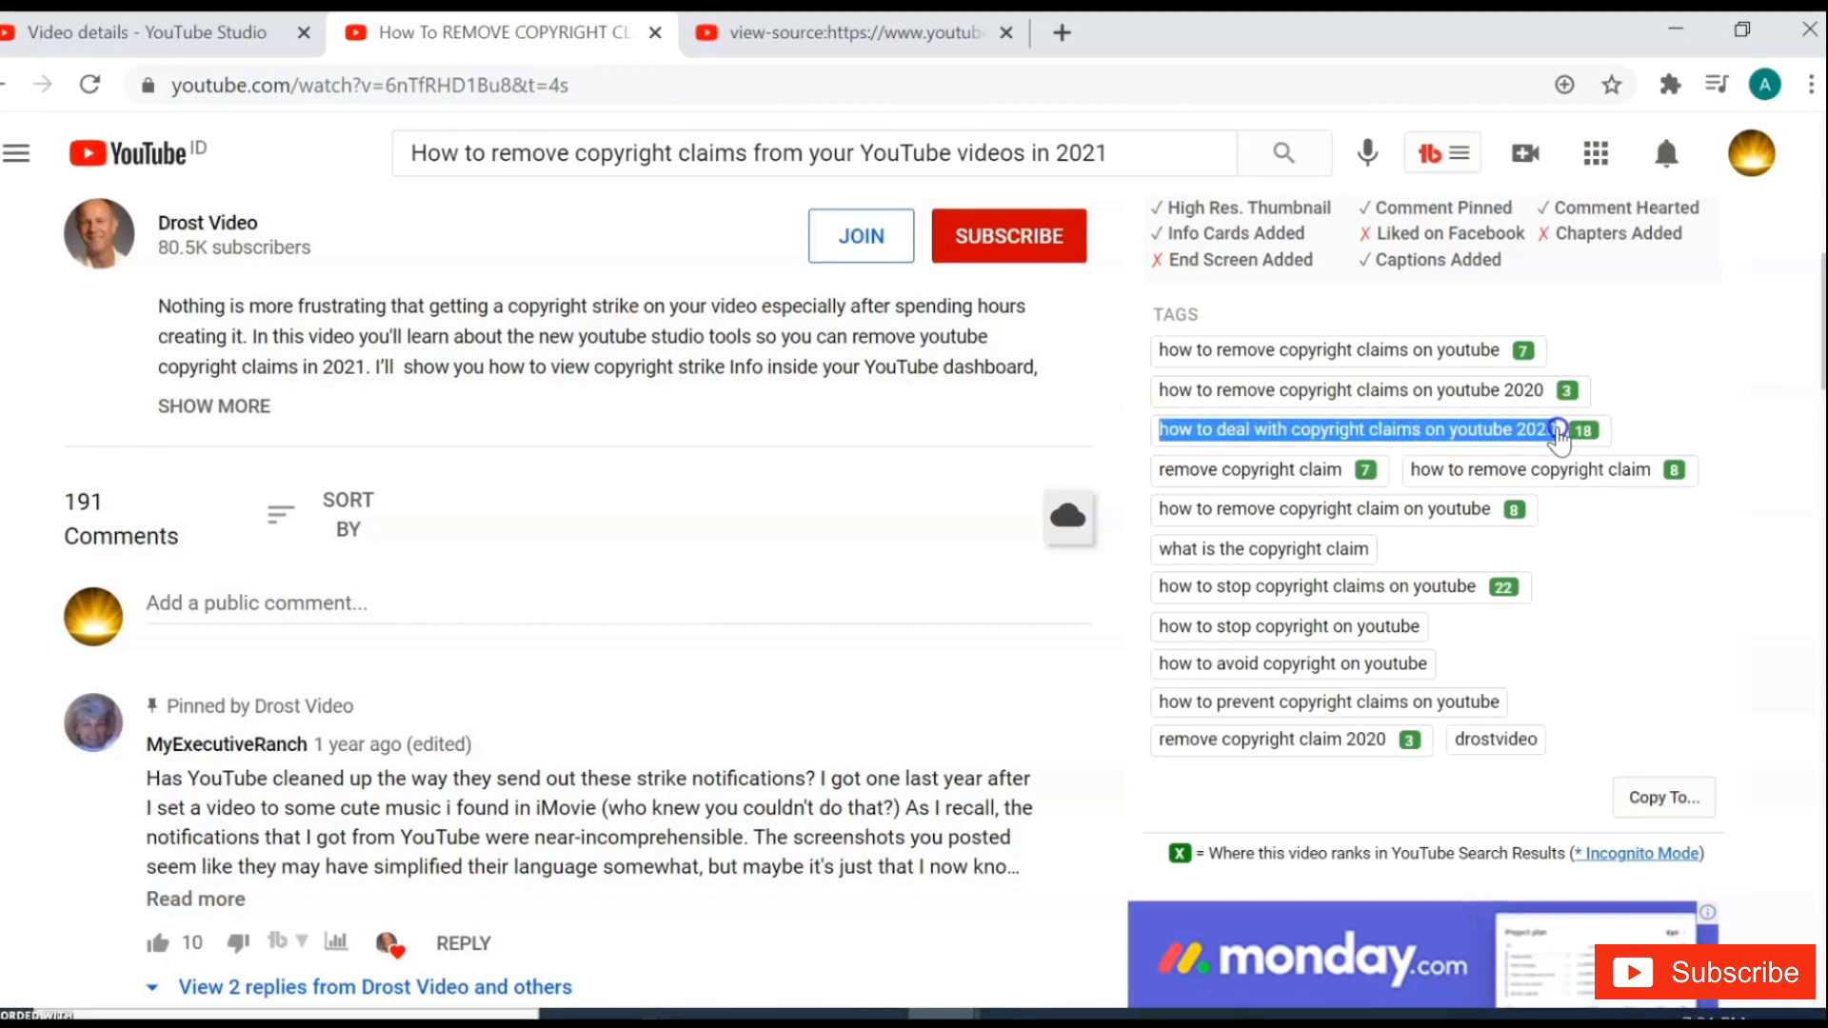
{"action": "left_click", "coordinate": [1571, 429]}
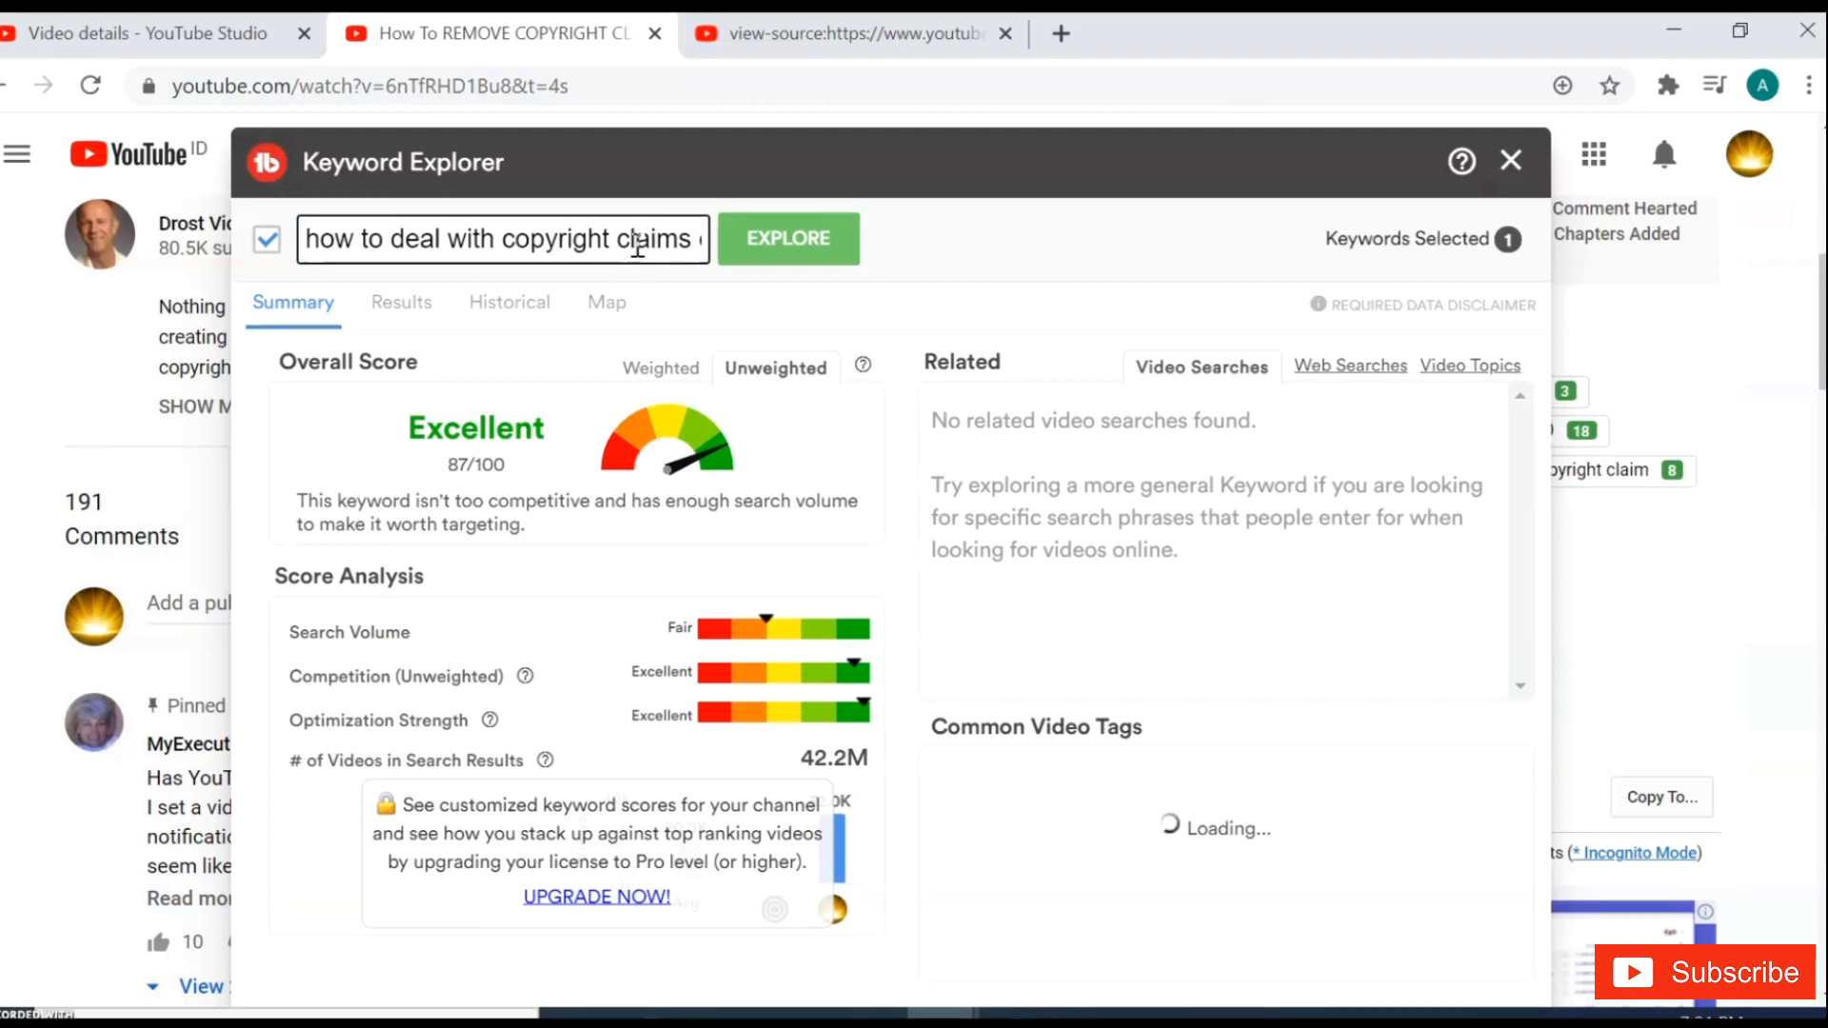
Copy the Excellent-rated keyword phrase and return to the Studio video details
{"action": "triple_click", "coordinate": [502, 238]}
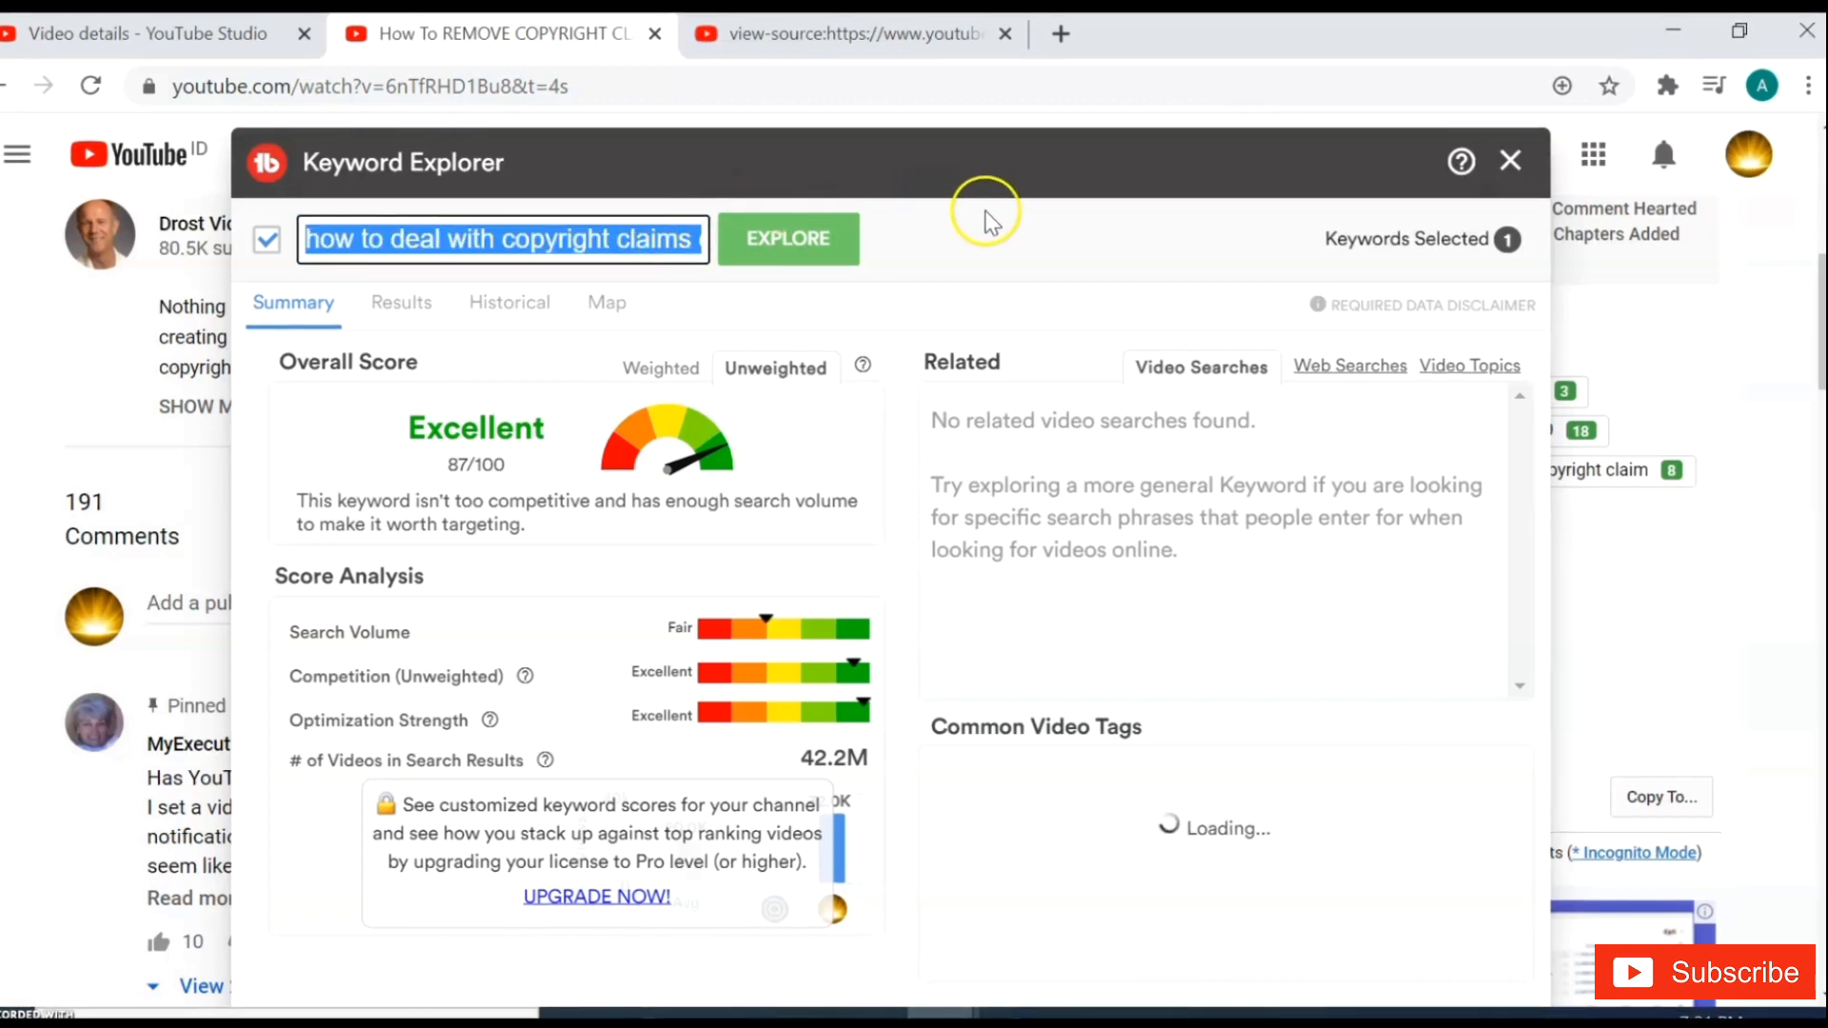
{"action": "left_click", "coordinate": [1510, 161]}
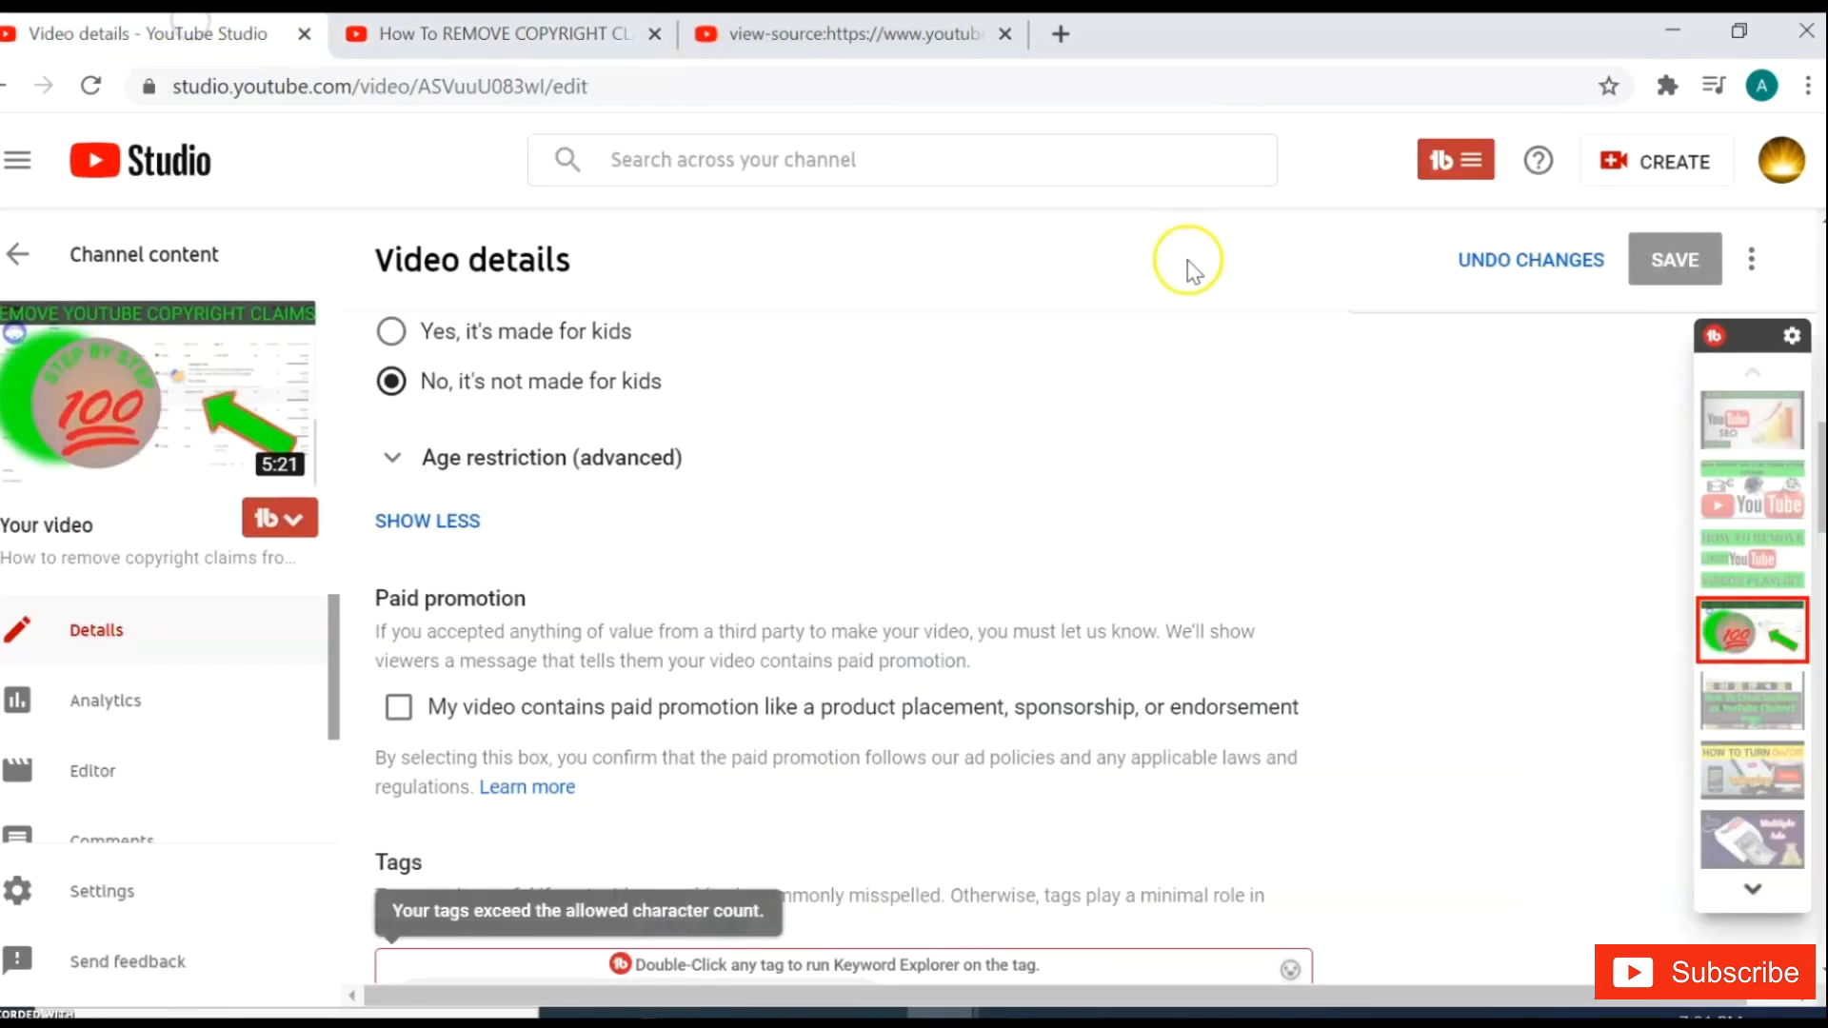
Add the copied tag and delete three existing tags to cut the character count
{"action": "scroll", "scroll_direction": "down", "scroll_amount": 3}
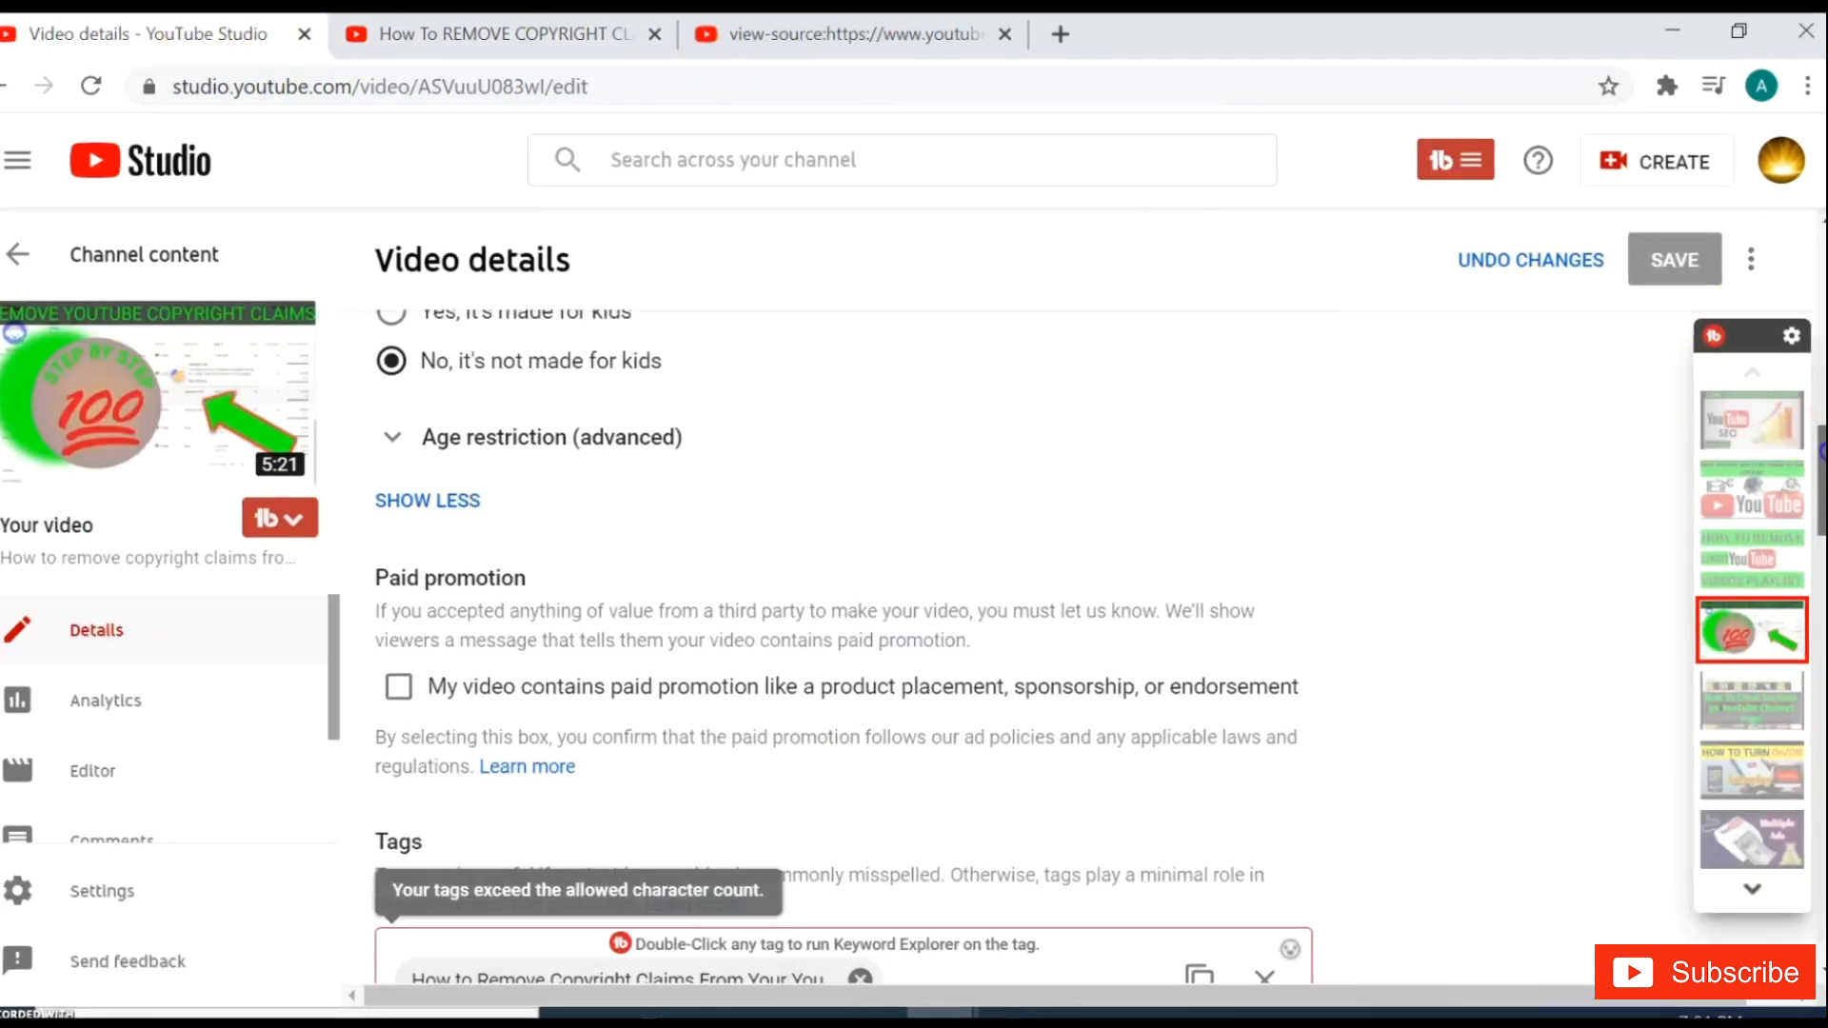
{"action": "scroll", "scroll_direction": "down", "scroll_amount": 3}
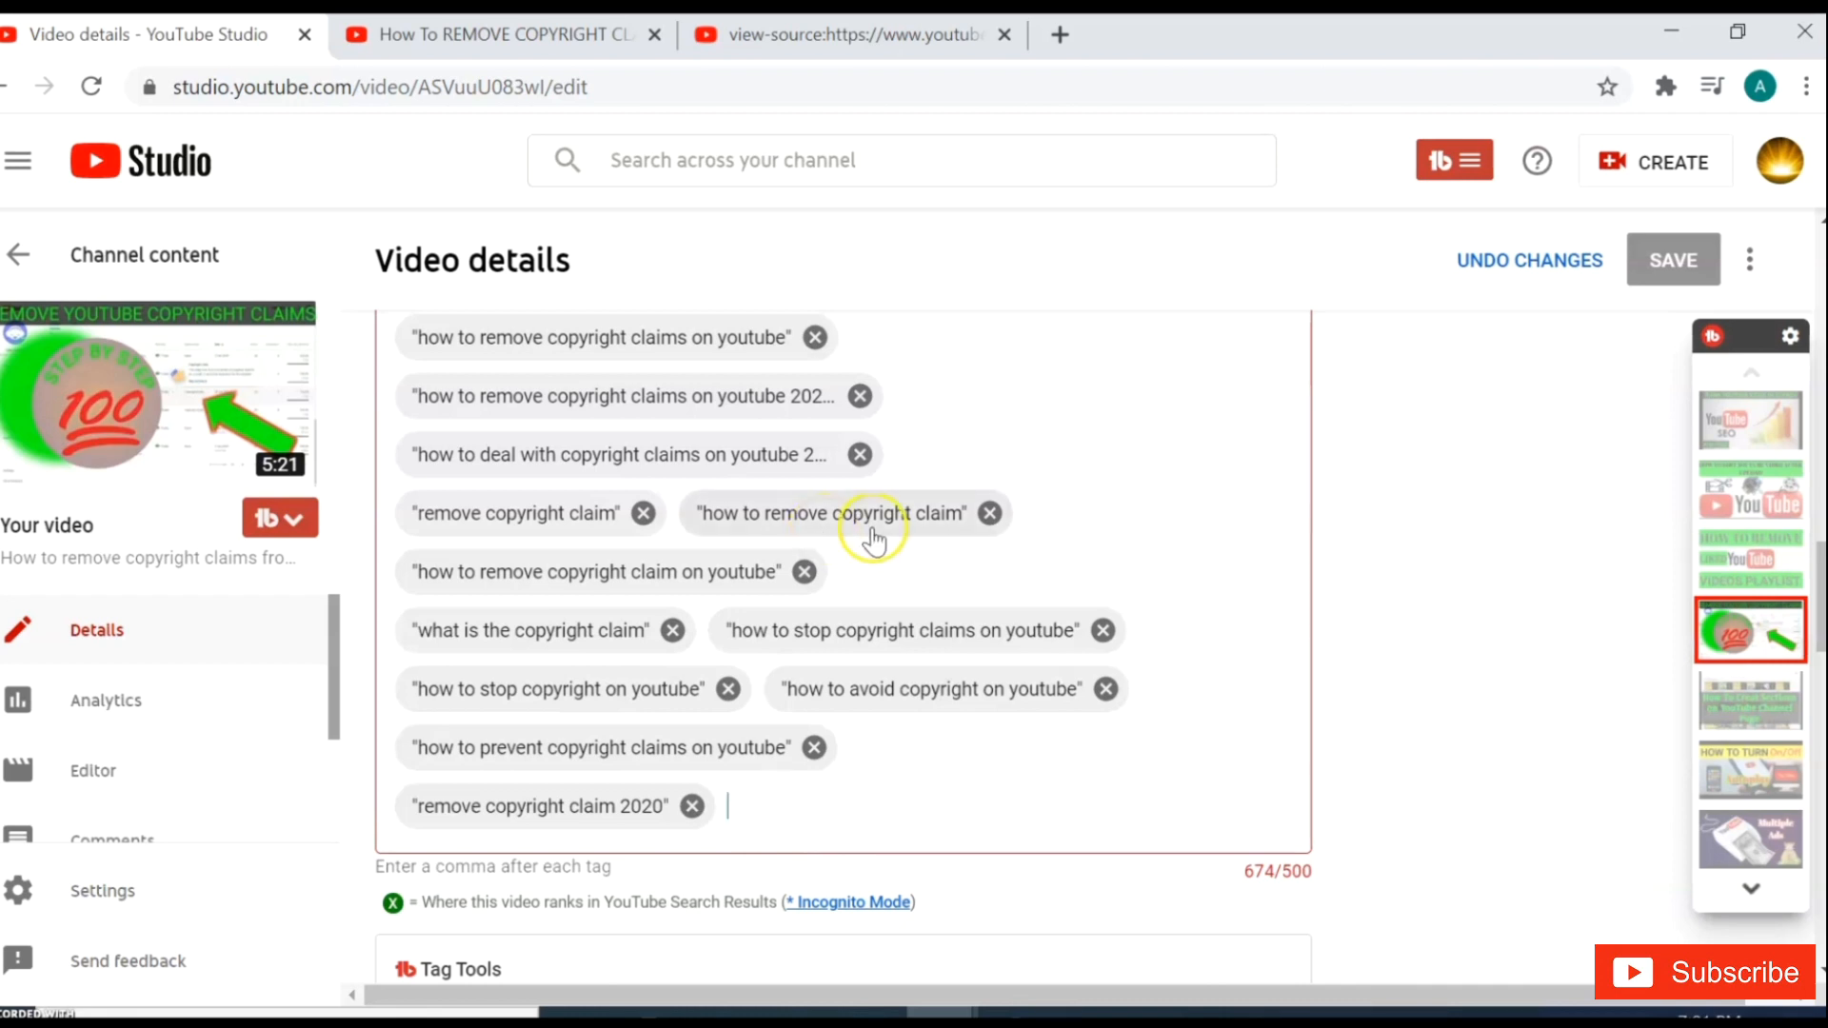
{"action": "mouse_move", "coordinate": [229, 781]}
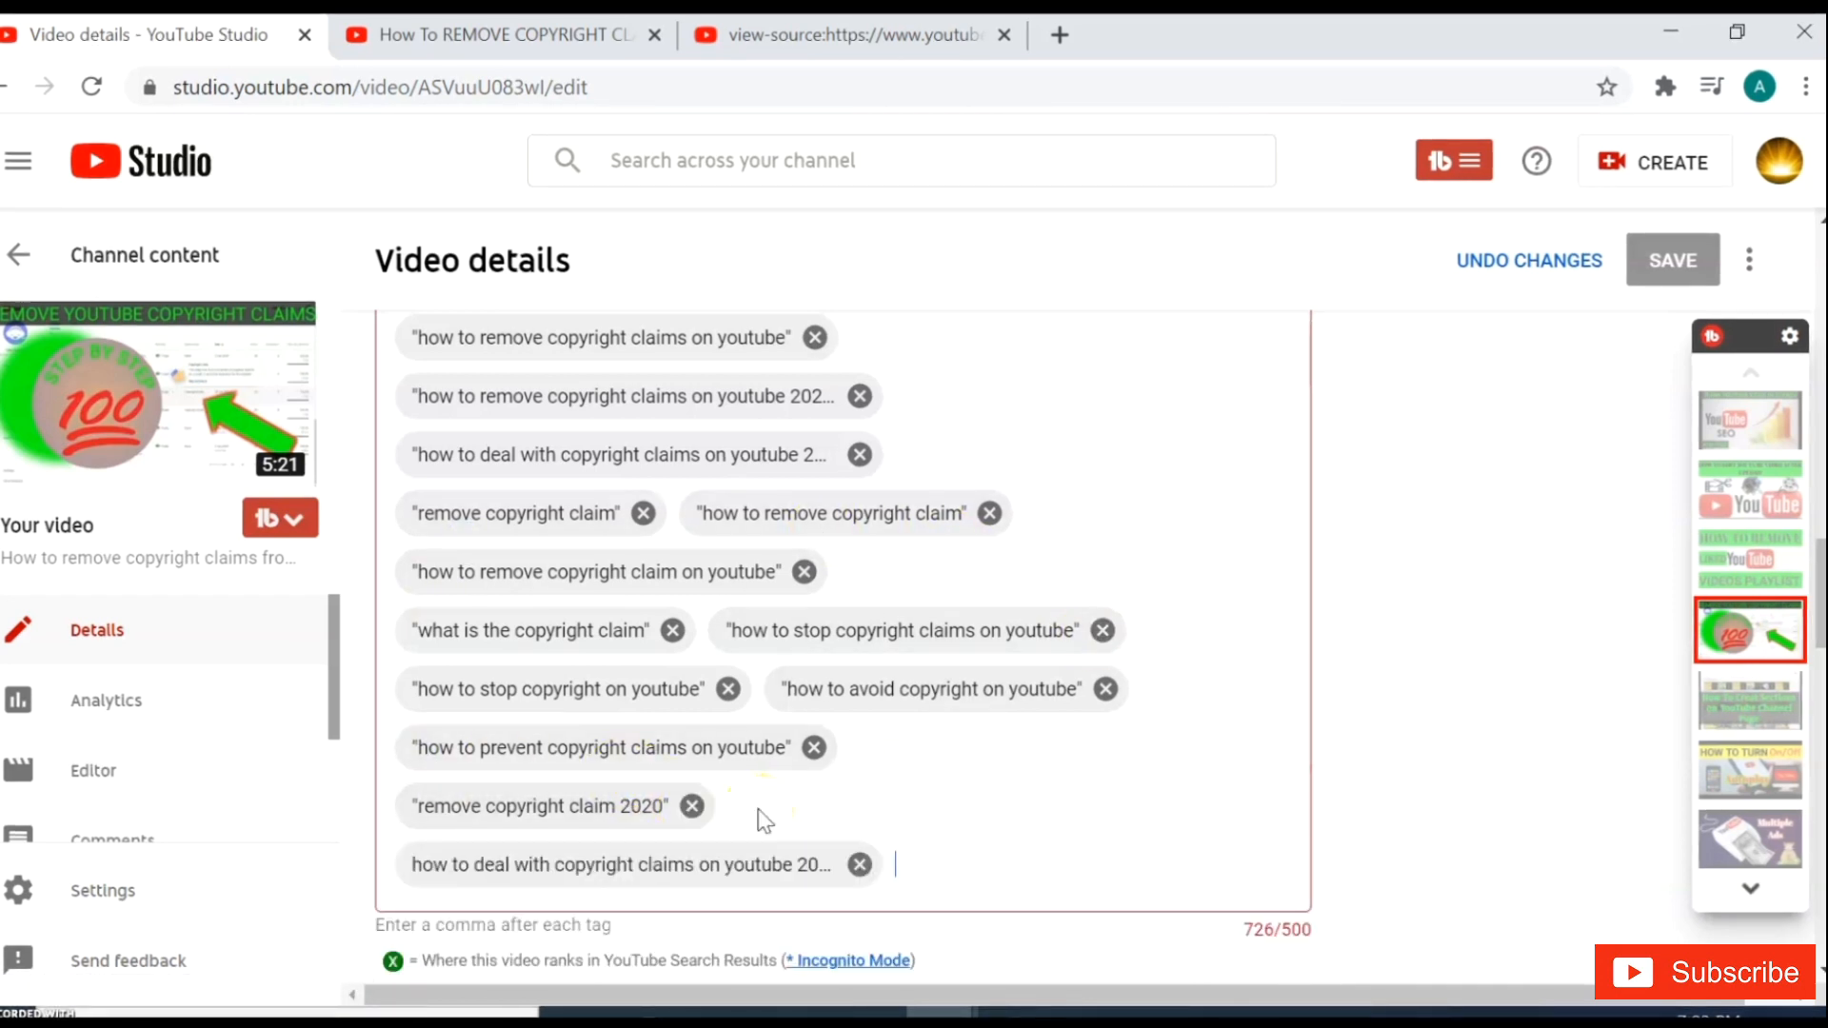
{"action": "left_click", "coordinate": [1102, 631]}
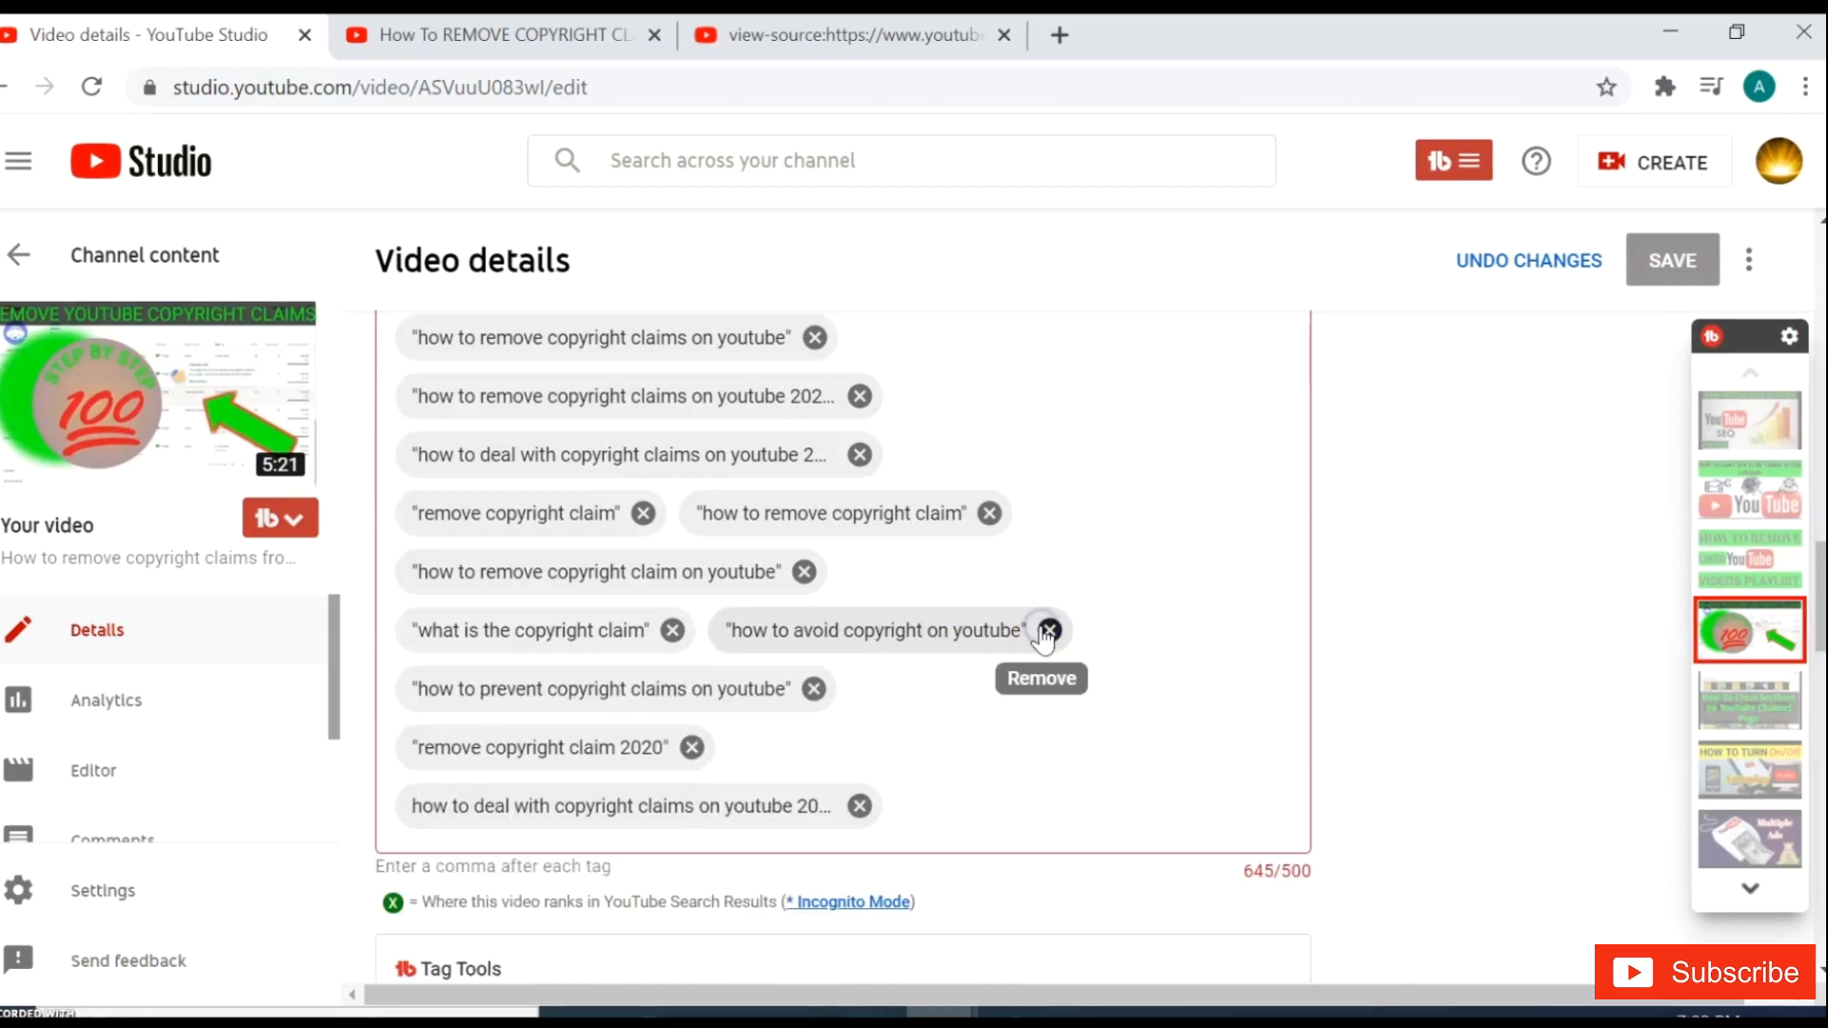
{"action": "left_click", "coordinate": [1048, 631]}
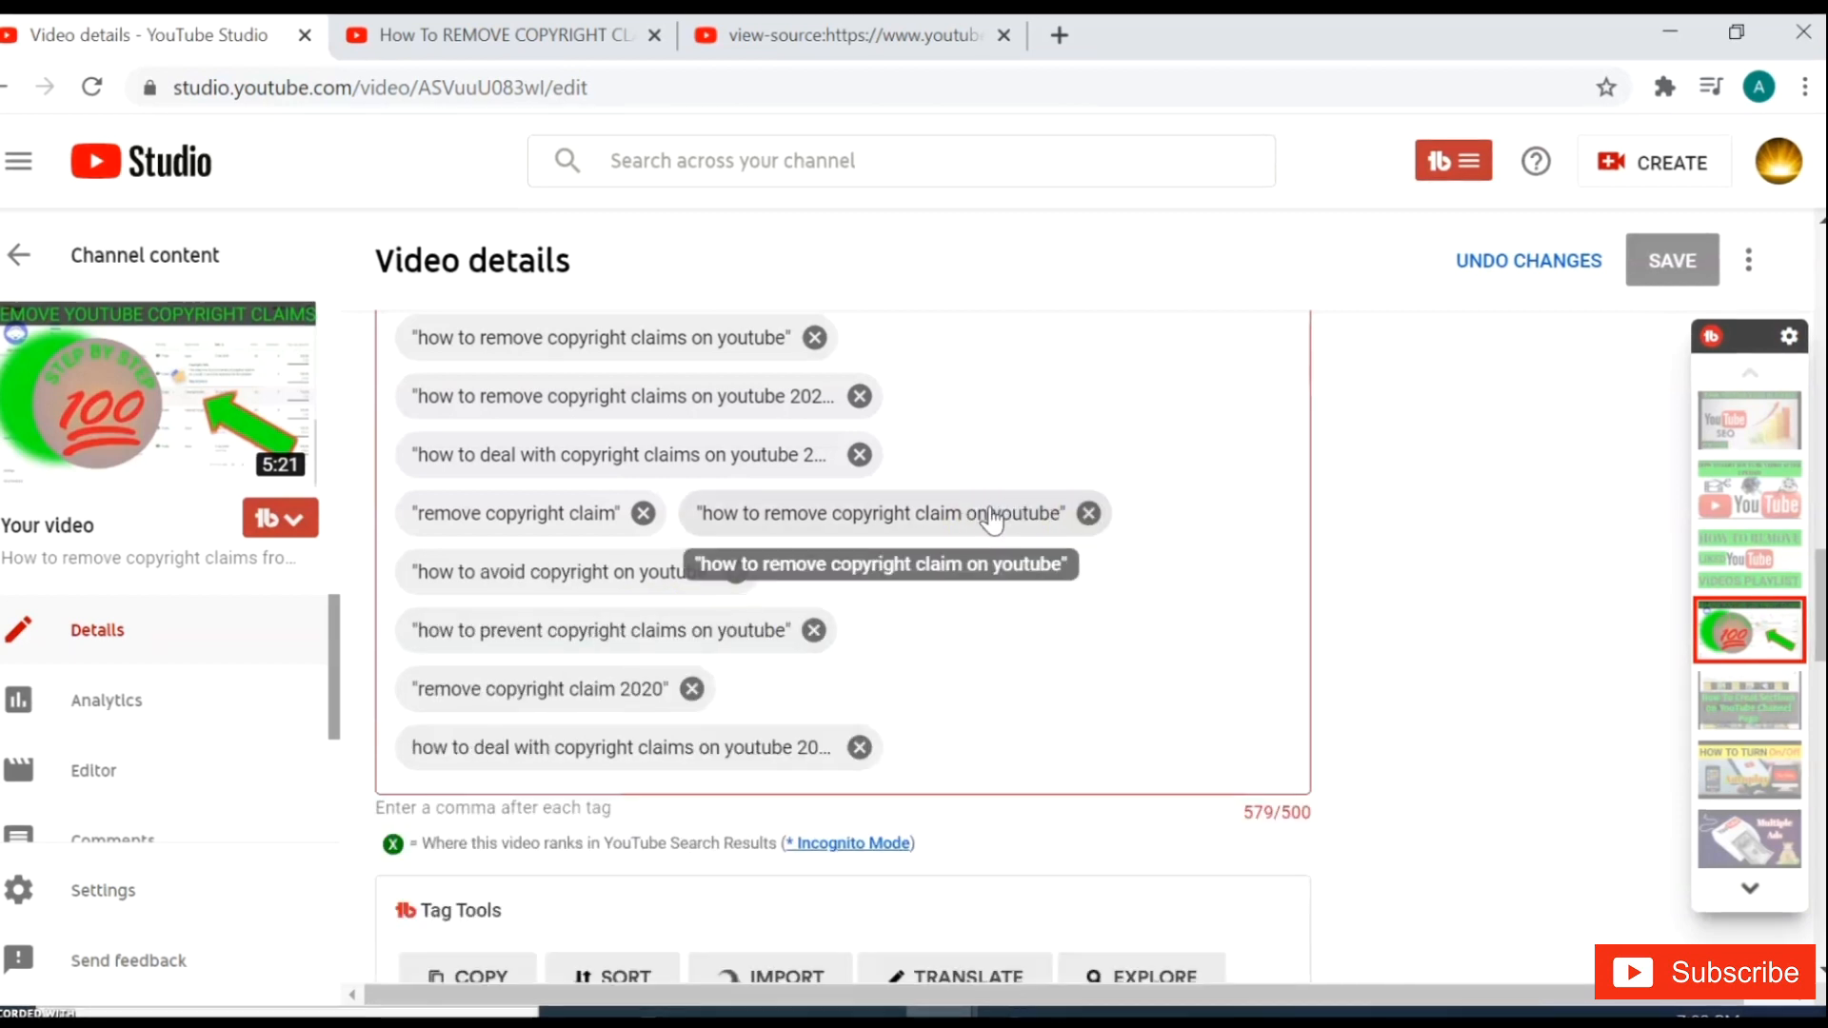
{"action": "left_click", "coordinate": [1086, 513]}
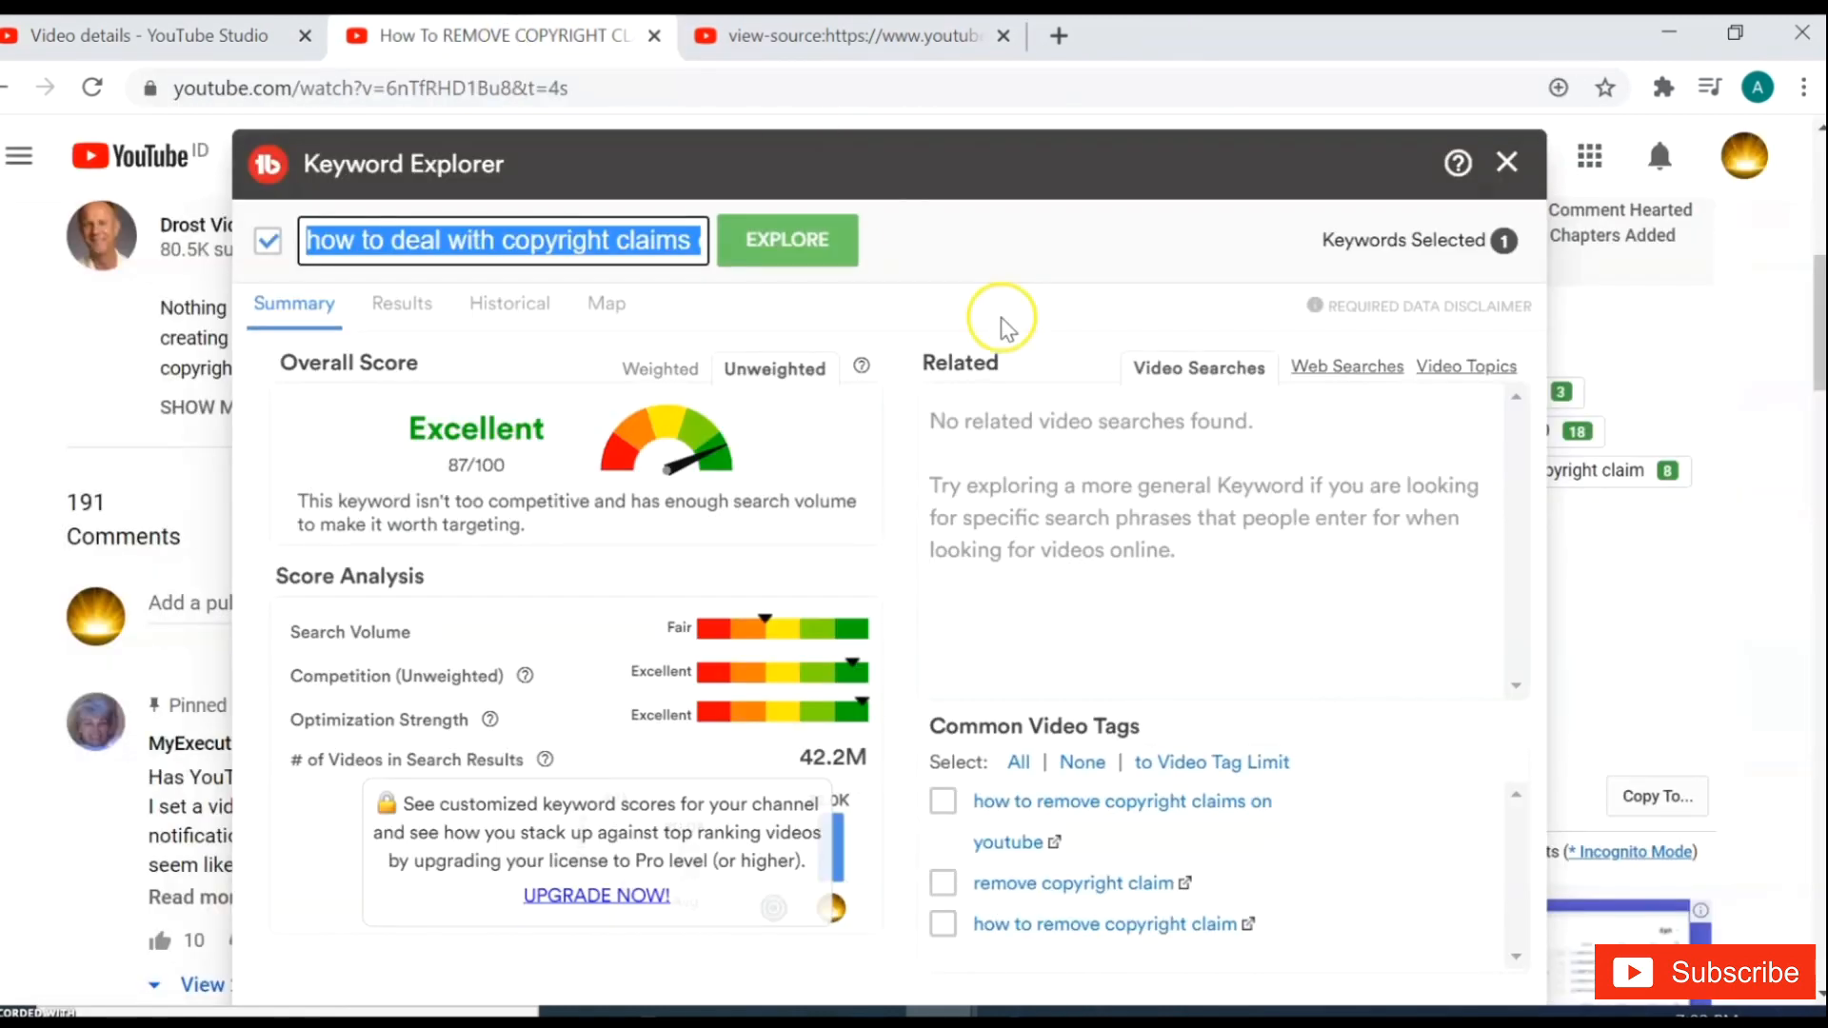
Close Keyword Explorer and copy all 13 competitor tags to the clipboard
{"action": "left_click", "coordinate": [1505, 162]}
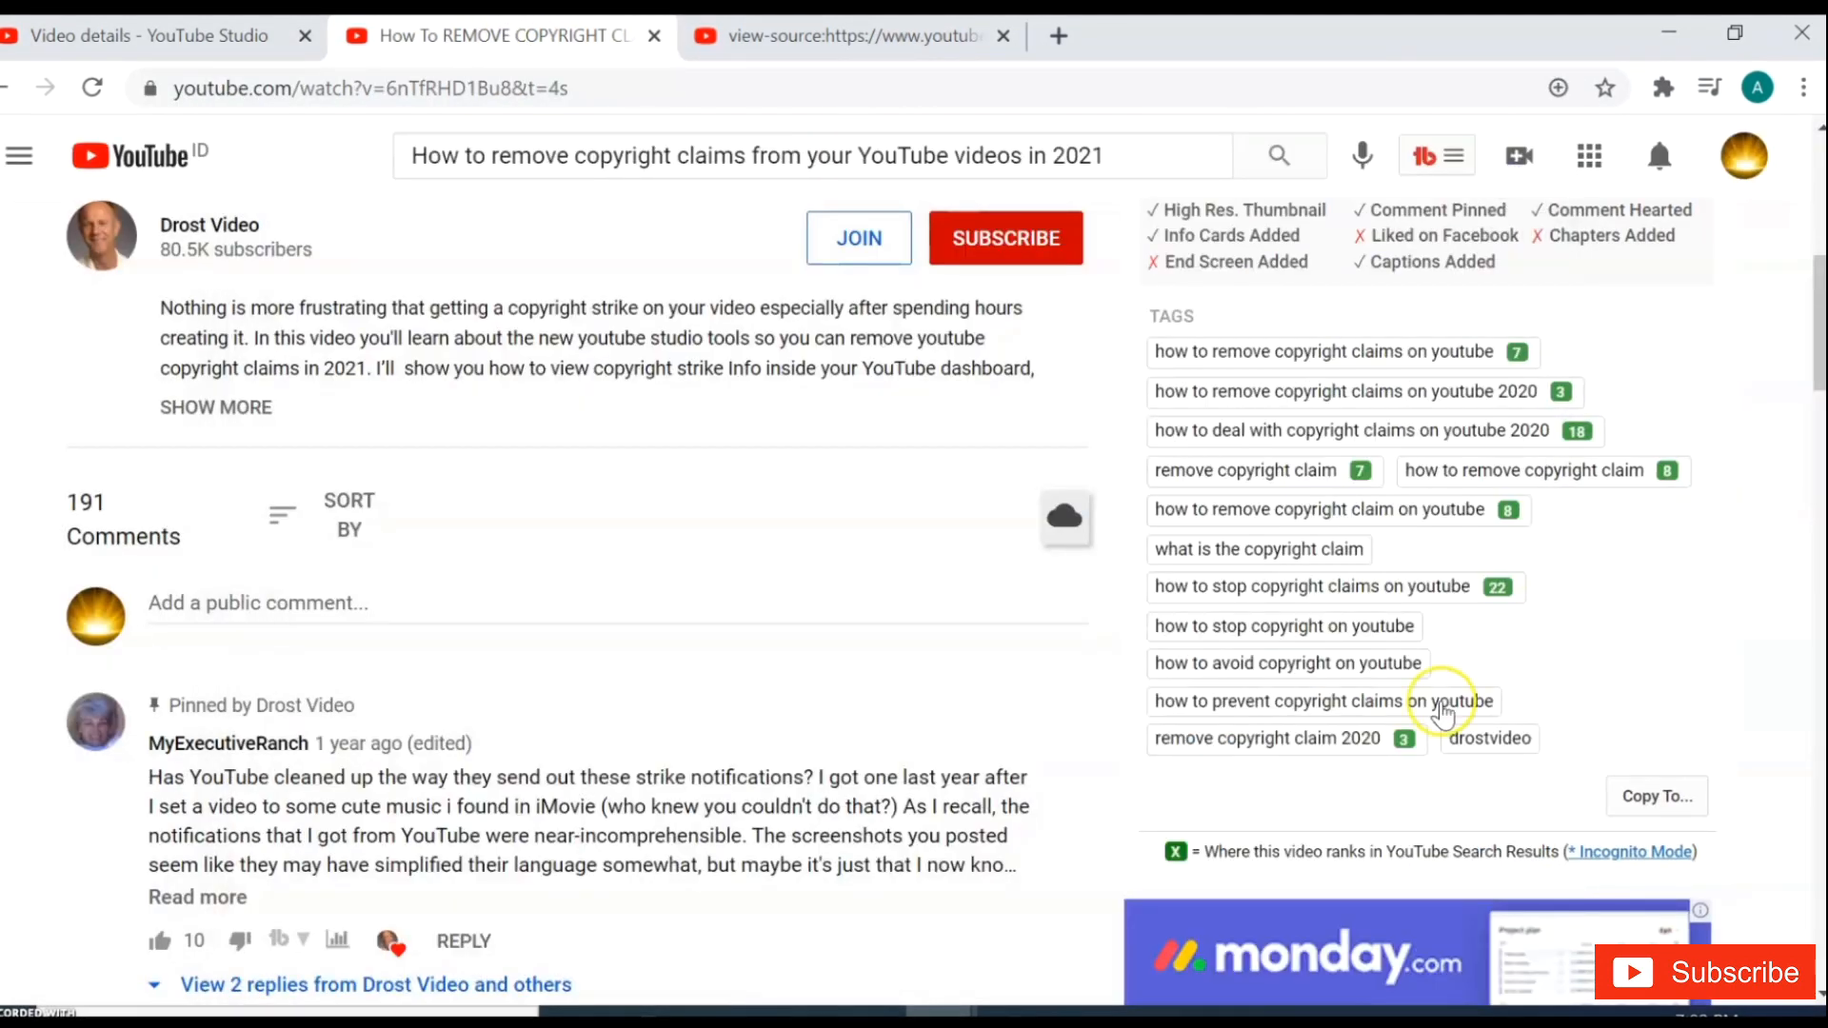
{"action": "mouse_move", "coordinate": [1655, 796]}
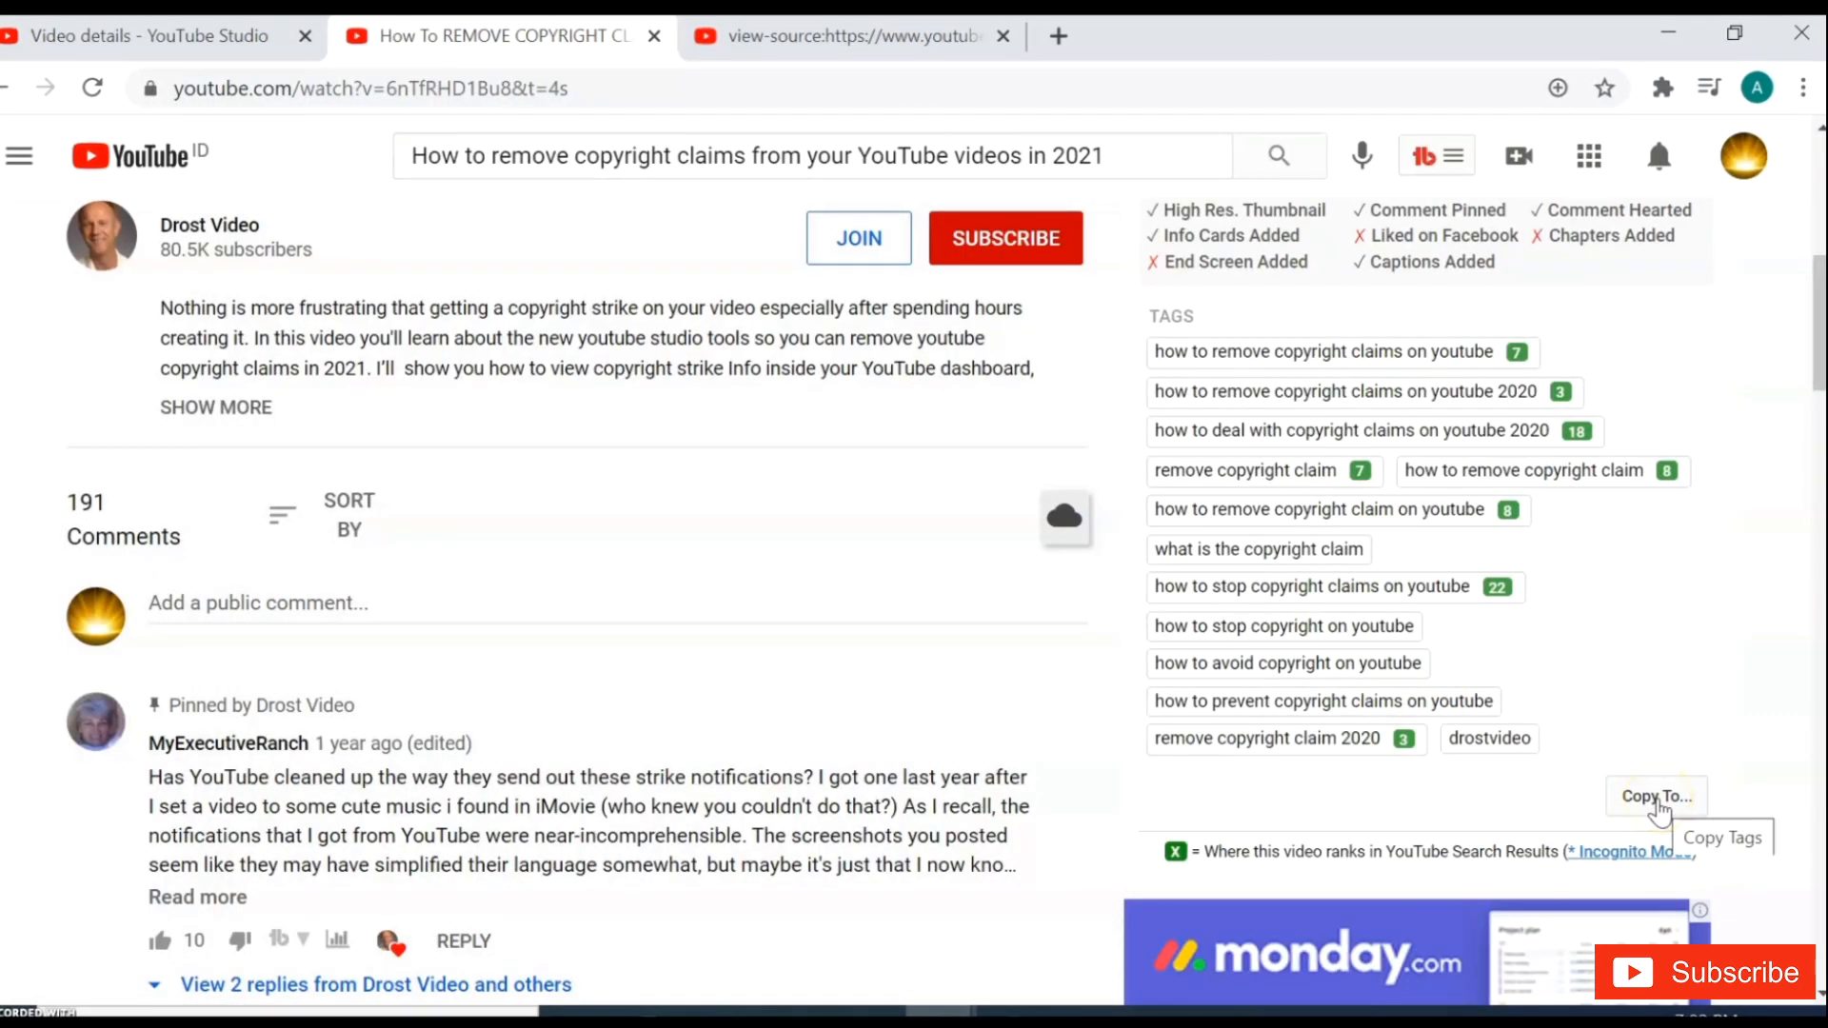
{"action": "left_click", "coordinate": [1655, 796]}
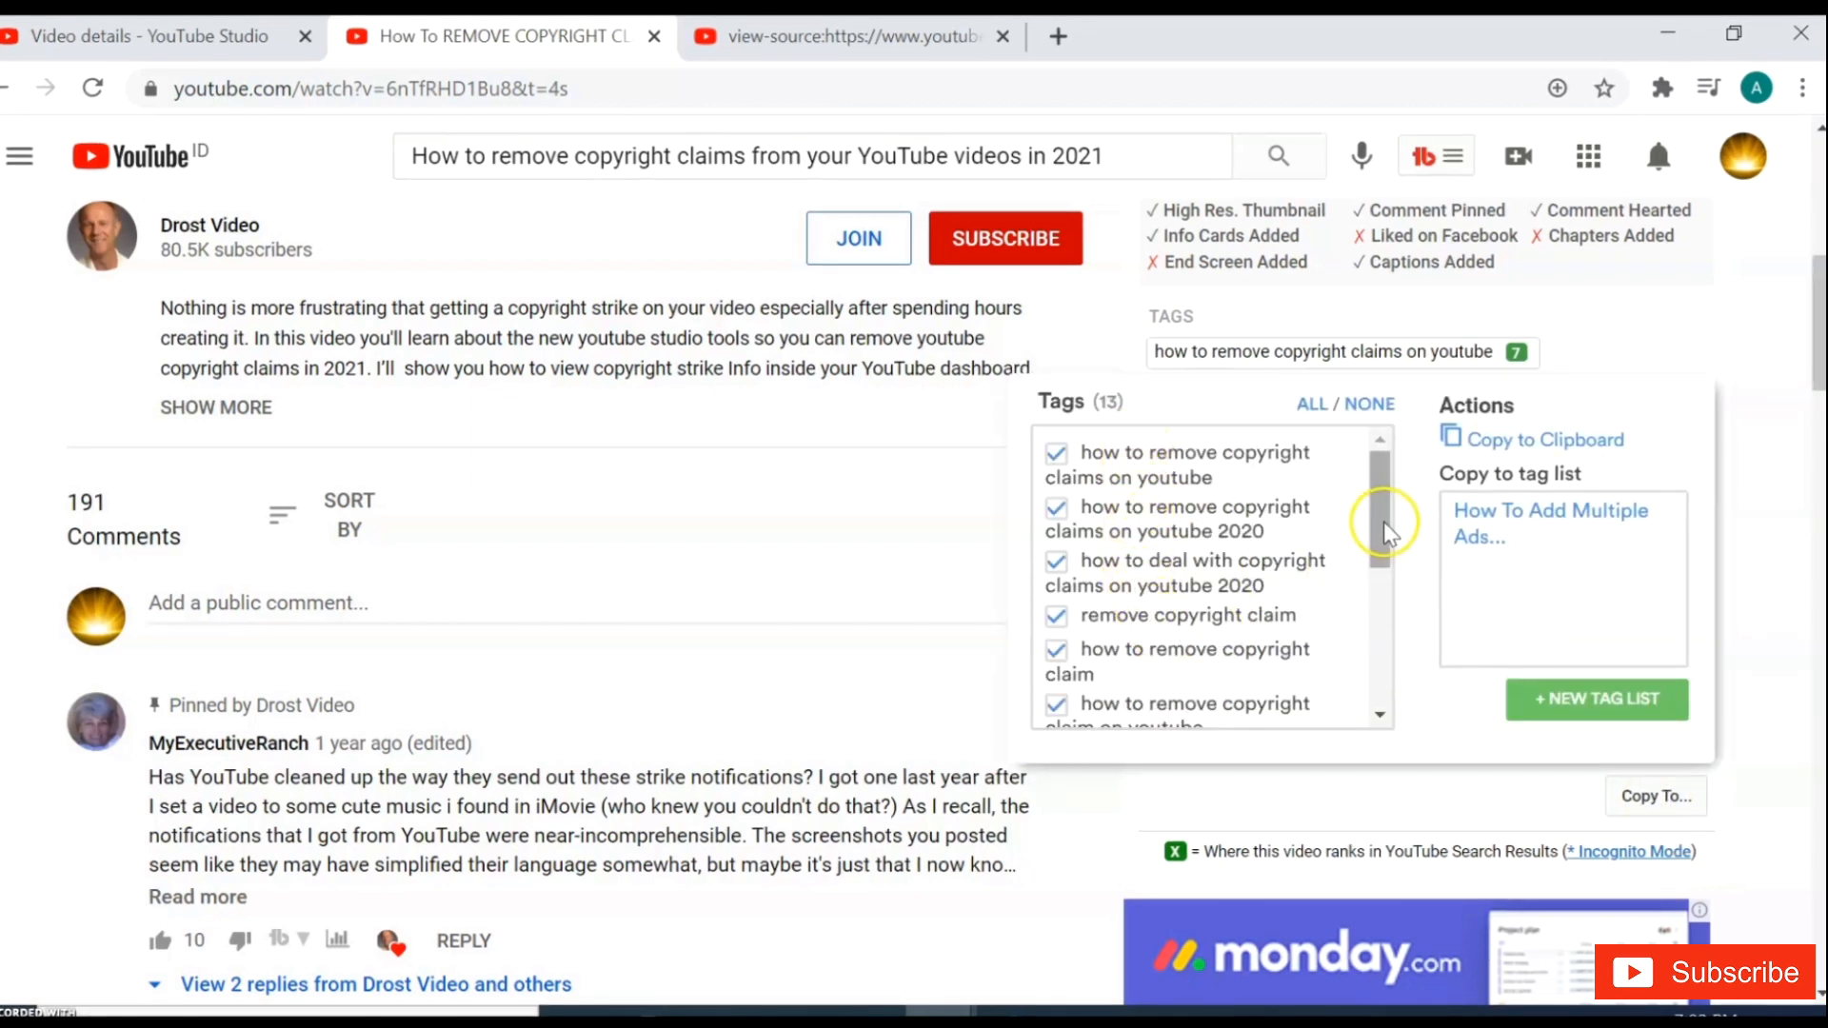
{"action": "left_click_drag", "start_coordinate": [1386, 523], "coordinate": [1387, 629]}
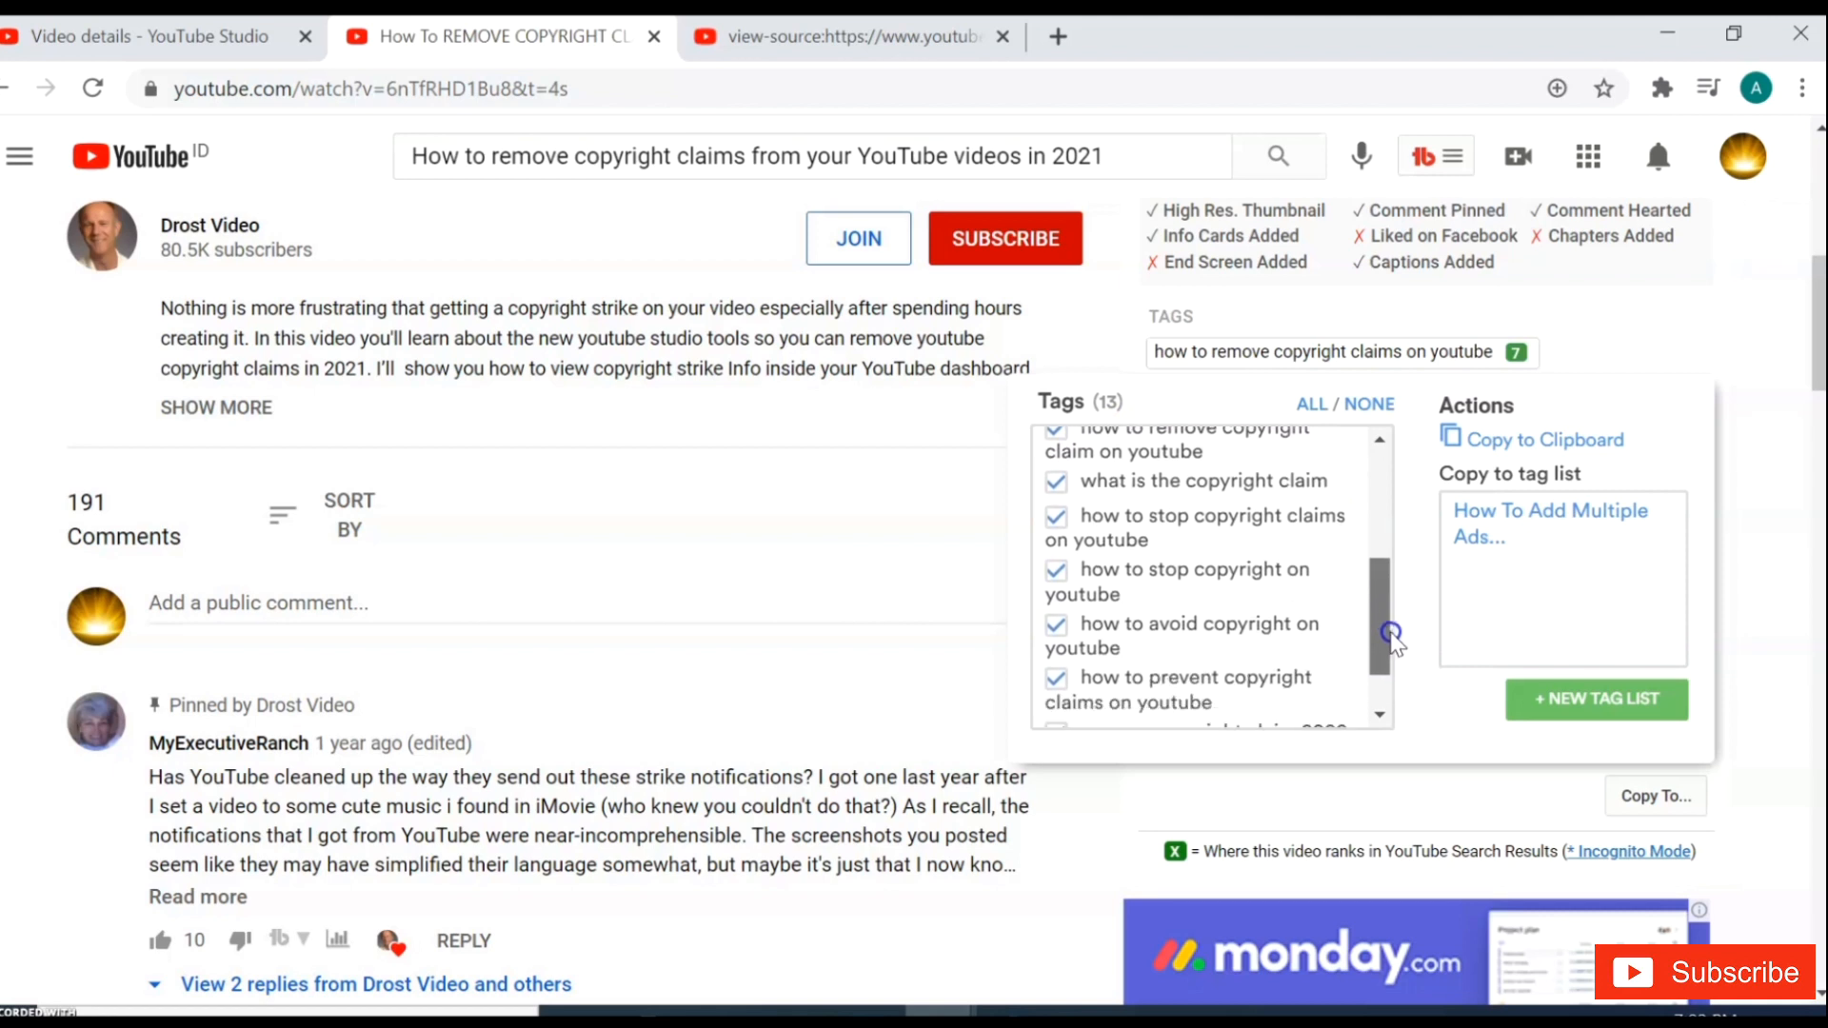
{"action": "scroll", "scroll_direction": "down", "scroll_amount": 3}
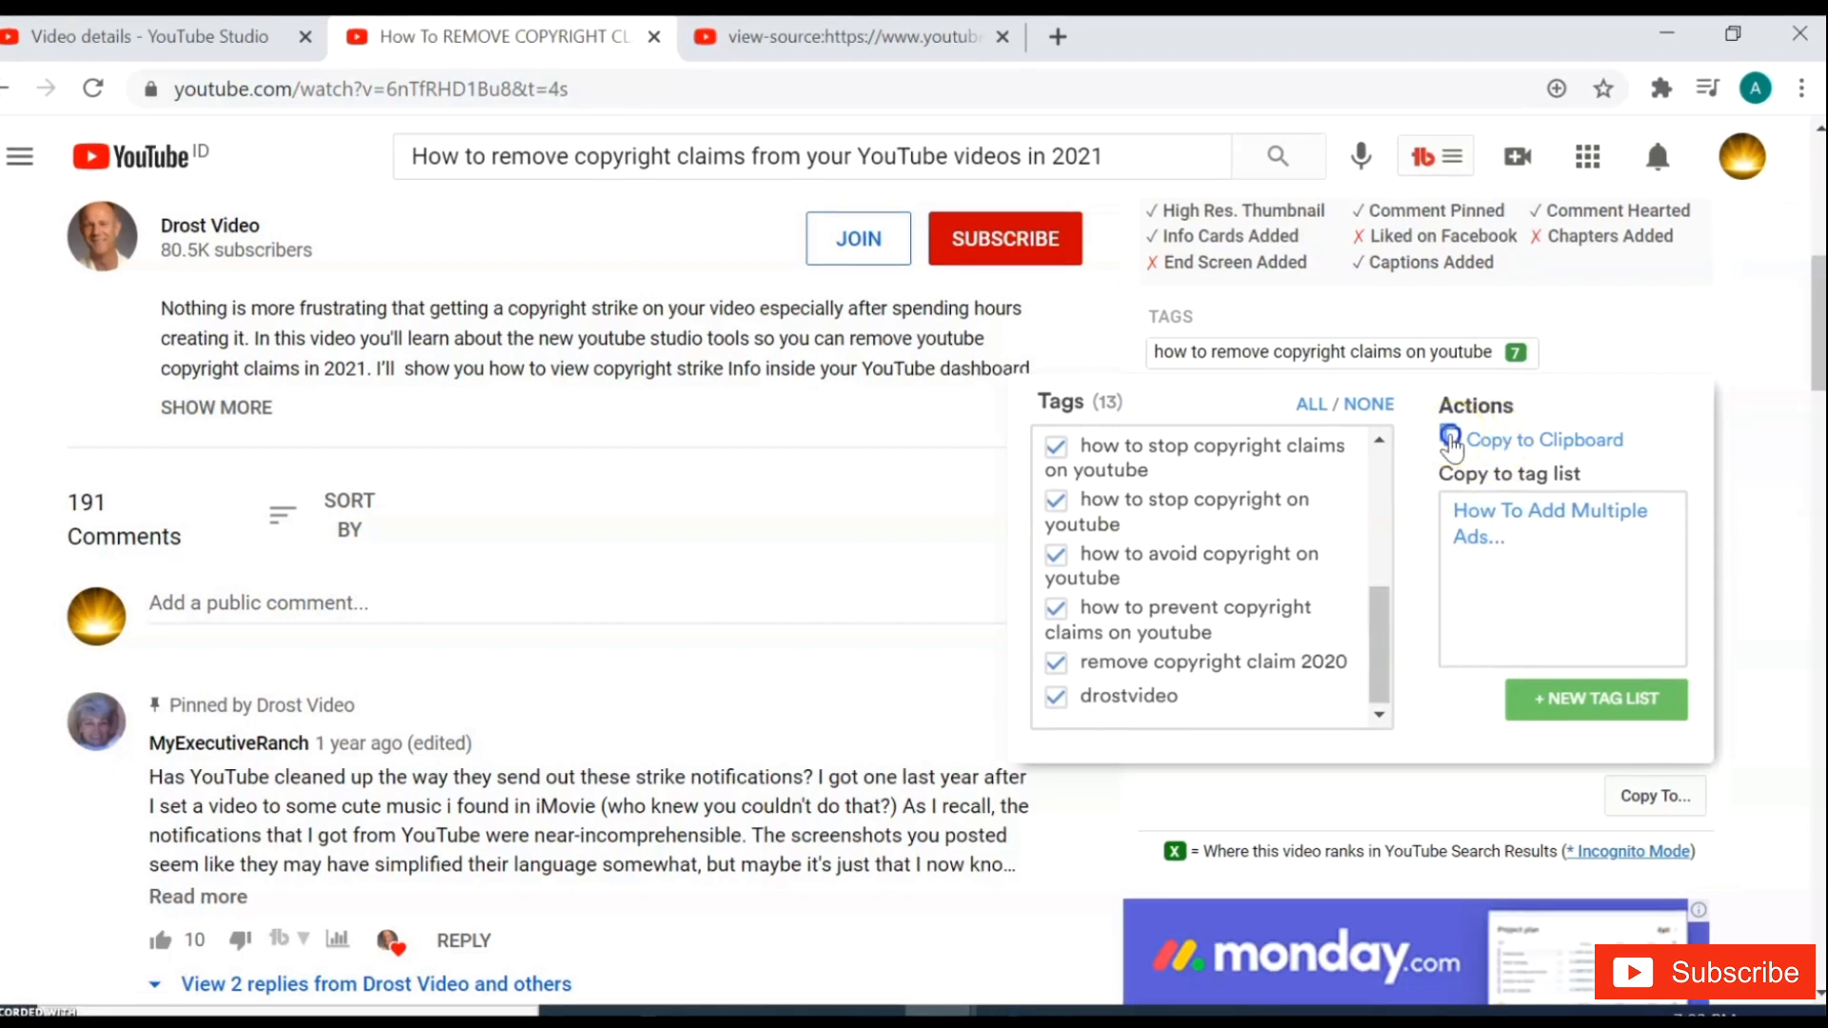
{"action": "left_click", "coordinate": [1541, 439]}
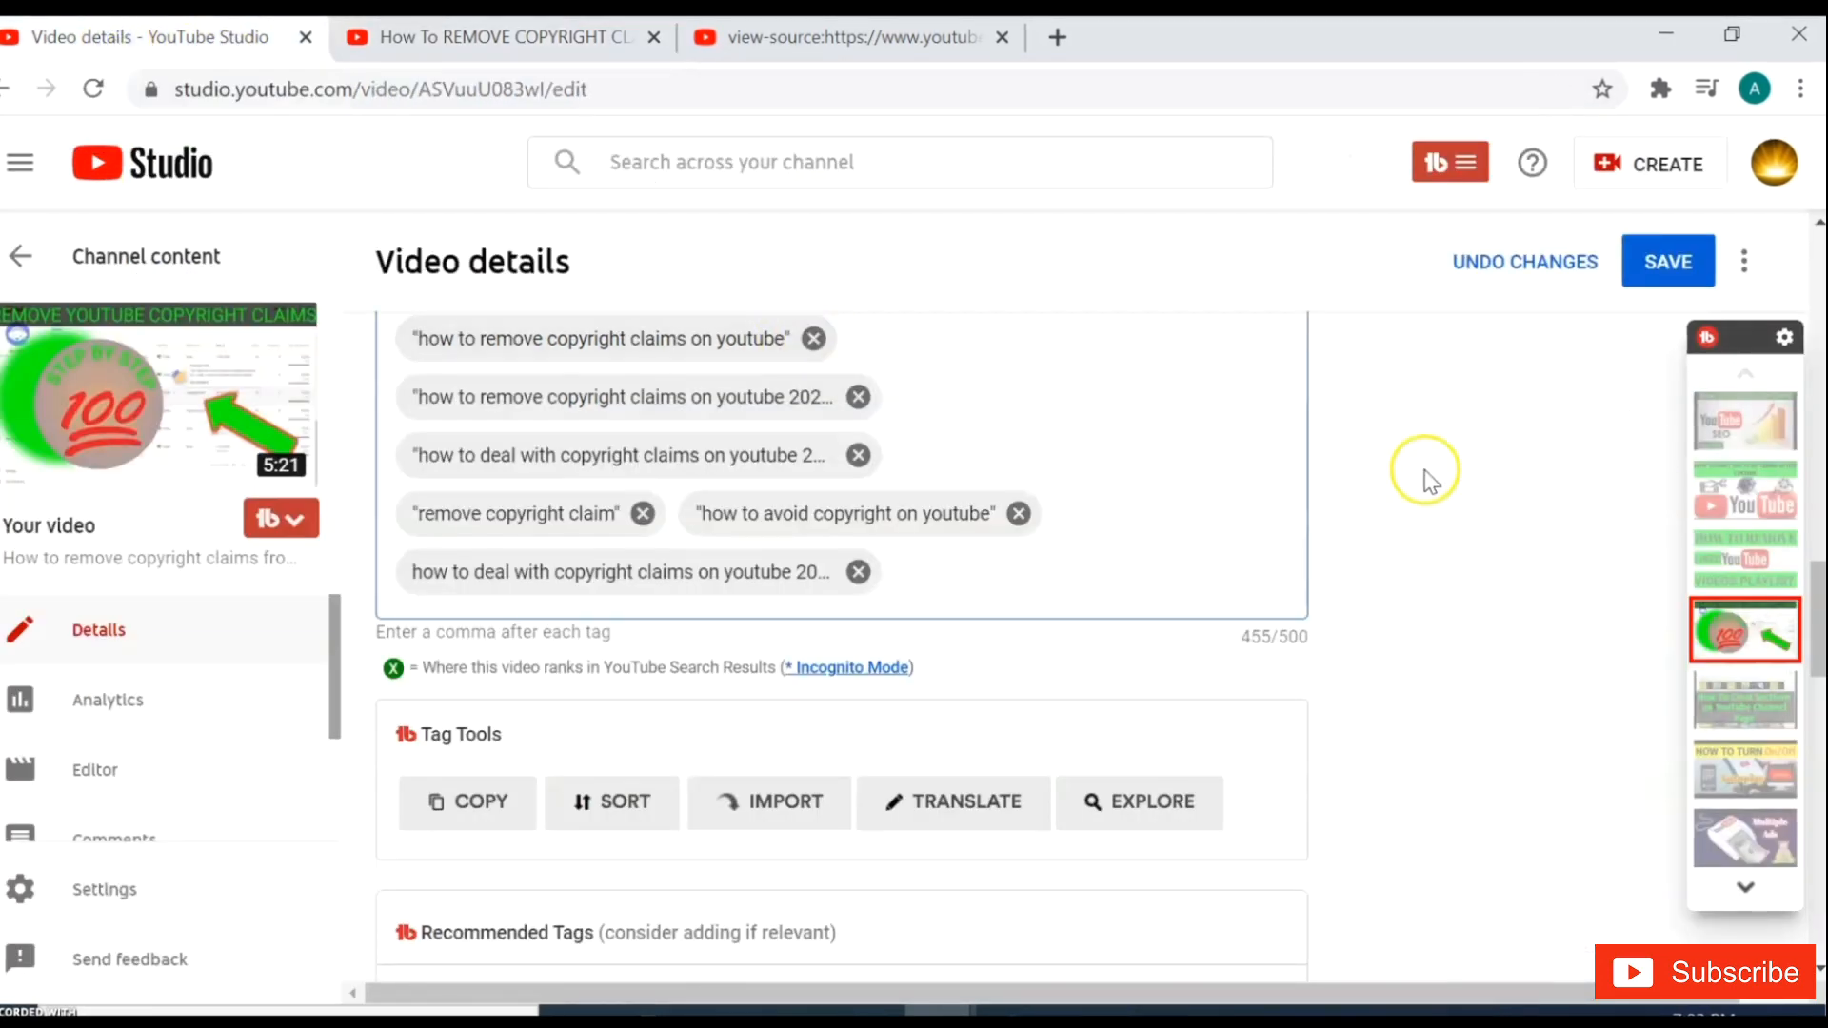
Dismiss the Tags context menu and save the 455/500-character tag list
{"action": "right_click", "coordinate": [926, 577]}
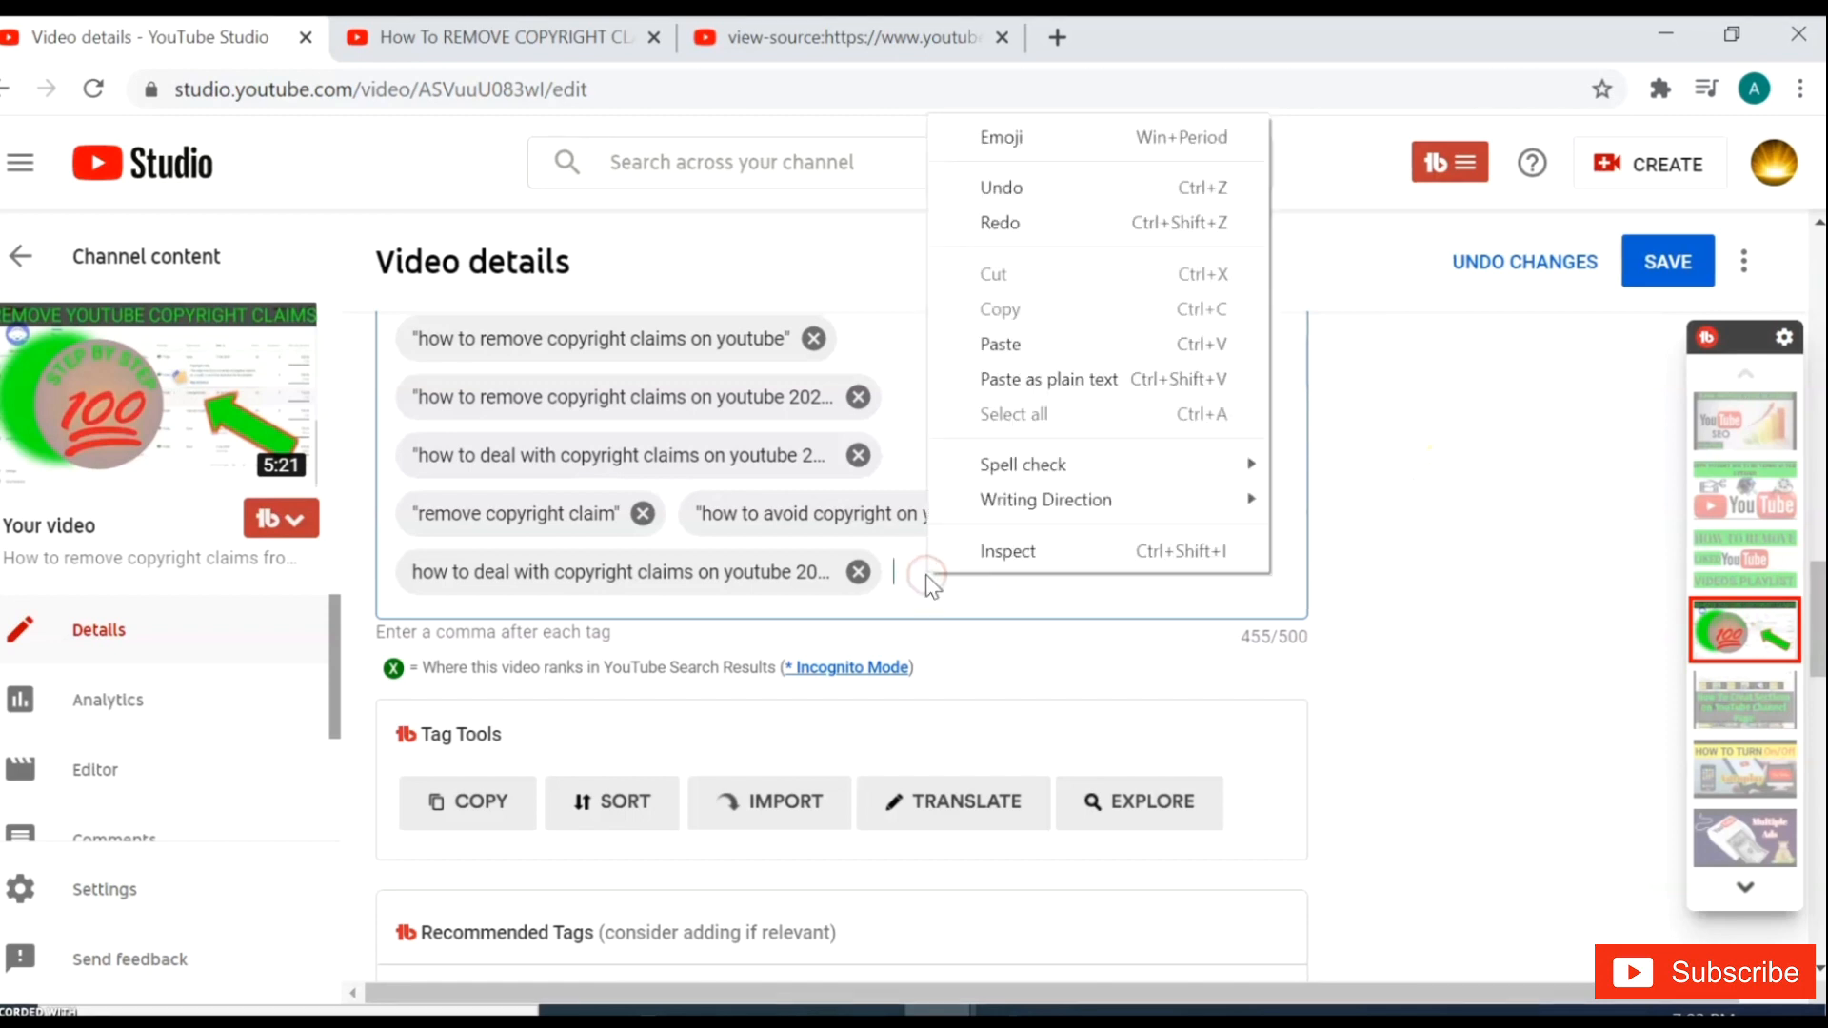
{"action": "mouse_move", "coordinate": [1024, 344]}
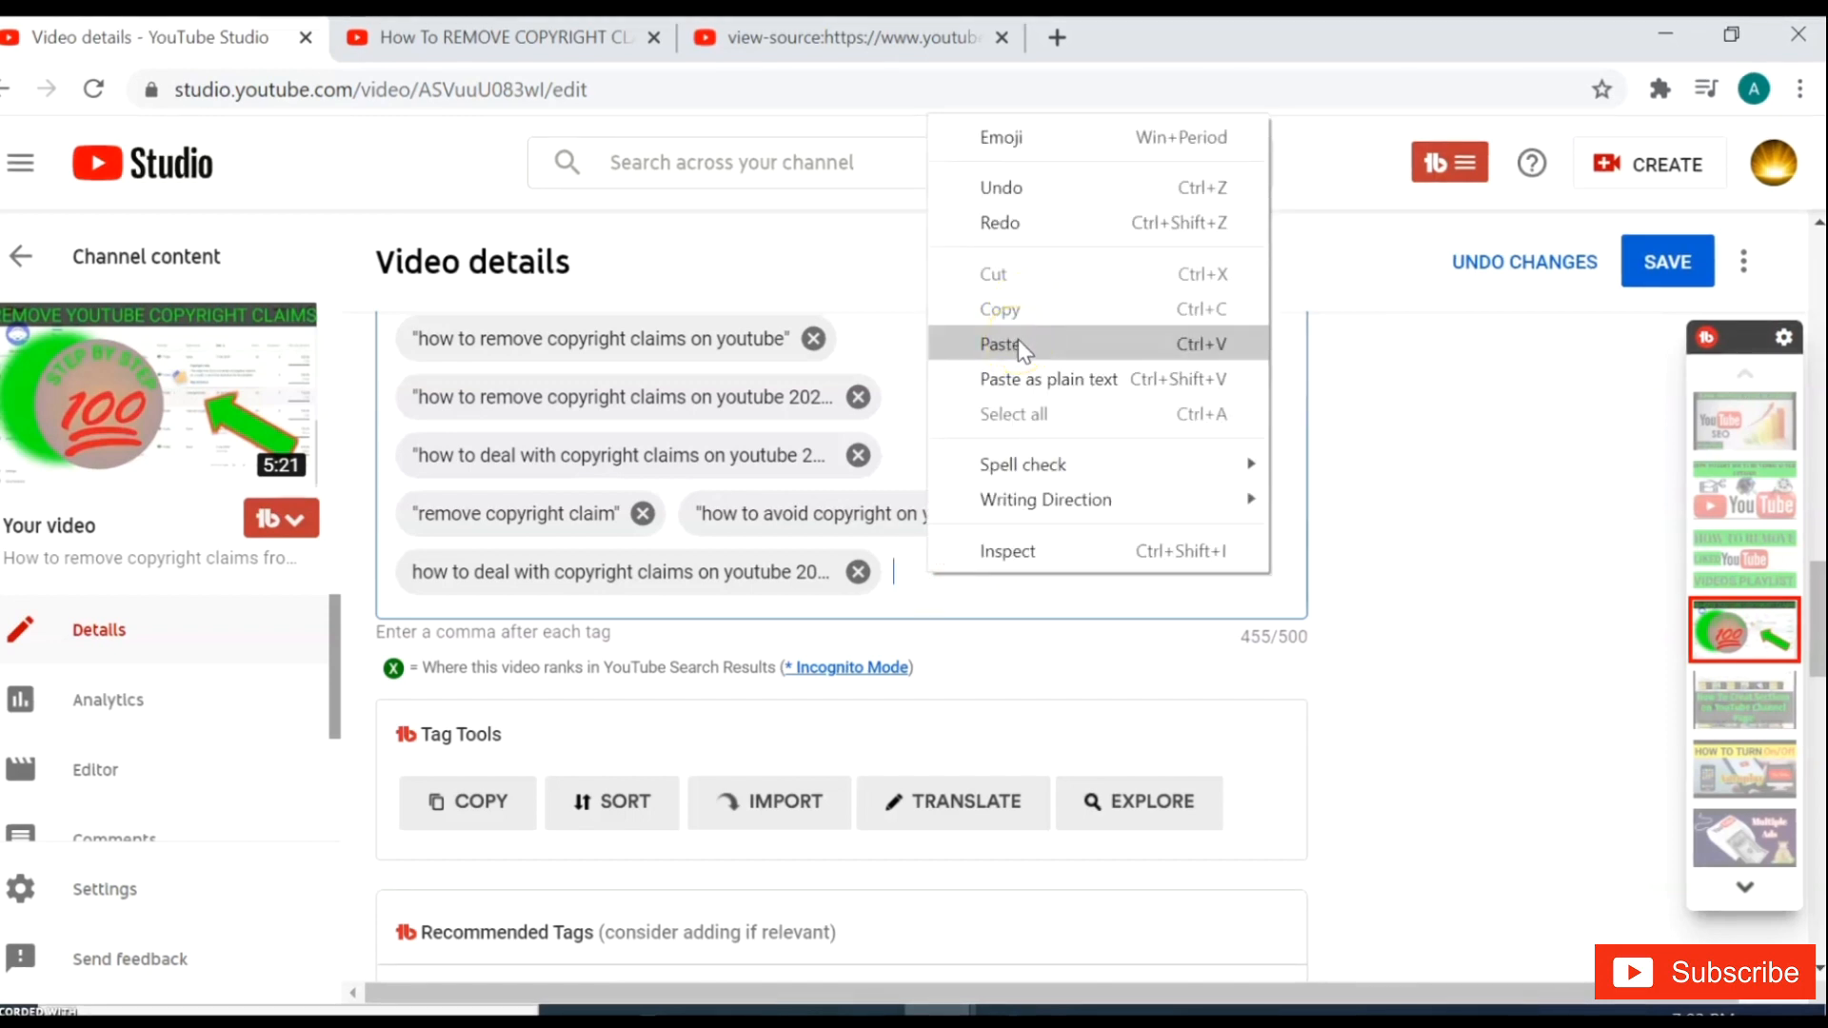
{"action": "mouse_move", "coordinate": [933, 589]}
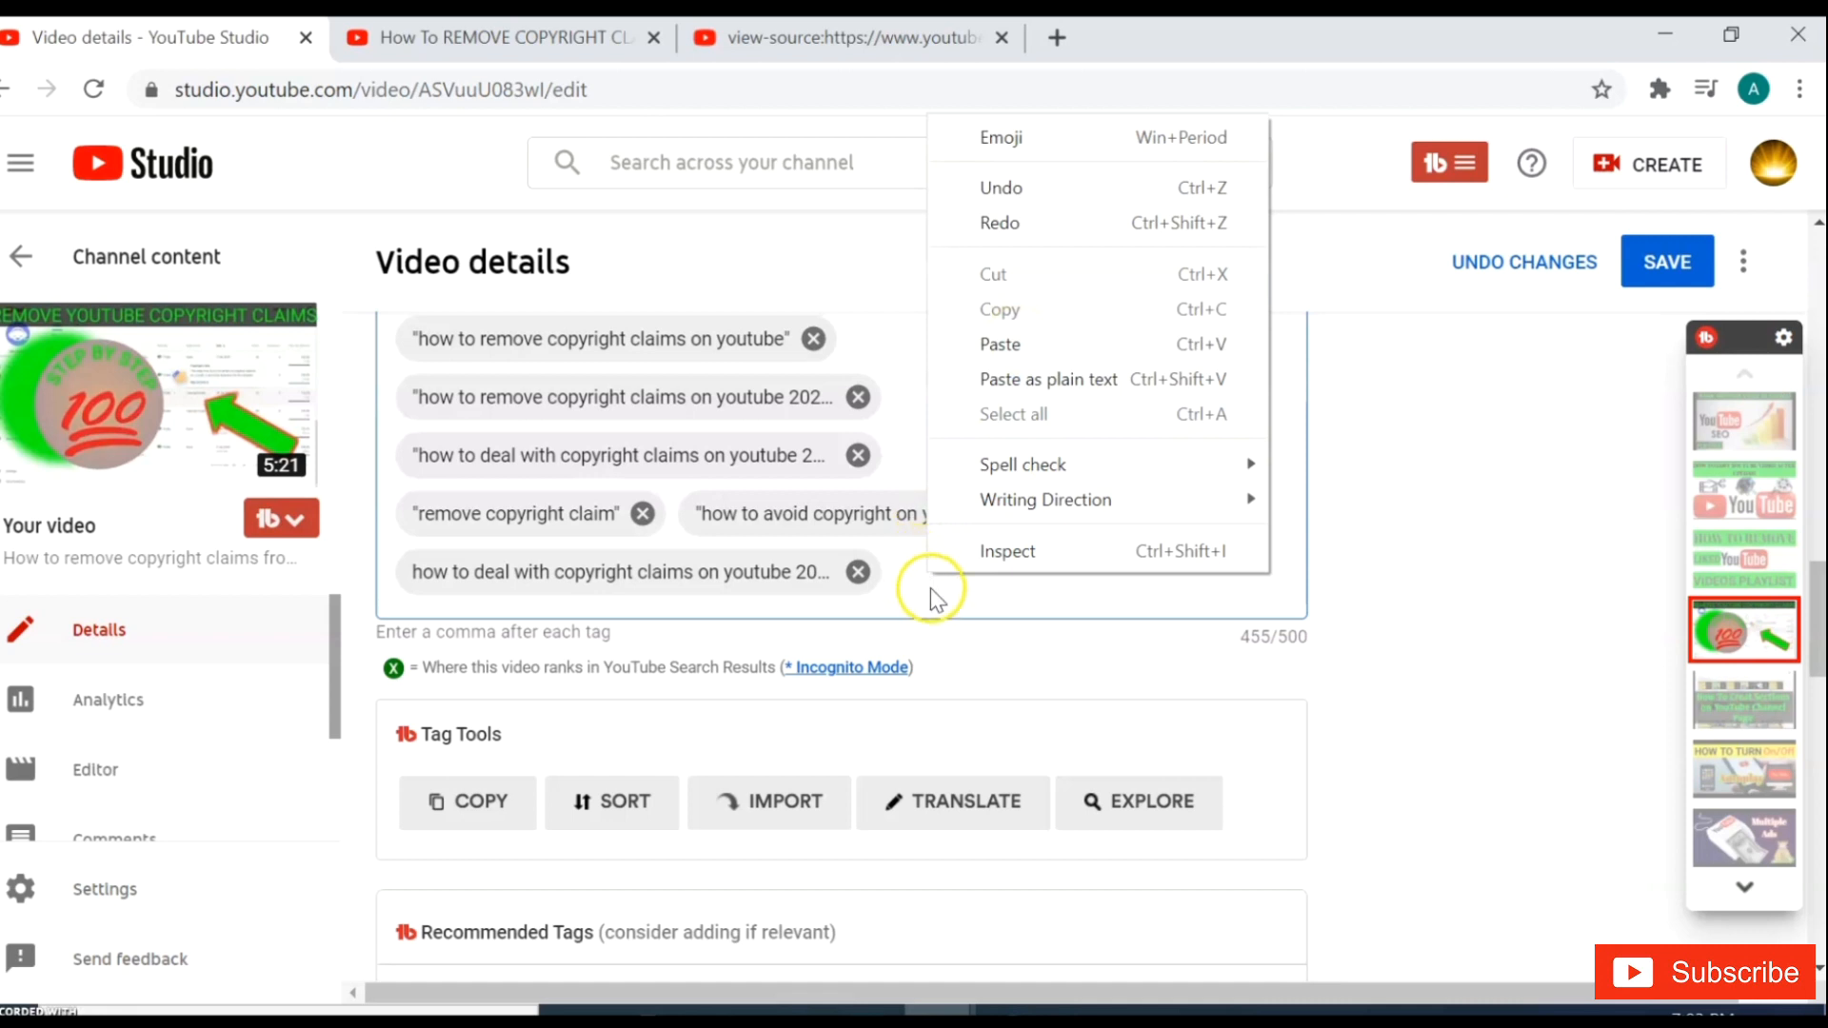
{"action": "left_click", "coordinate": [1465, 358]}
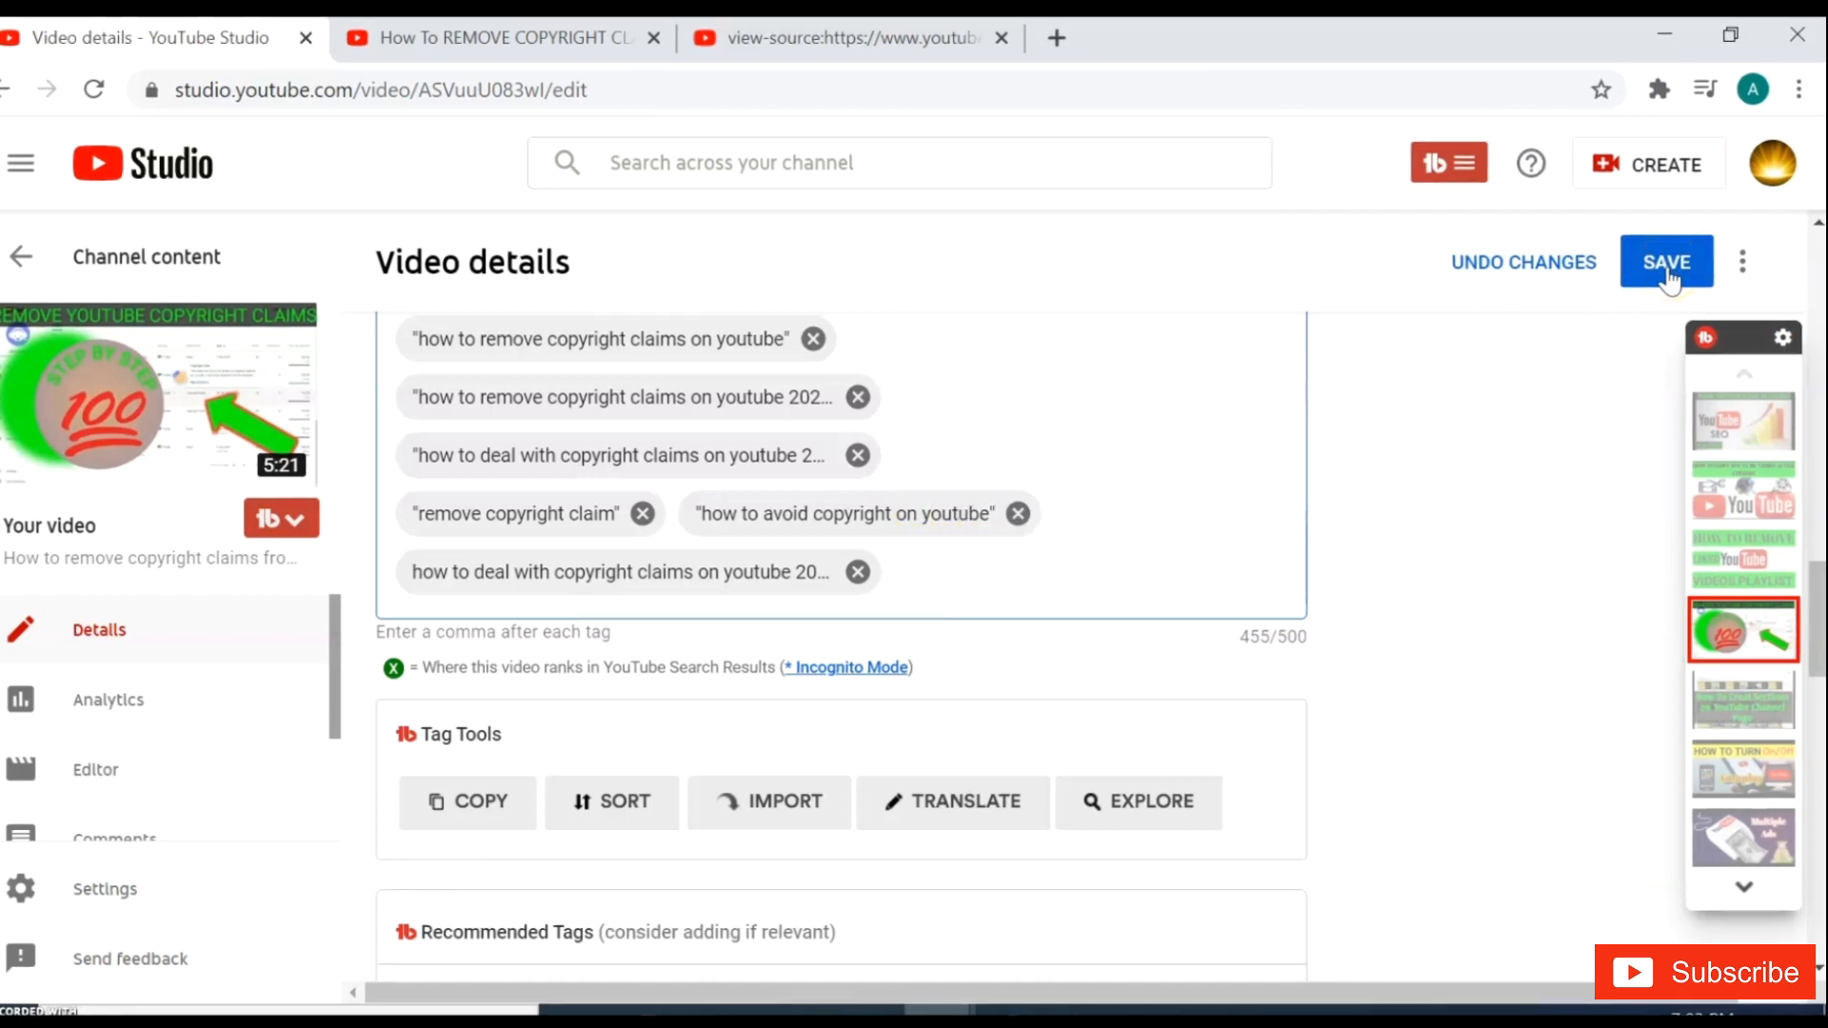
{"action": "left_click", "coordinate": [1666, 261]}
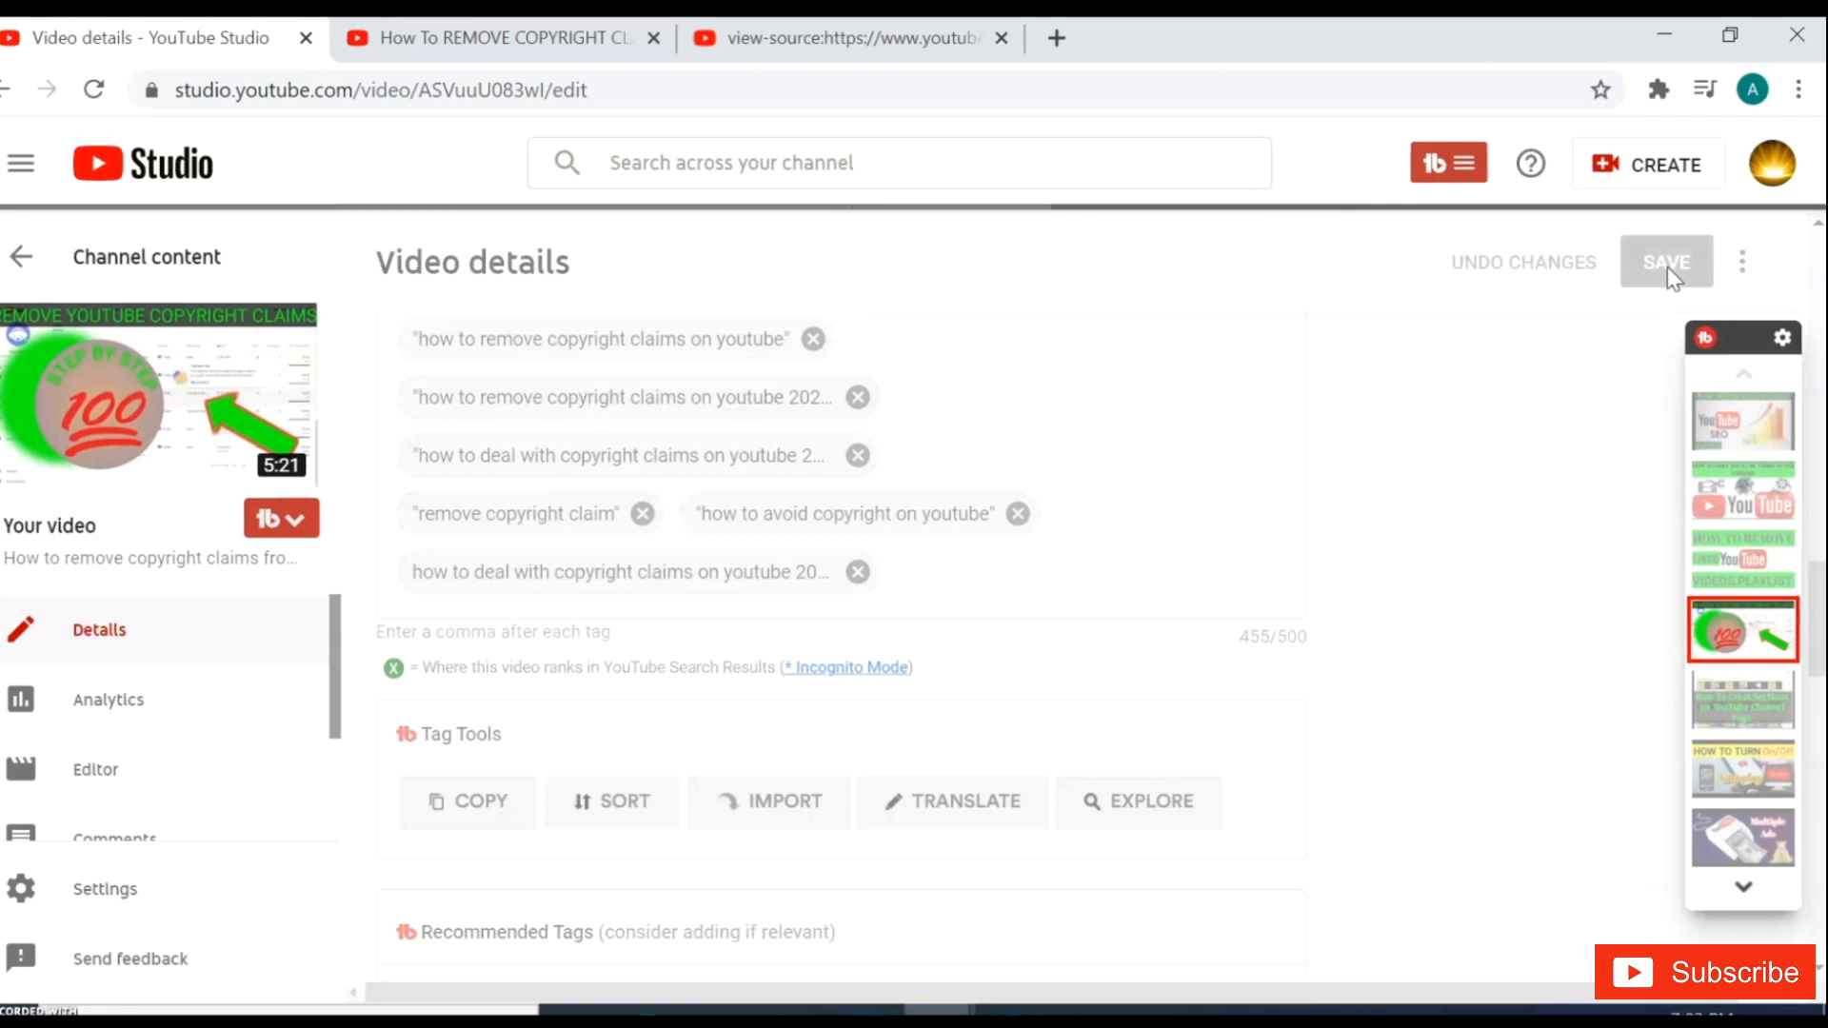
{"action": "left_click", "coordinate": [1665, 261]}
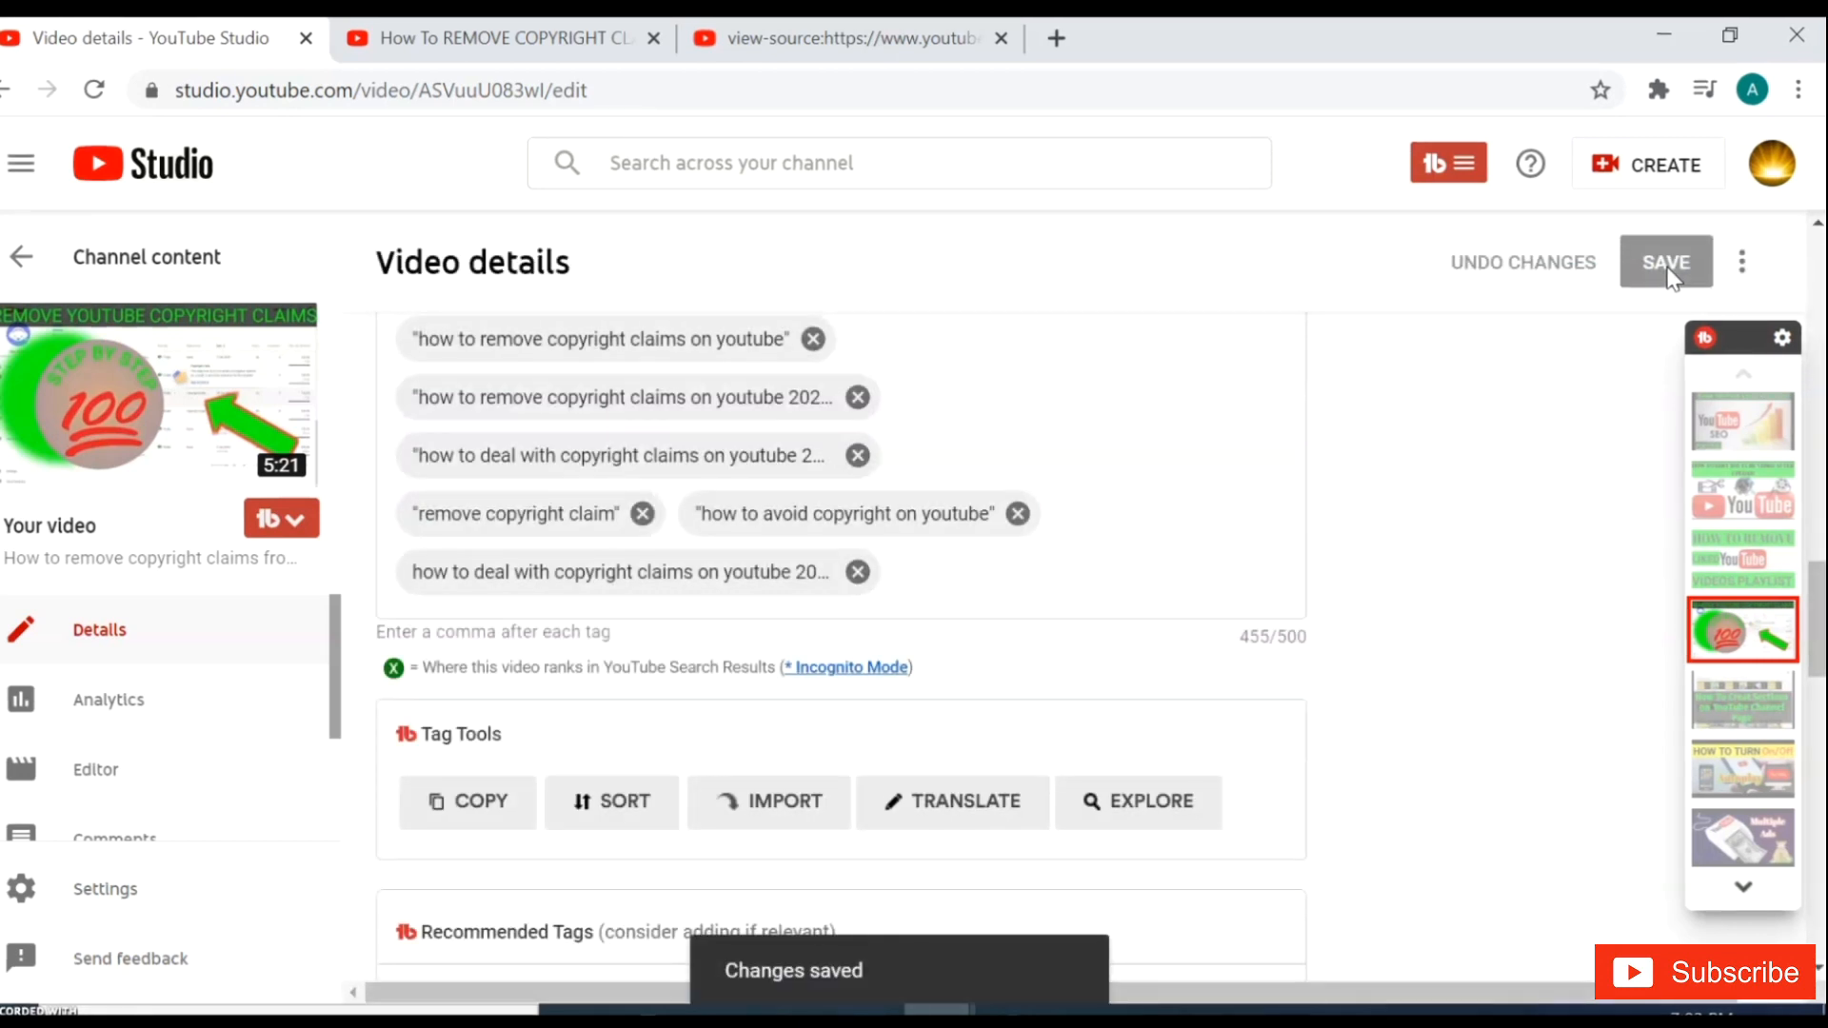